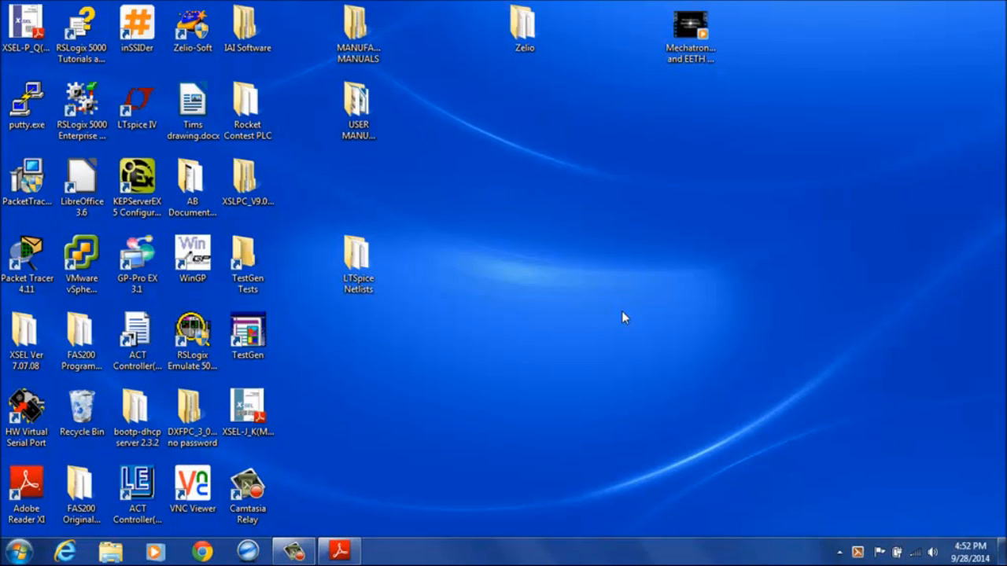
mouse_move(412, 318)
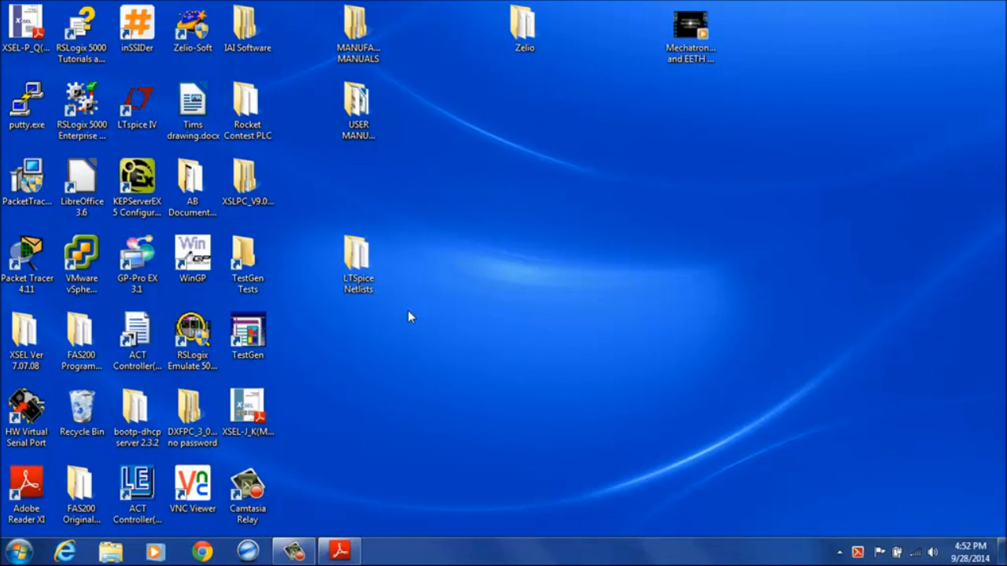
Create a new text document in the LTspice Netlists folder and rename it Netlist 3.cir
click(357, 259)
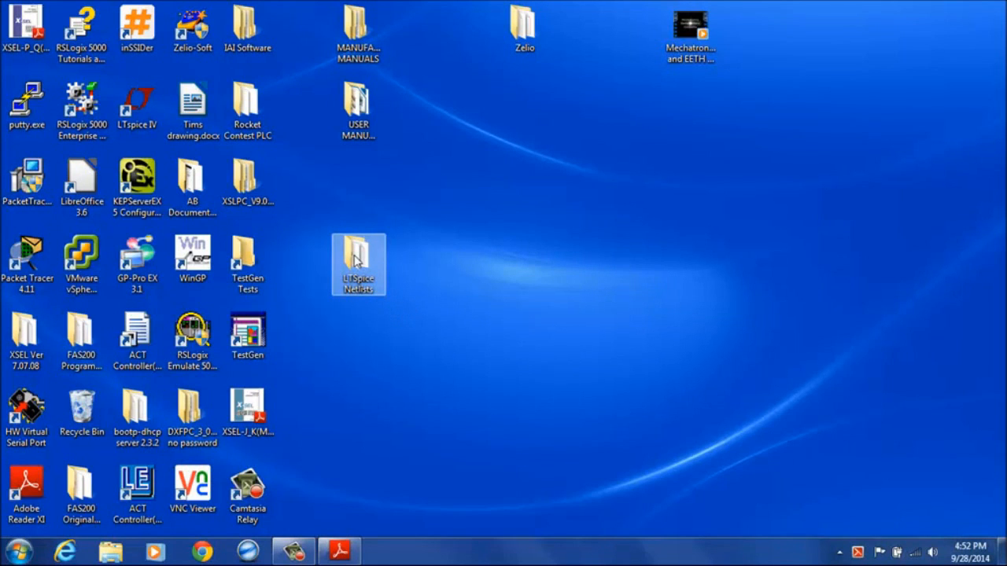
double_click(359, 264)
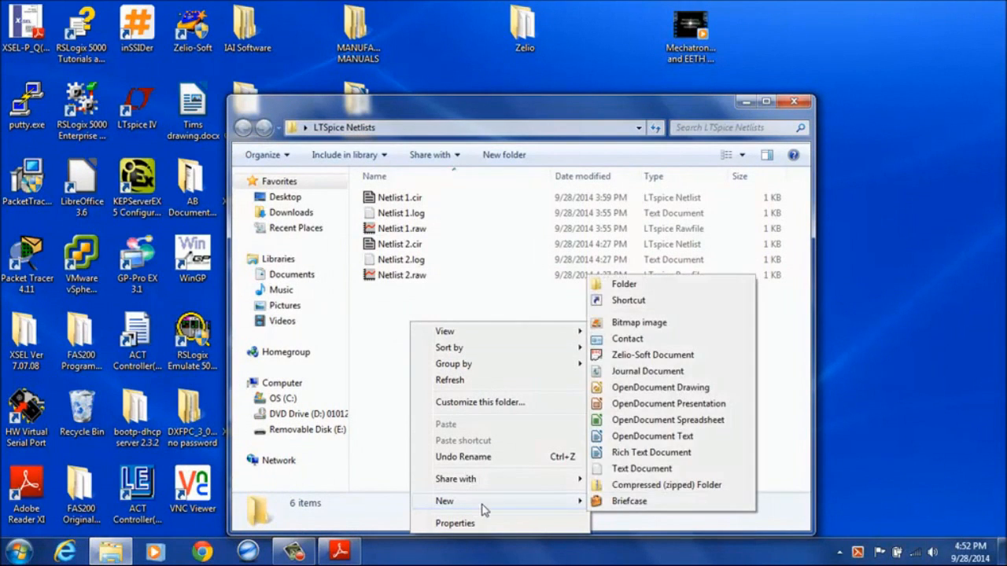
click(642, 469)
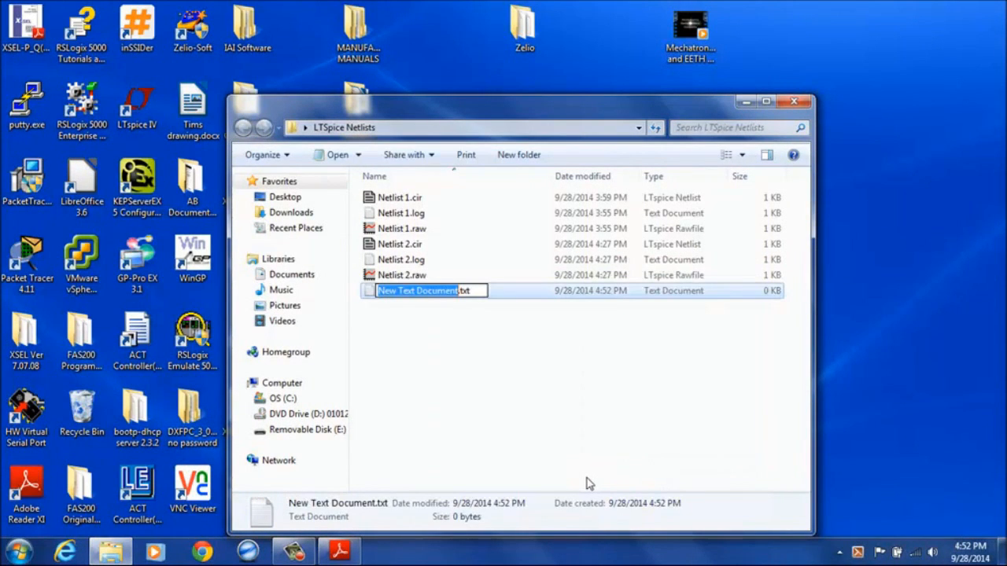
text(Netlist)
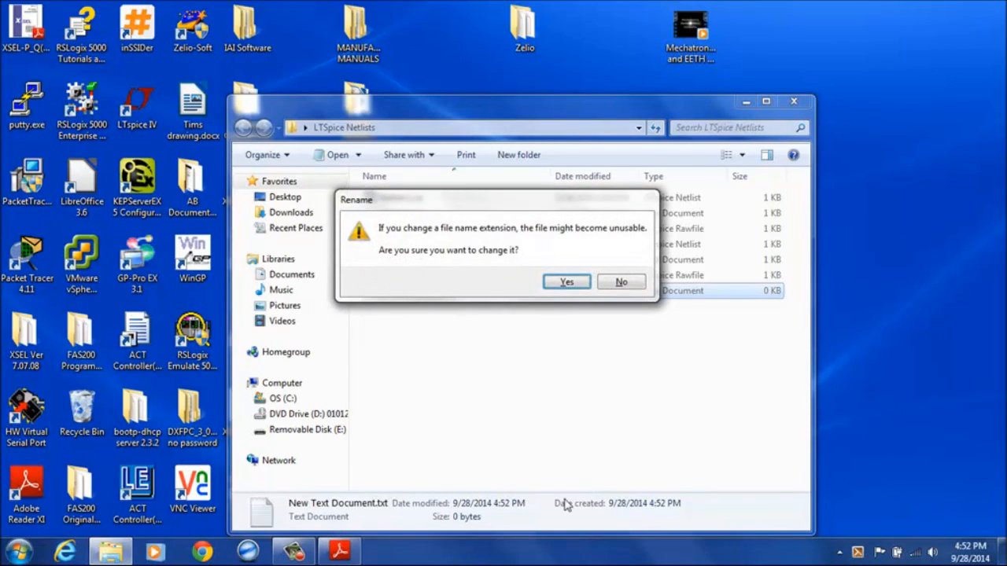
click(567, 281)
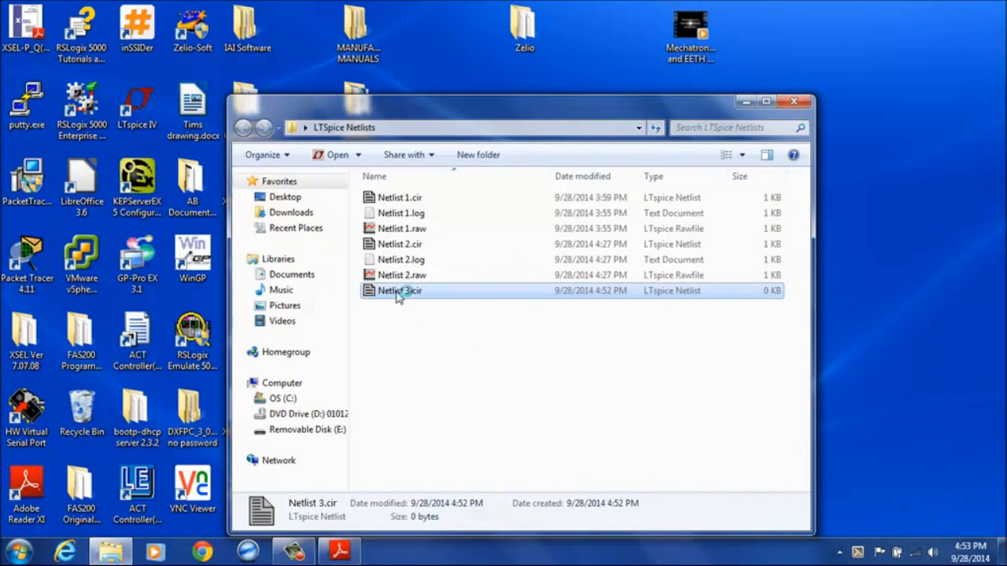
Open the empty Netlist 3.cir in LTspice and arrange the circuit PDF beside it
double_click(400, 290)
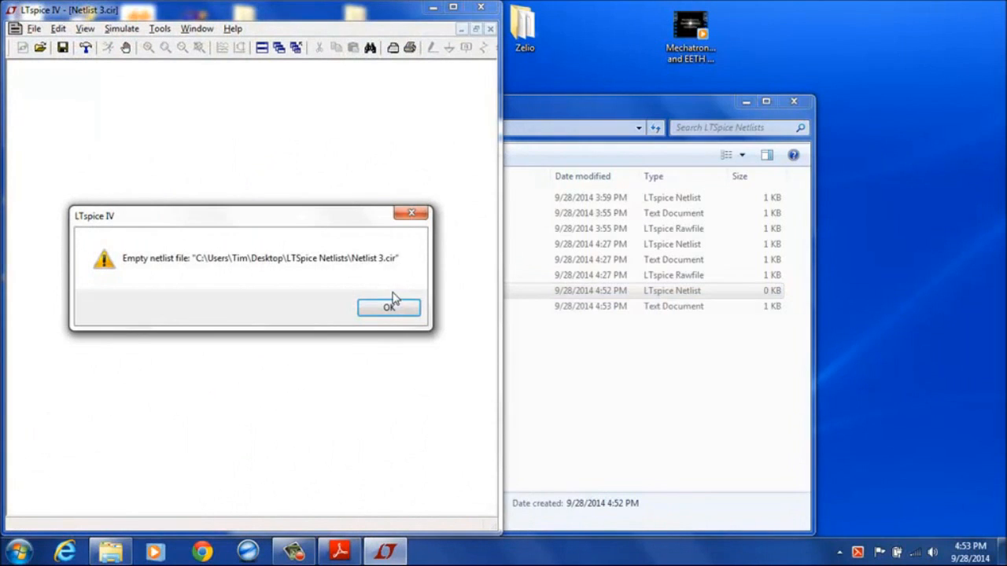
click(389, 307)
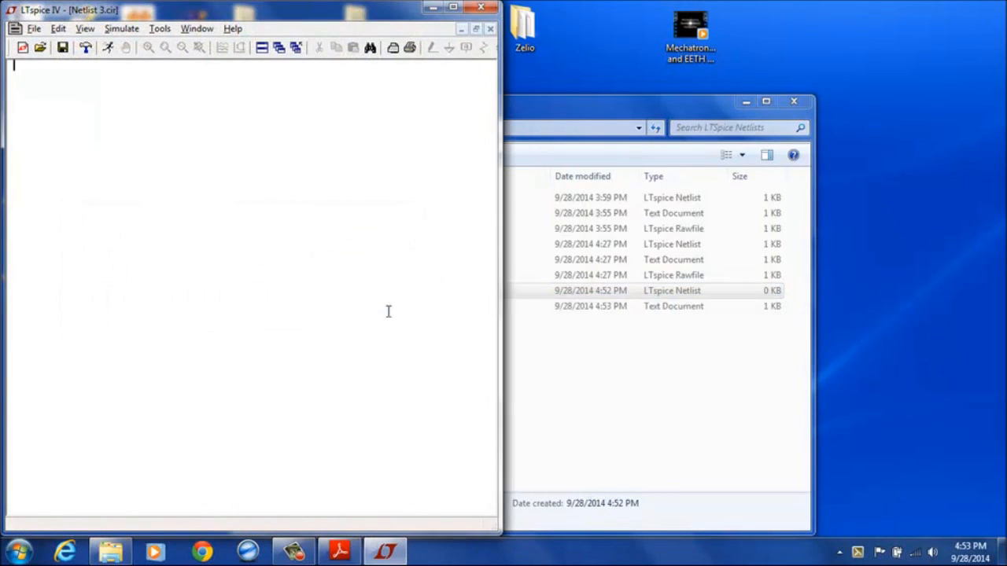
click(793, 101)
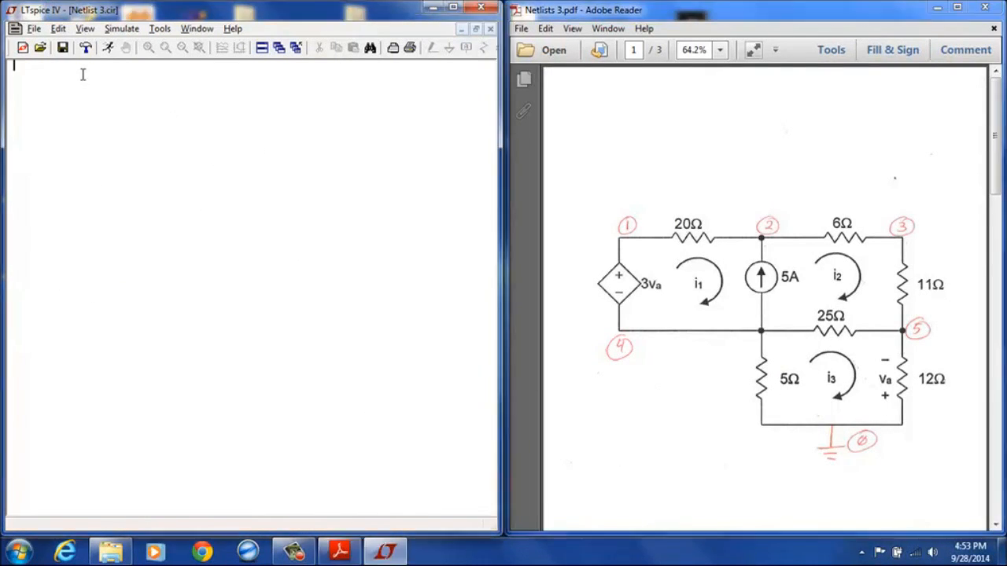
Write the title comment '* Netlist 3' as the netlist's first line
text(*)
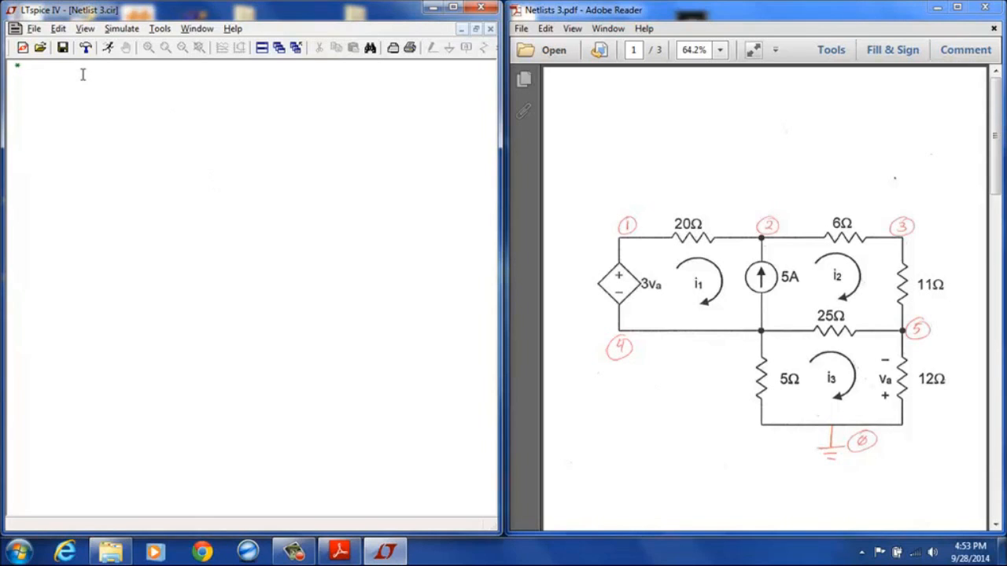
text(Netlist 3)
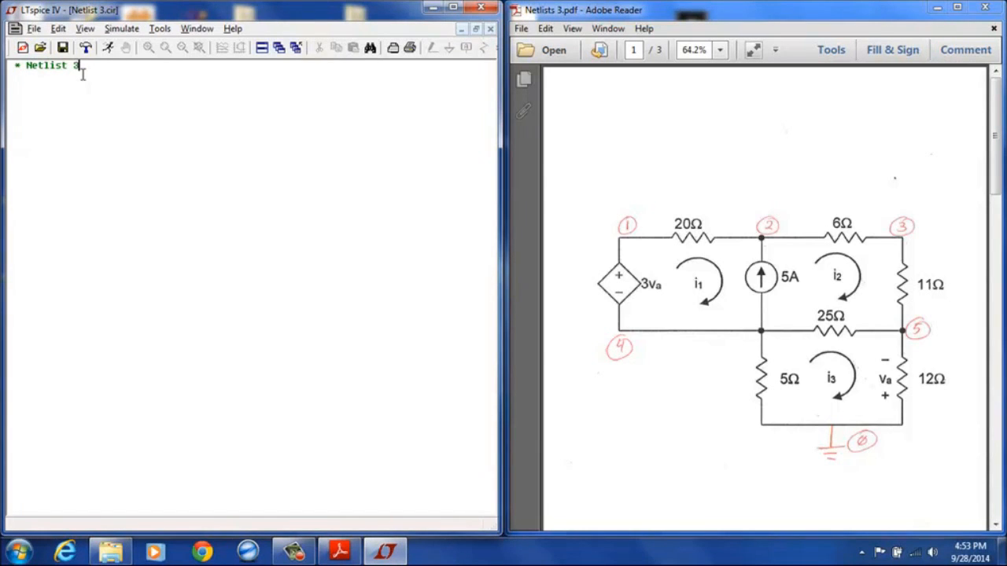
mouse_move(532, 166)
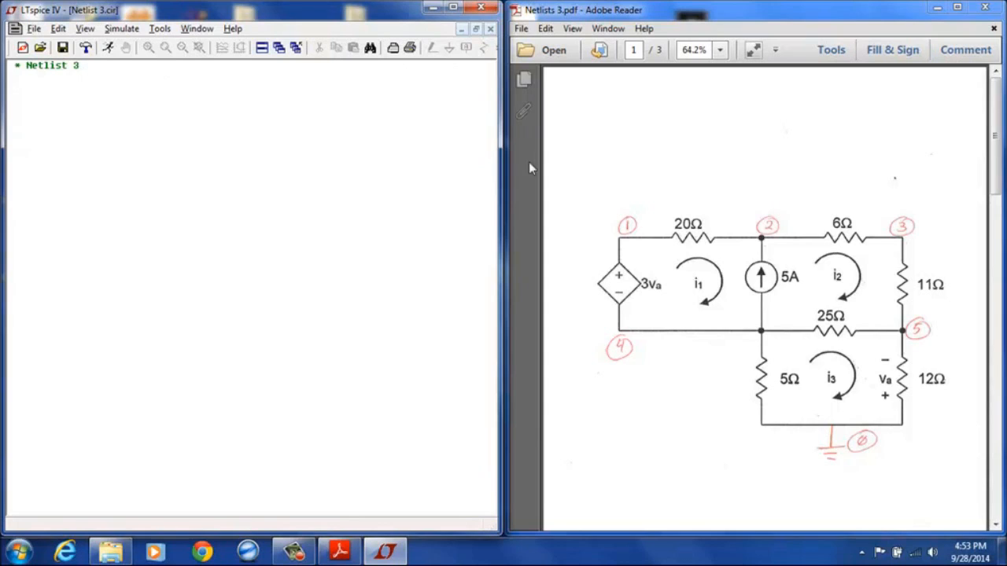
mouse_move(623, 287)
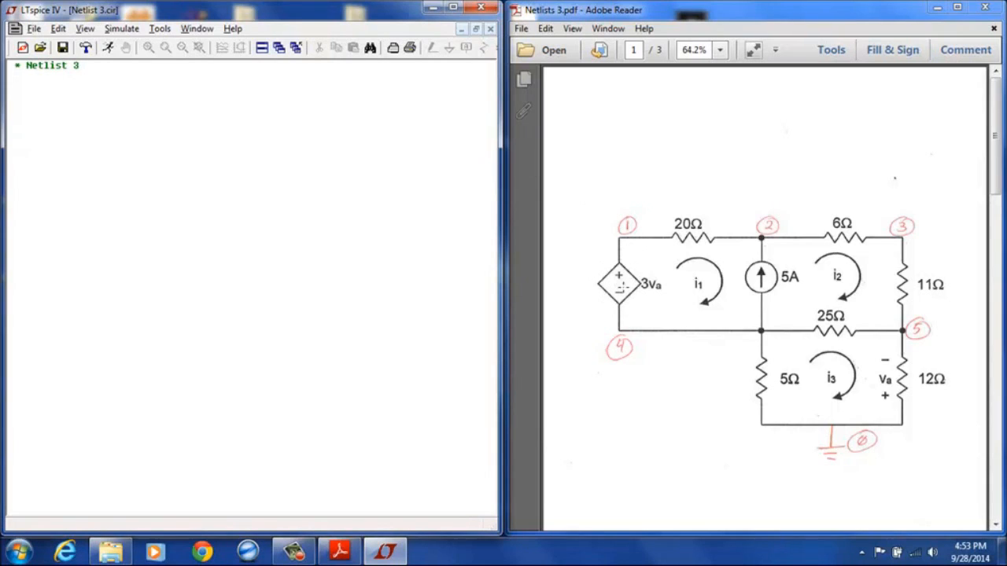
click(12, 75)
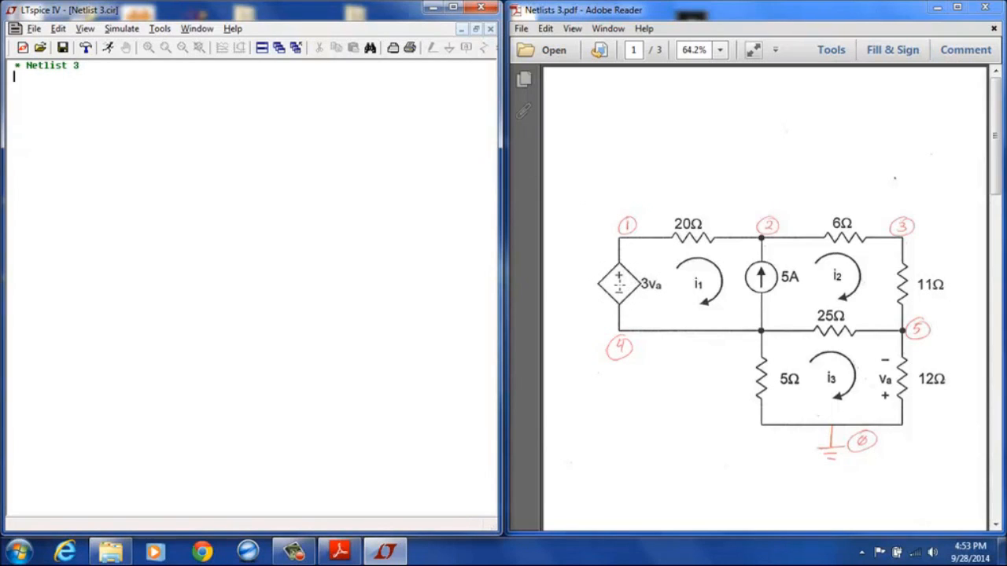
mouse_move(633, 286)
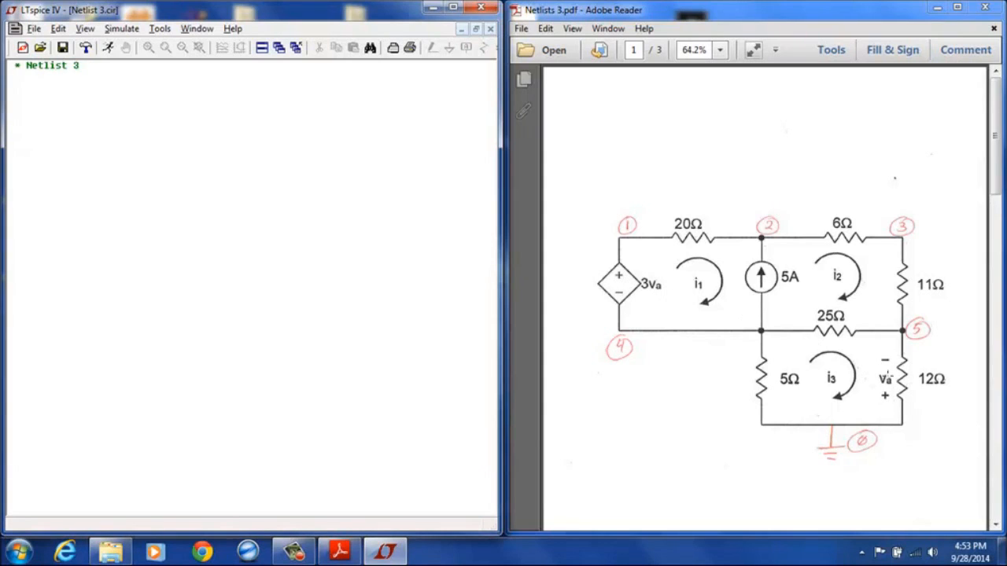
mouse_move(871, 375)
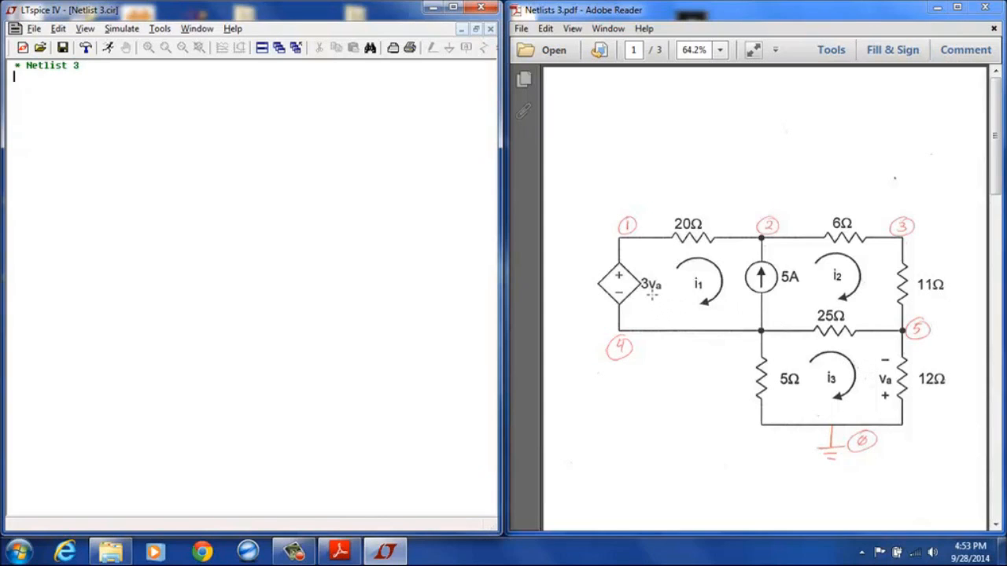
mouse_move(664, 295)
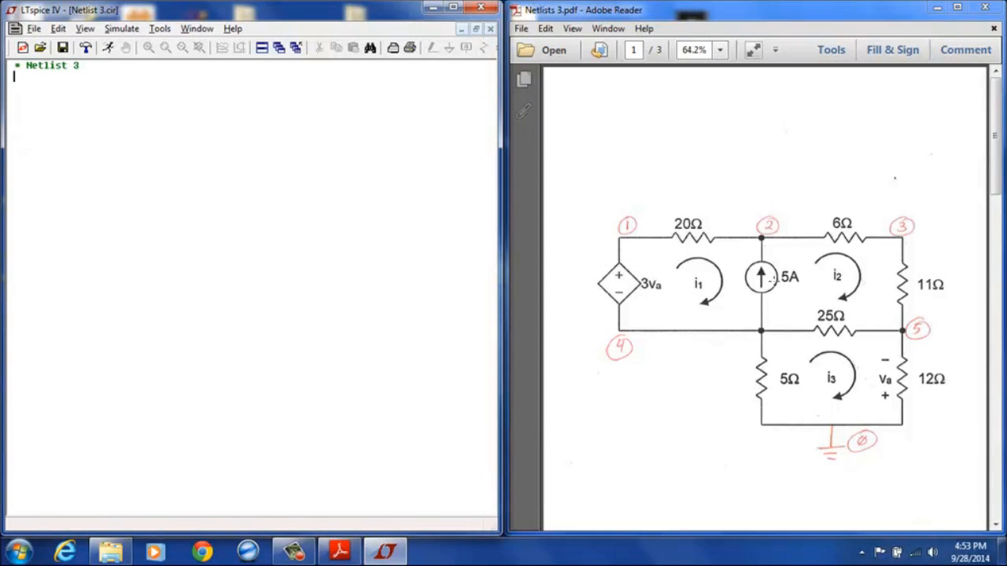
mouse_move(695, 240)
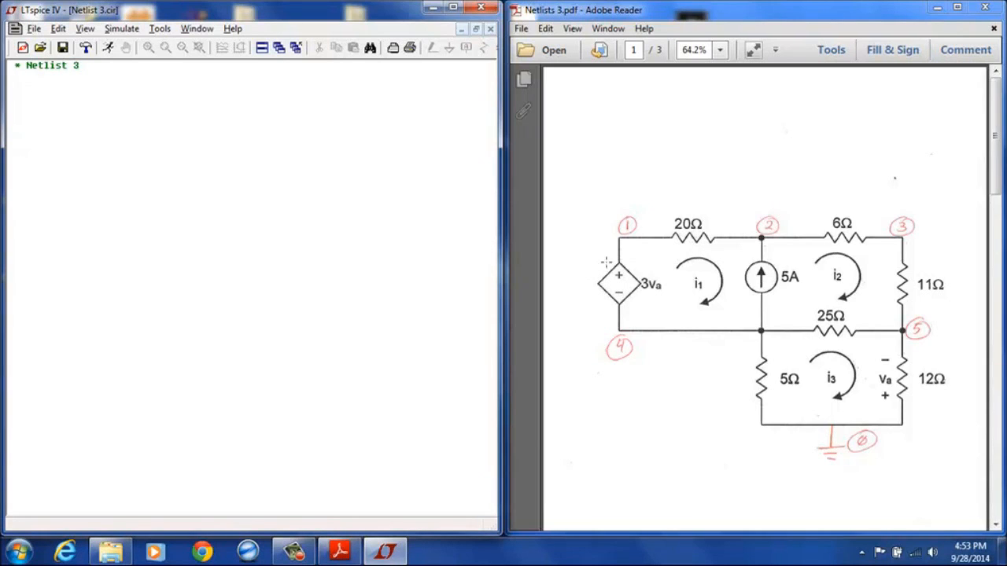
mouse_move(626, 271)
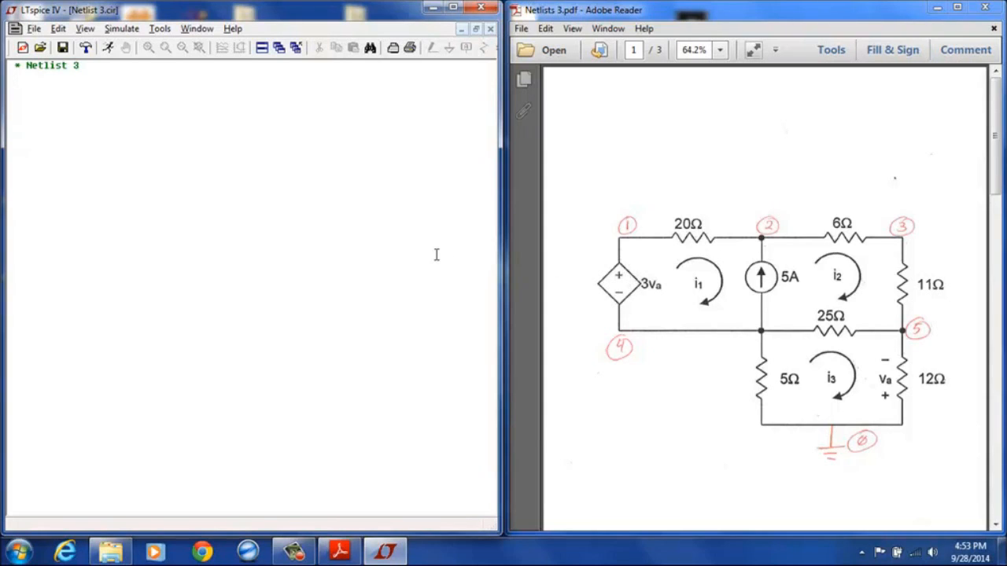
Browse the Help contents down to the Circuit Elements list of component letters
click(232, 28)
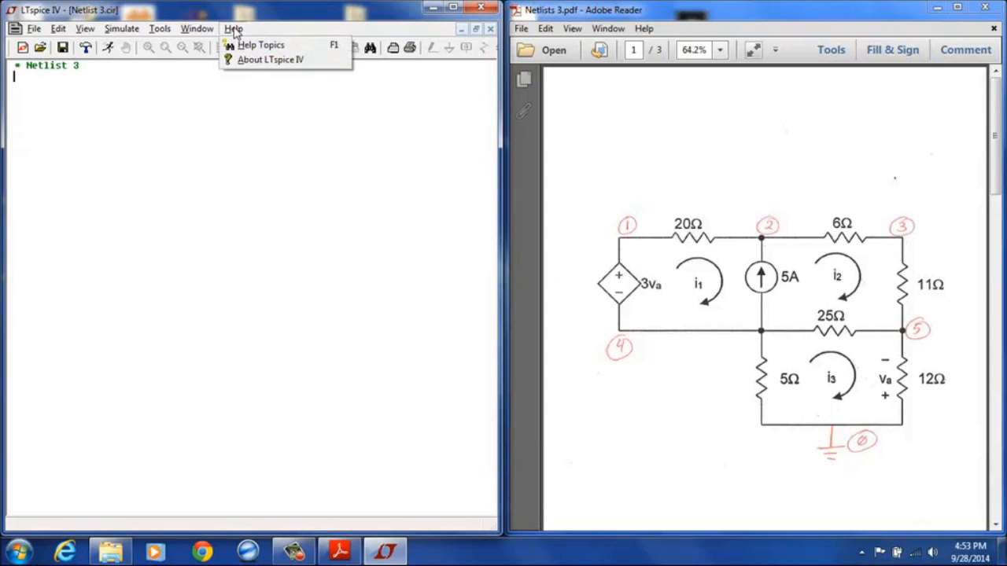
click(271, 60)
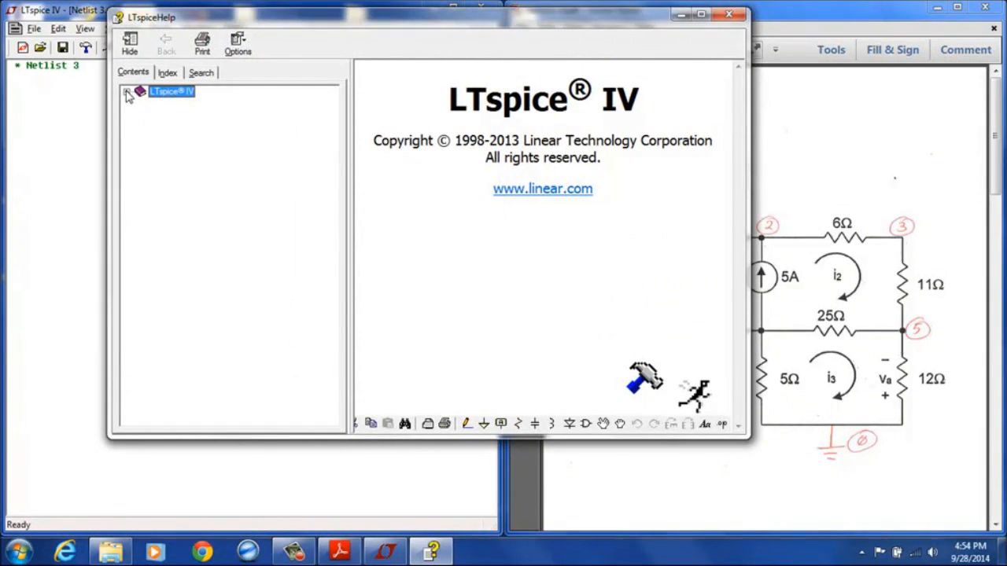
click(127, 91)
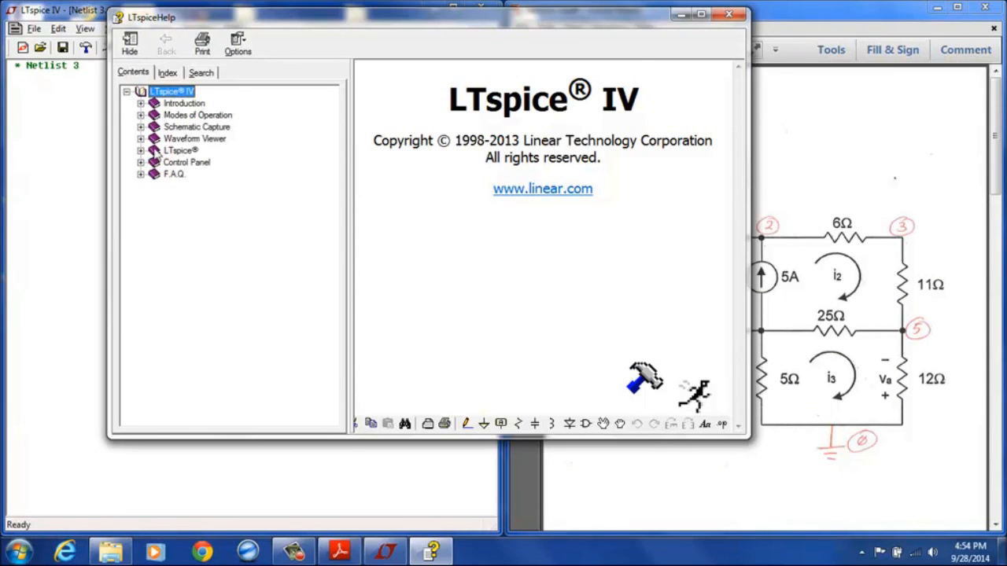
click(141, 151)
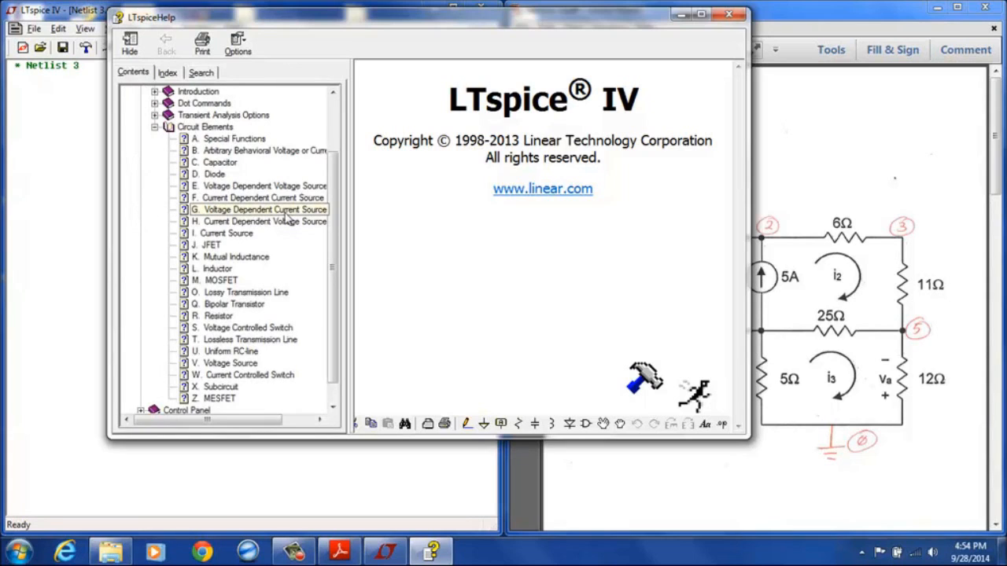
click(258, 186)
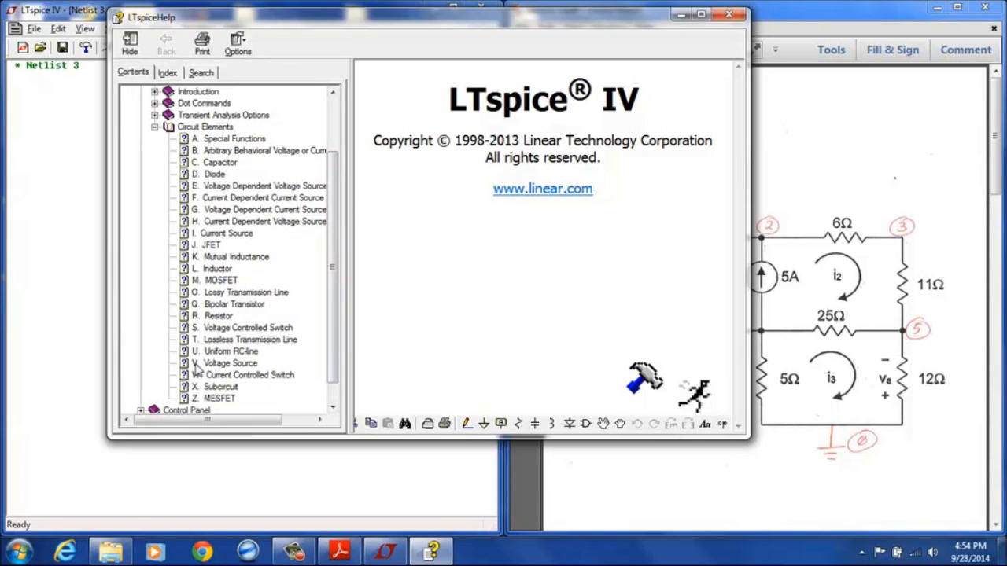
mouse_move(196, 243)
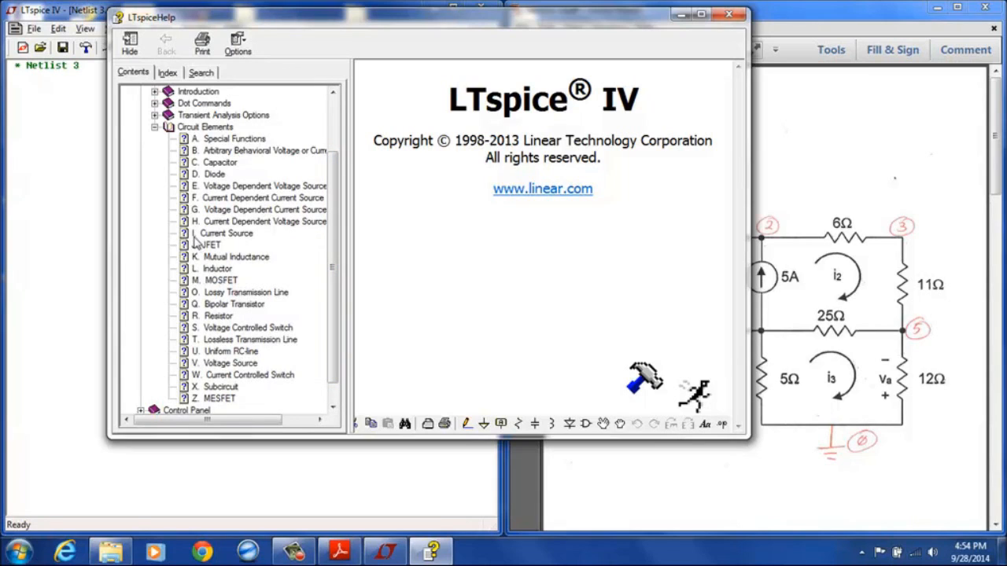
mouse_move(196, 239)
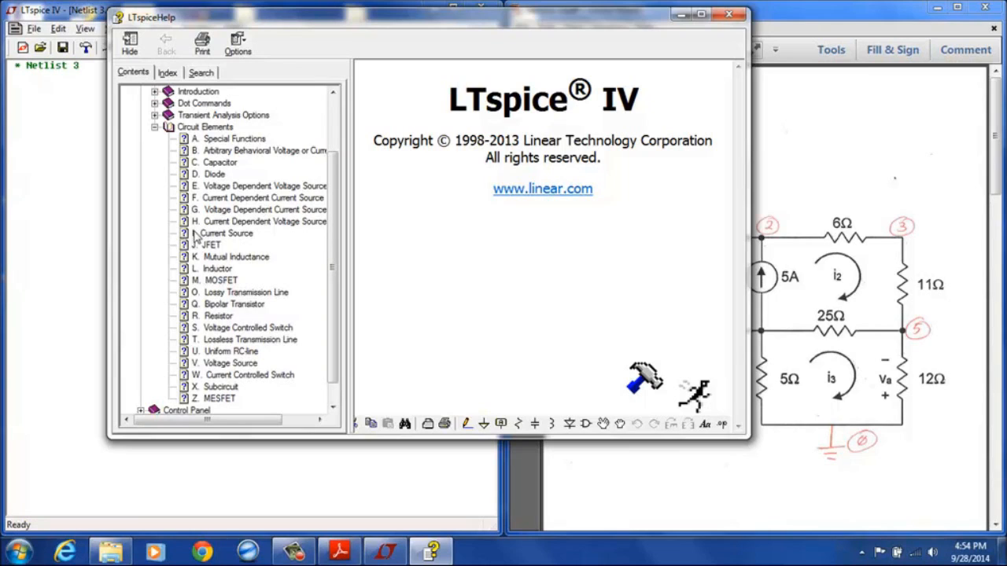
mouse_move(260, 296)
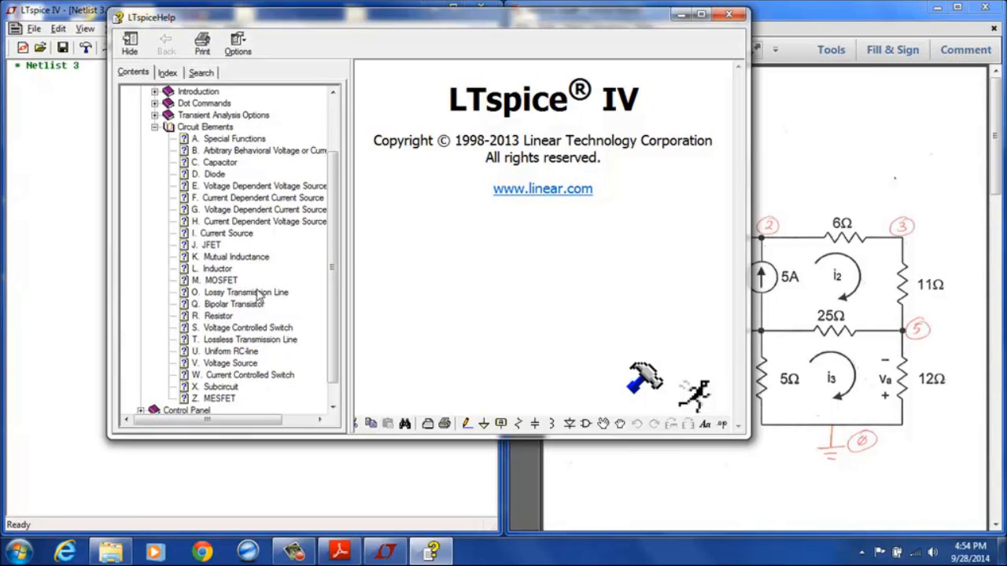
click(260, 220)
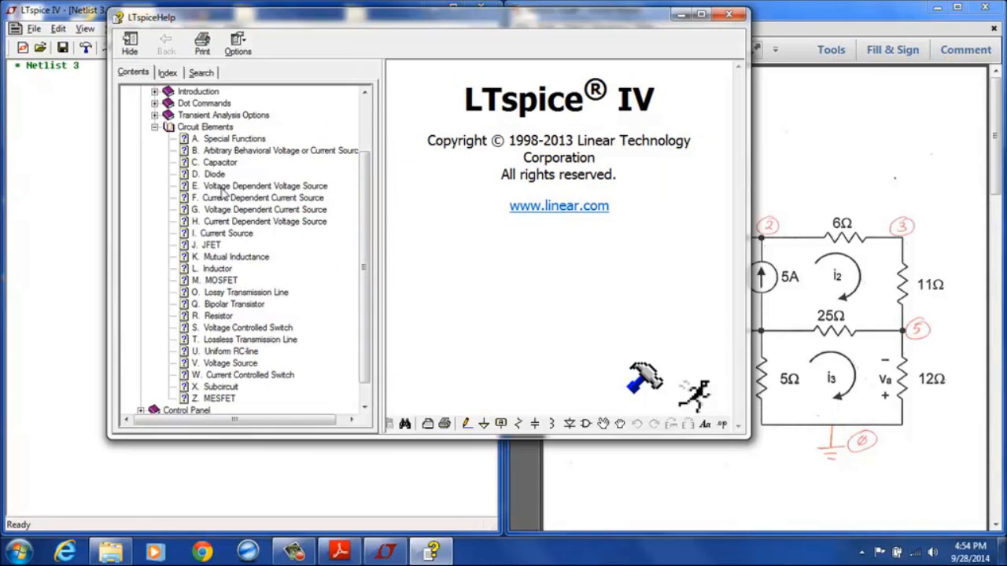
mouse_move(228, 190)
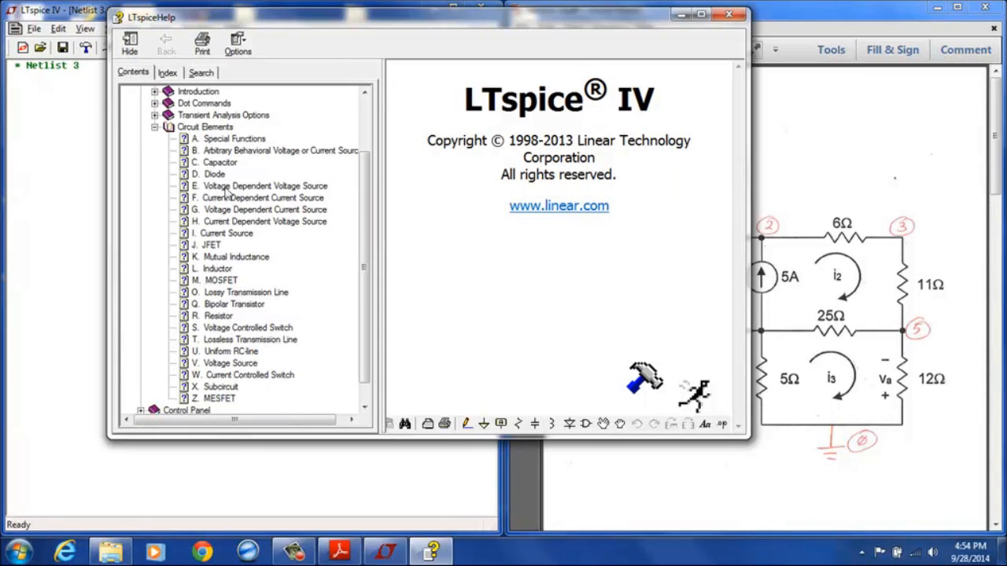
mouse_move(192, 204)
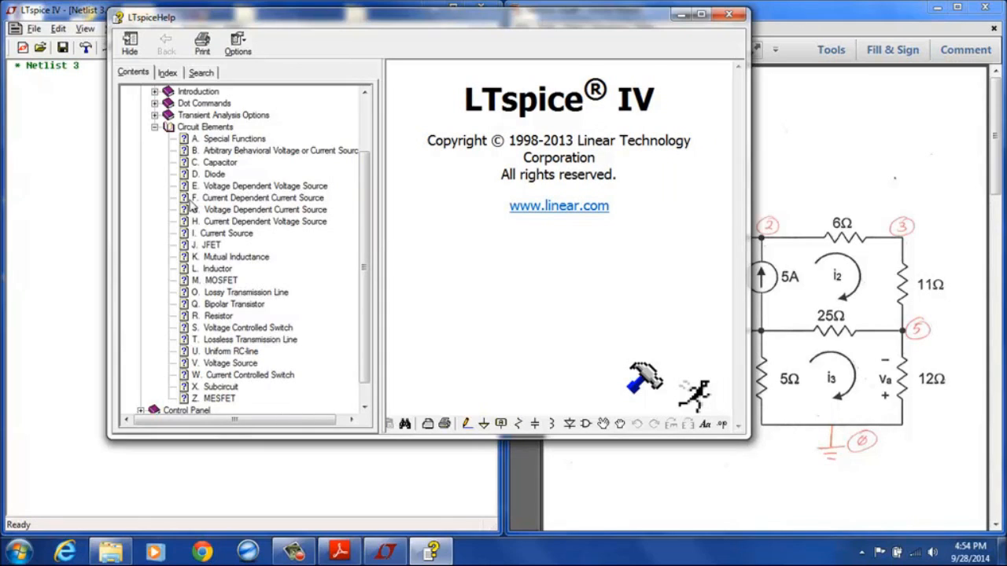
mouse_move(254, 203)
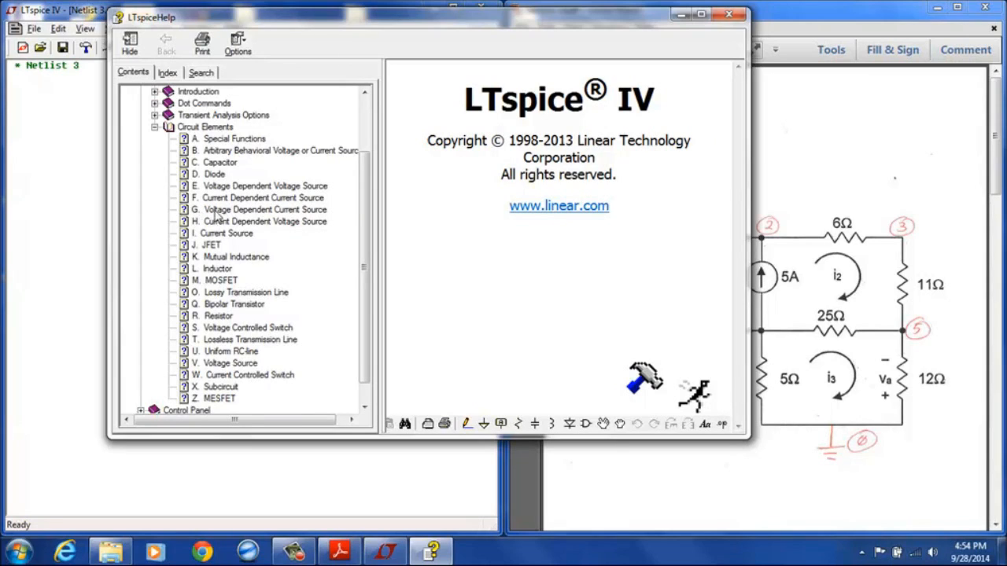
mouse_move(228, 228)
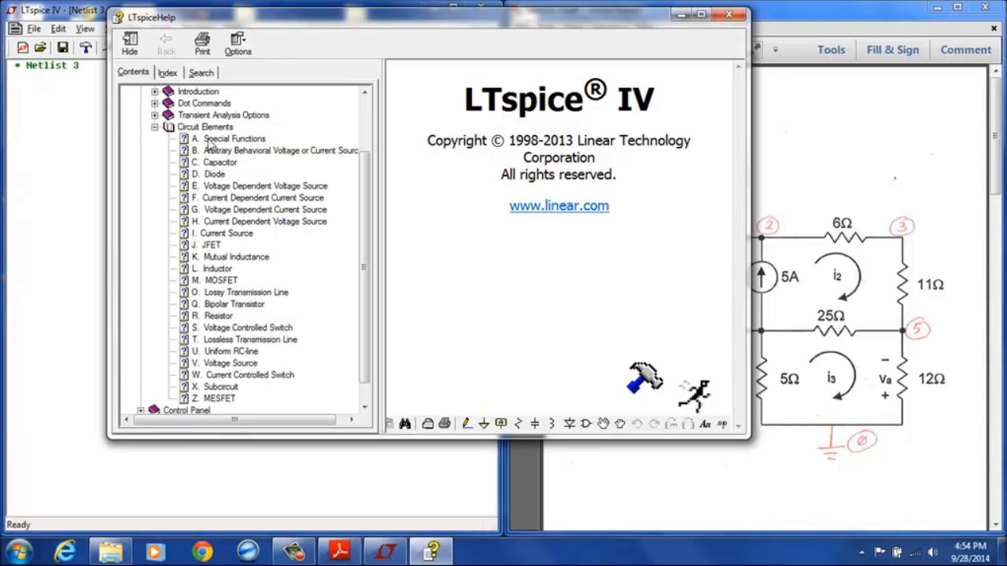
mouse_move(199, 192)
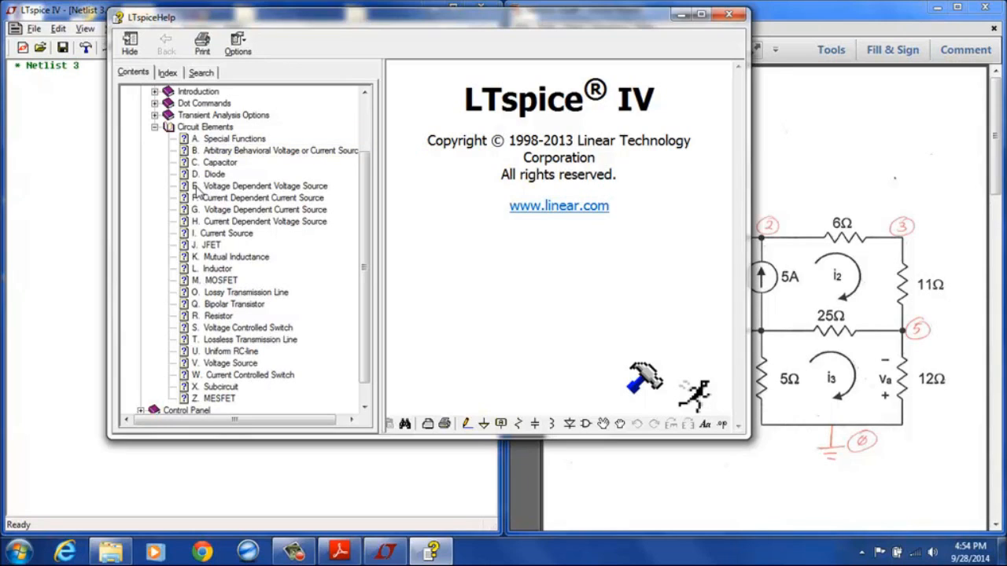
mouse_move(218, 203)
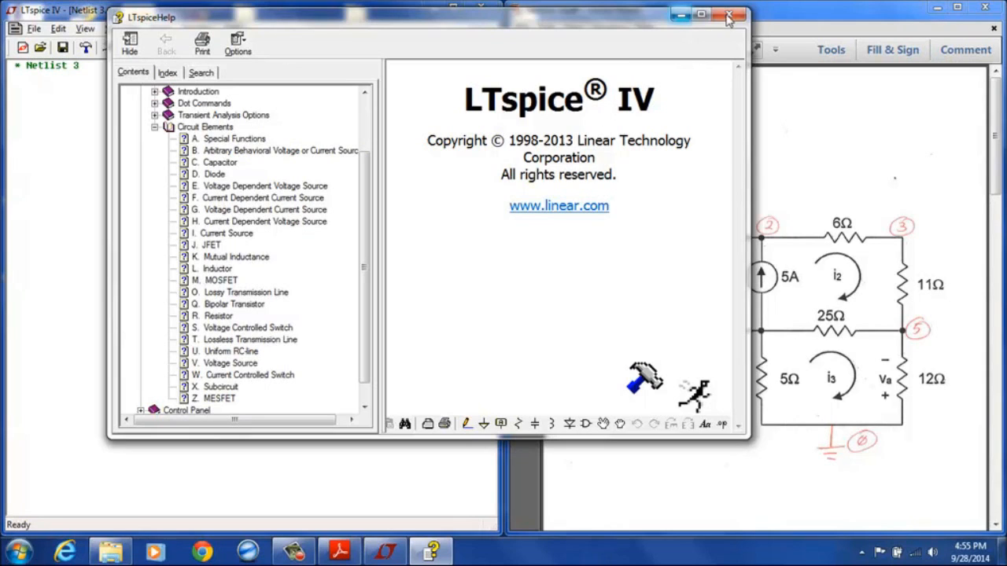
Close Help and start a '* Sources' section with source I1
click(727, 16)
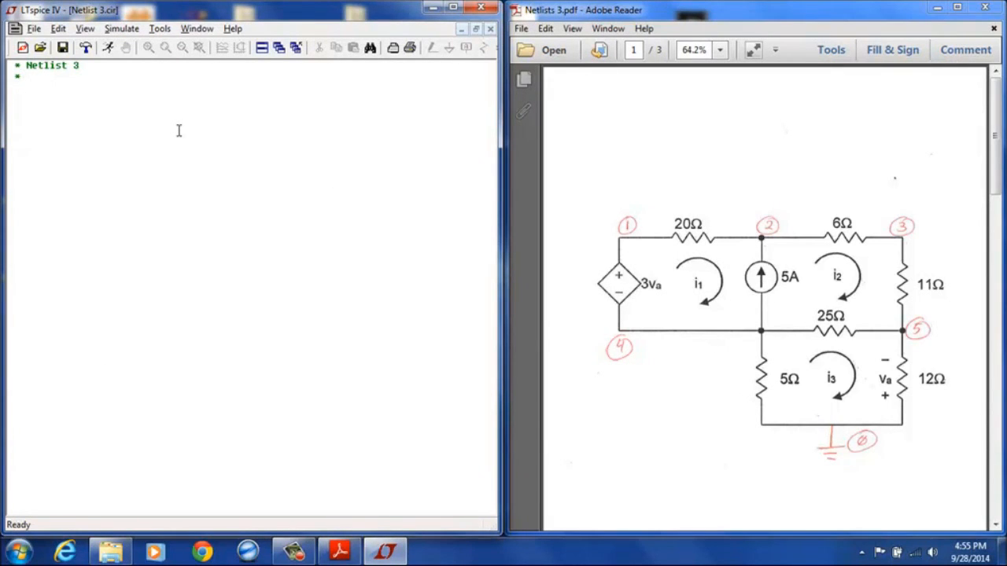
text(* Sources)
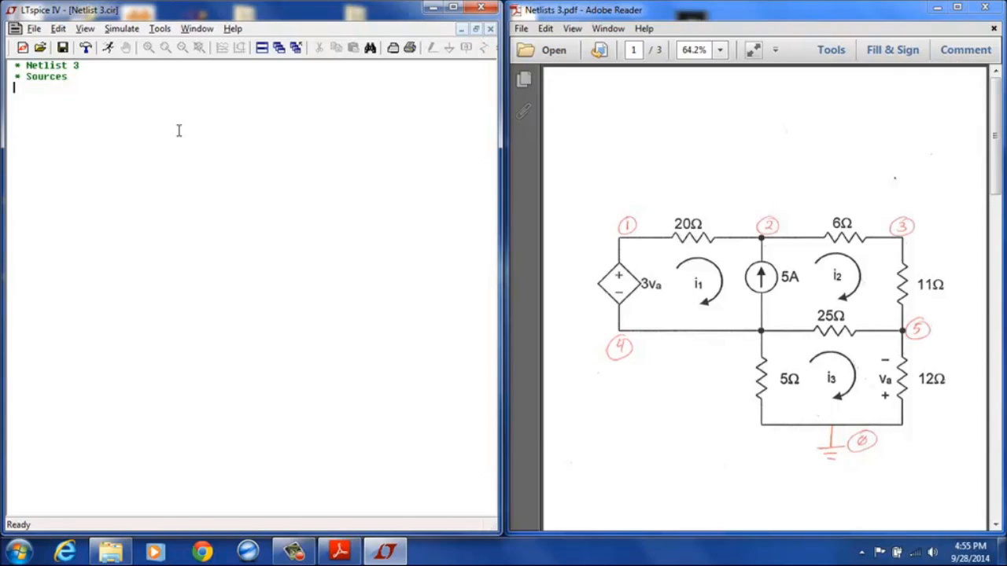
mouse_move(293, 160)
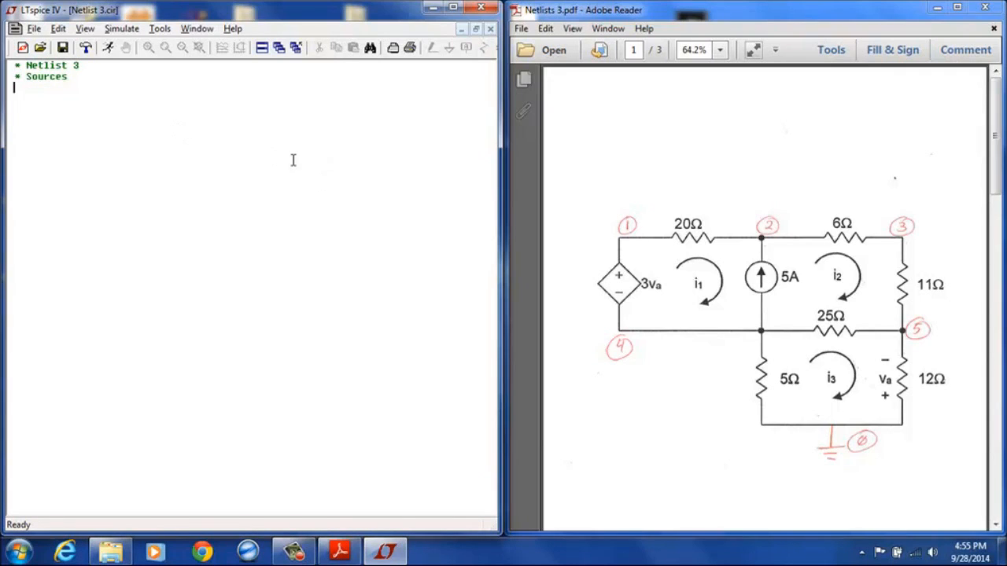
text(I1)
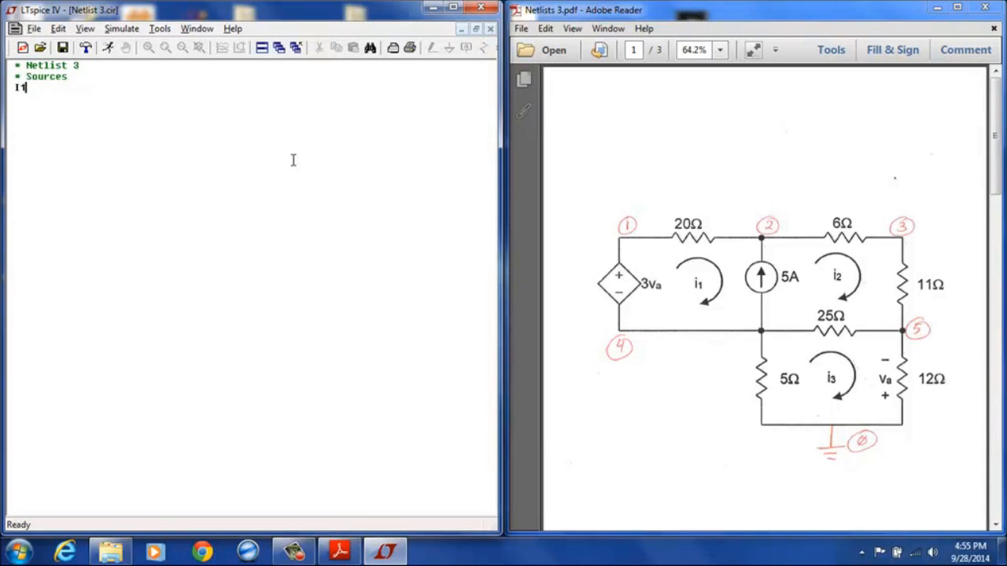
text(" ")
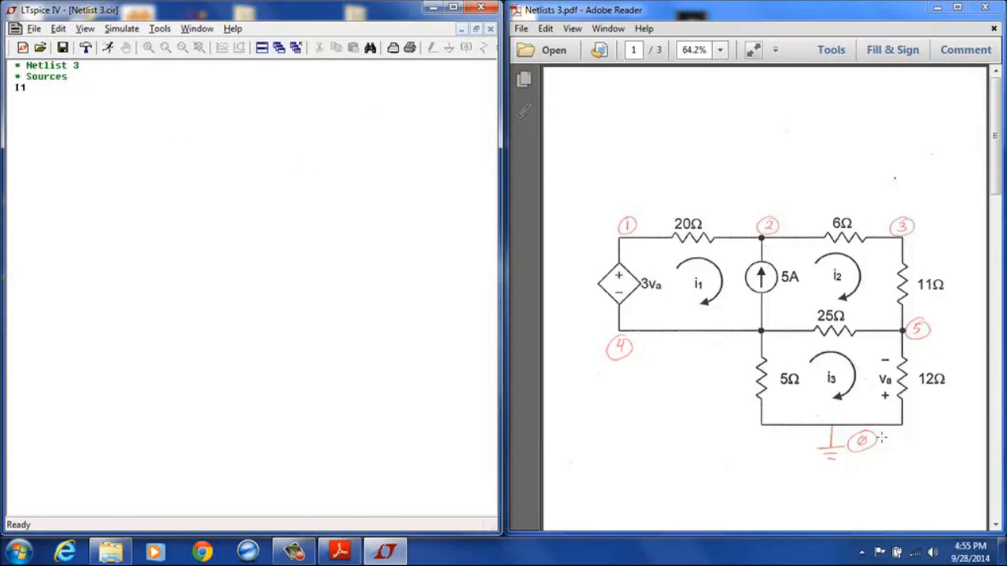
mouse_move(763, 208)
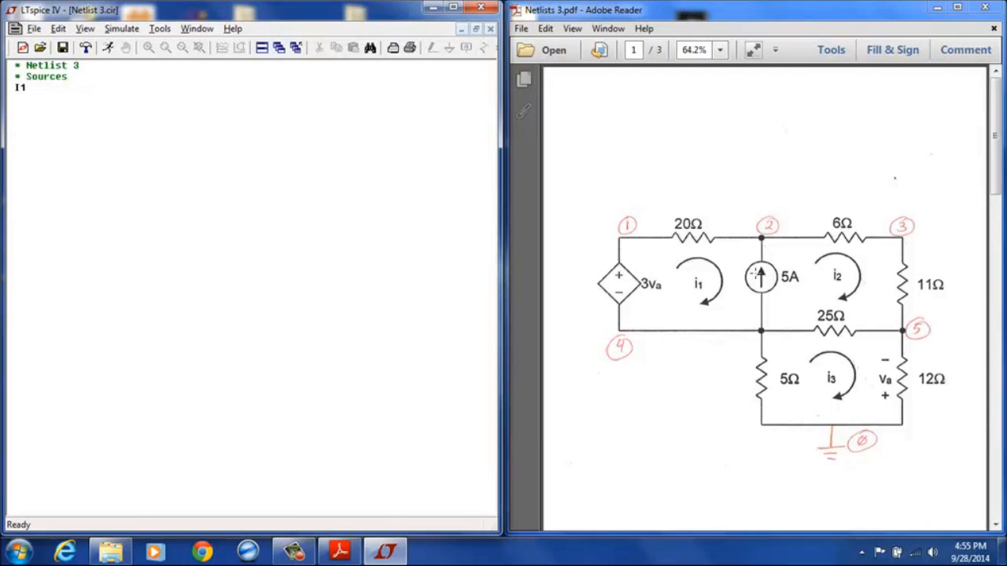
mouse_move(783, 311)
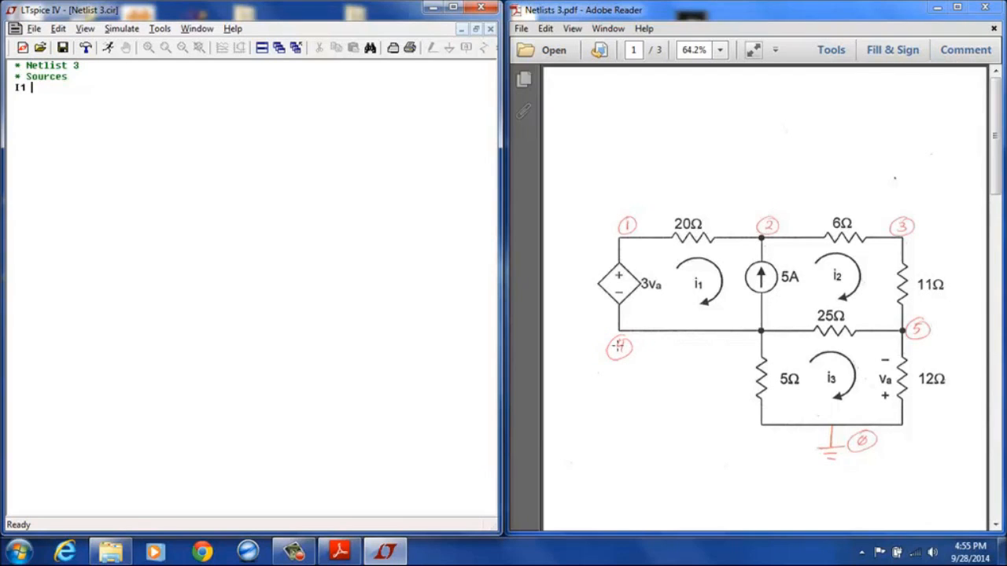
mouse_move(775, 277)
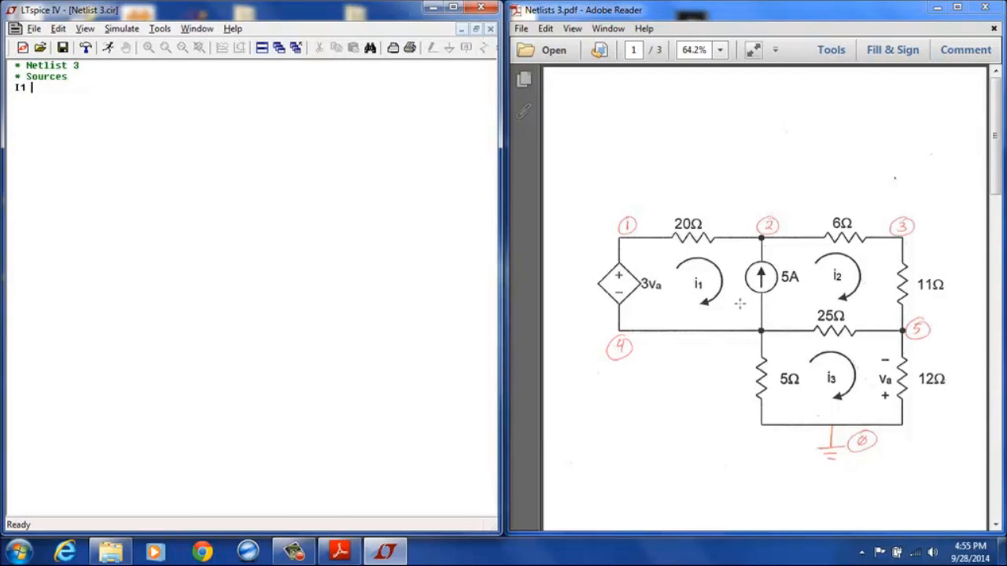
mouse_move(746, 307)
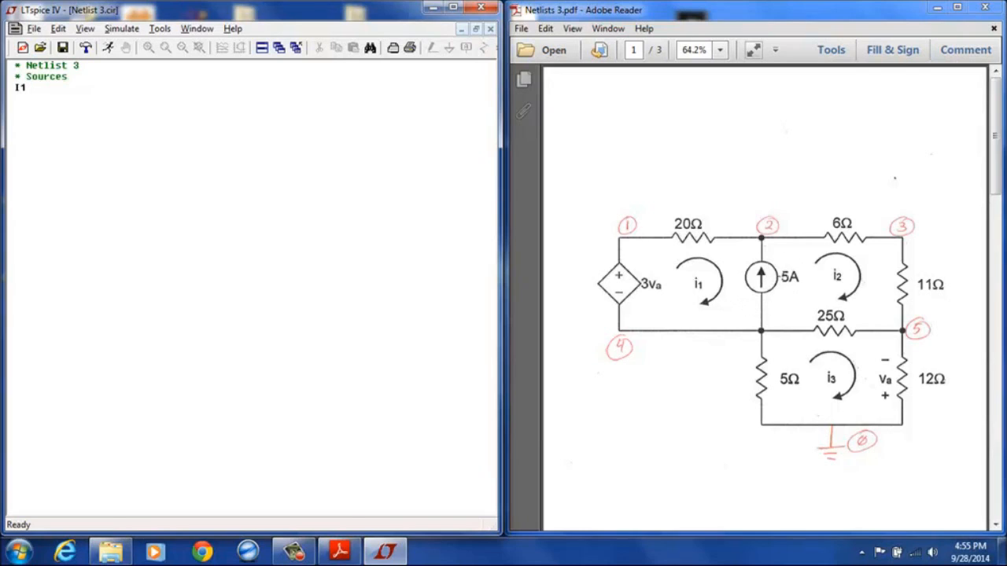
mouse_move(754, 315)
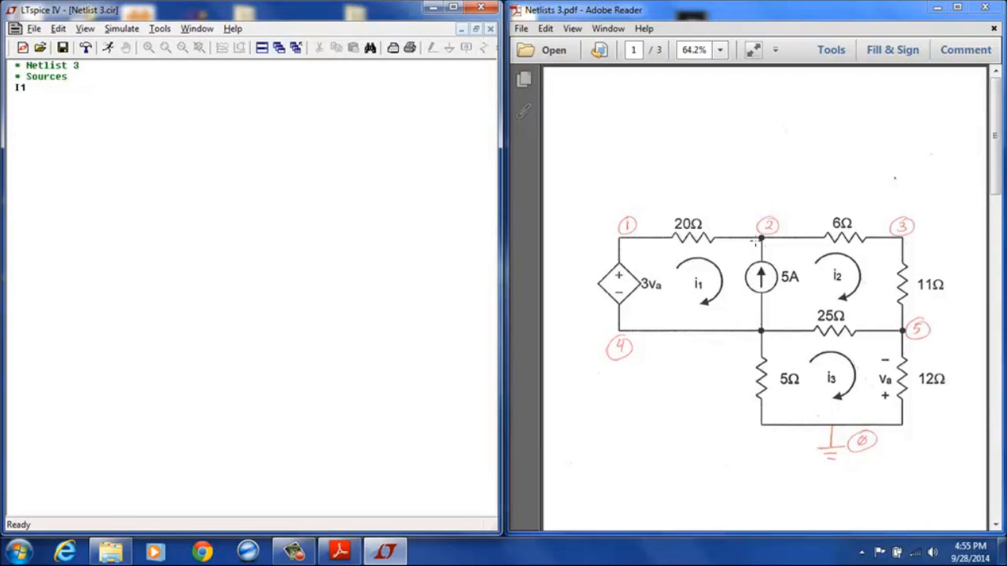
mouse_move(754, 323)
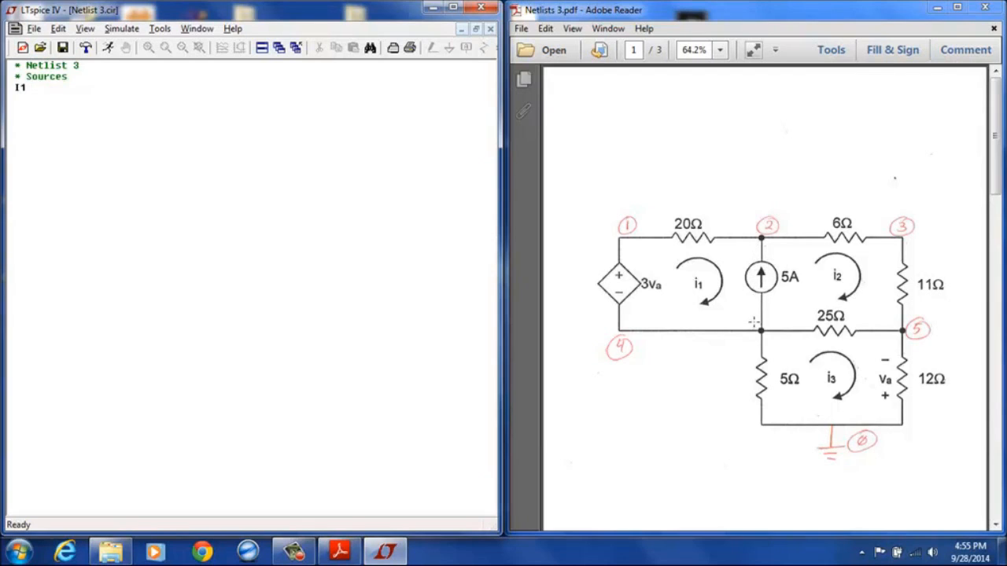
Complete the line 'I1 4 2 5; 5A current source'
text(4)
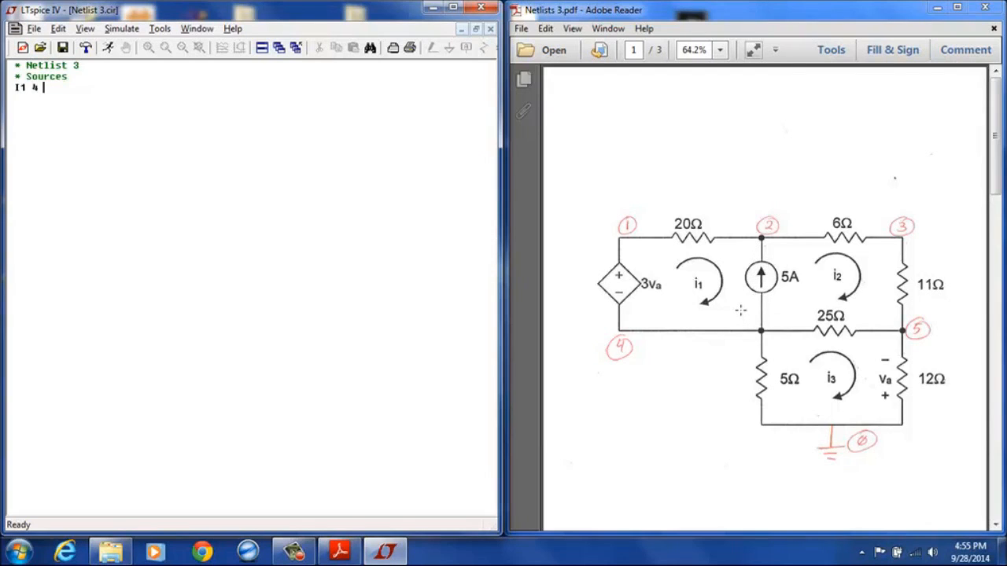
text(2 5)
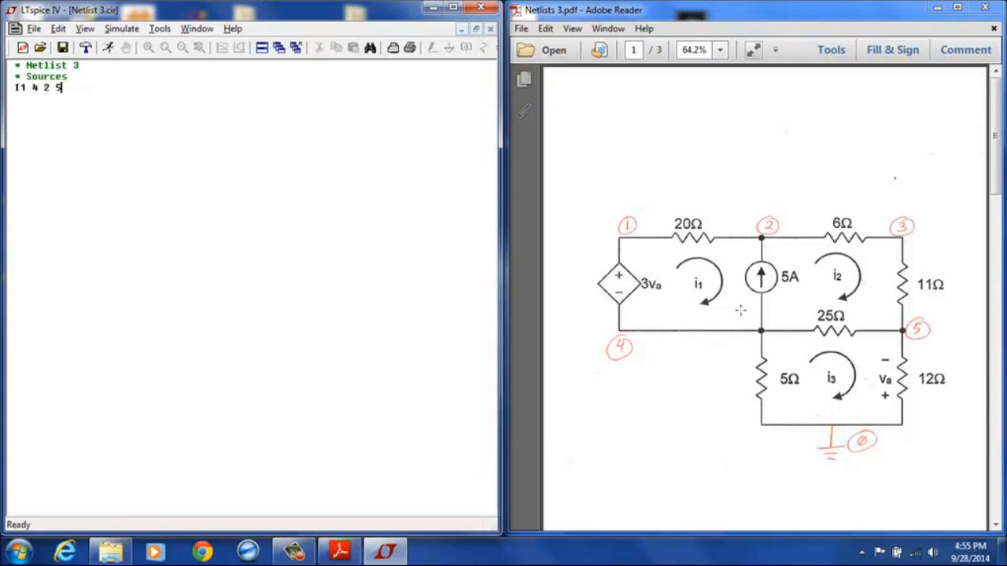
text(;)
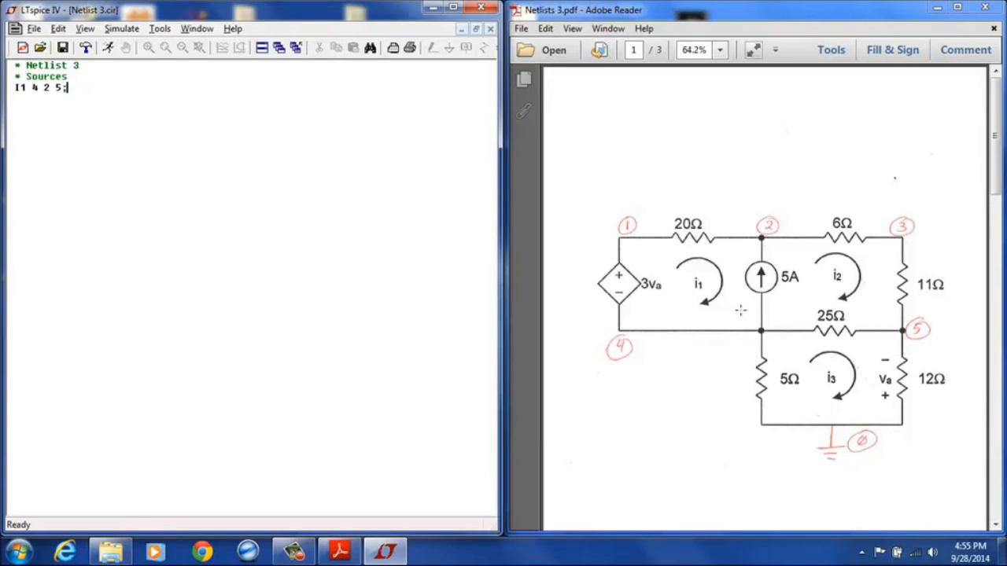
text(5A)
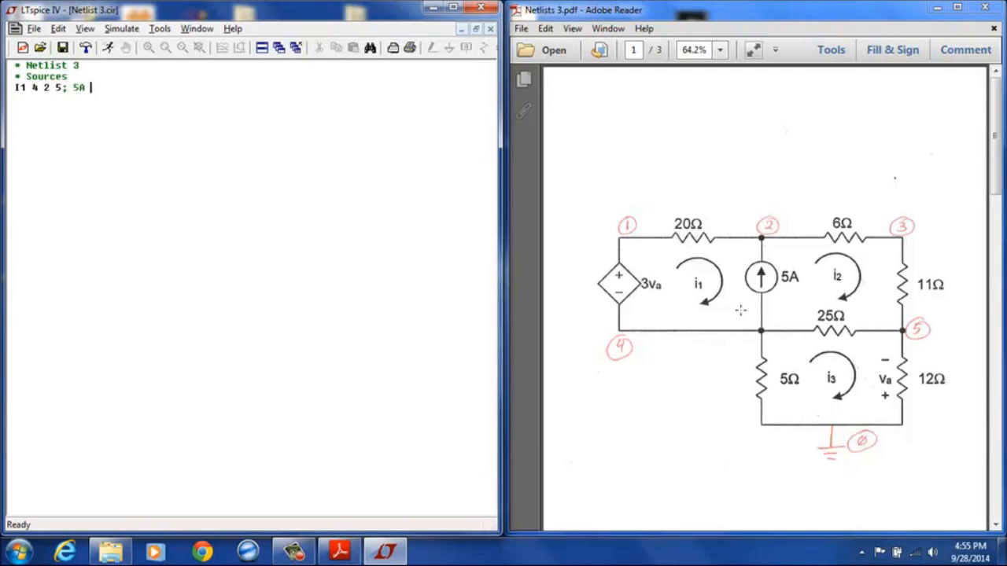
text(current)
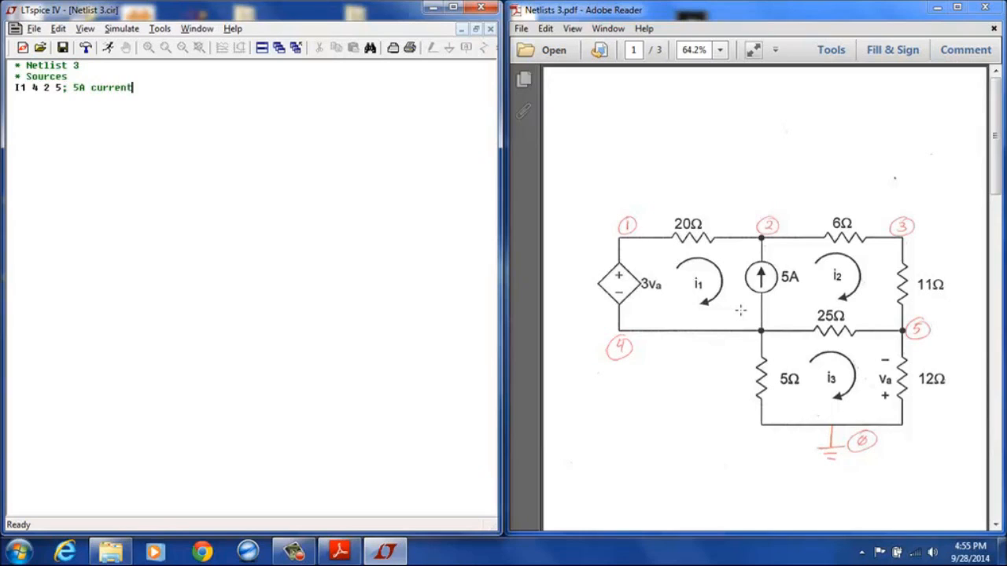
text(source)
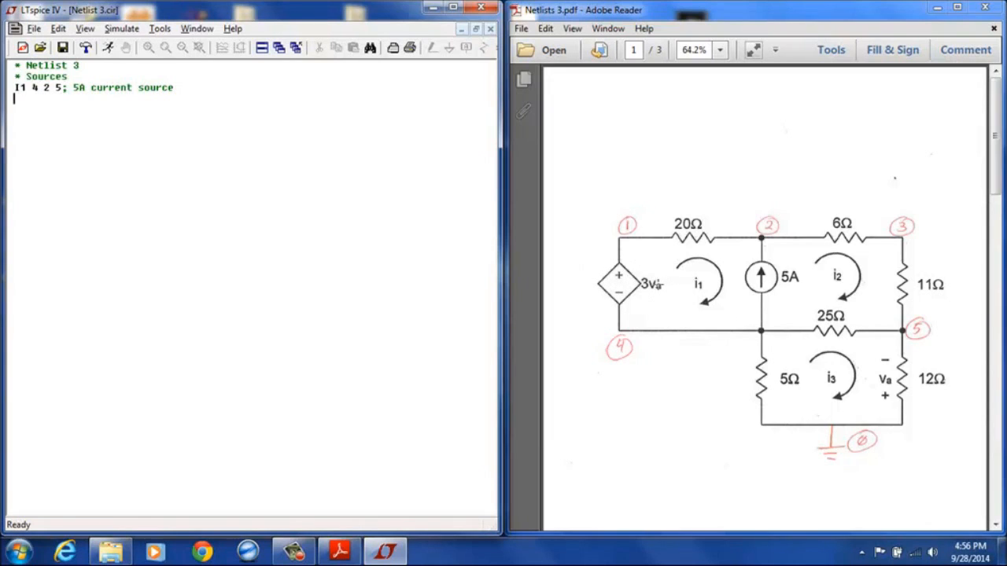
Define dependent source E1 1 4 0 5 3
text(E)
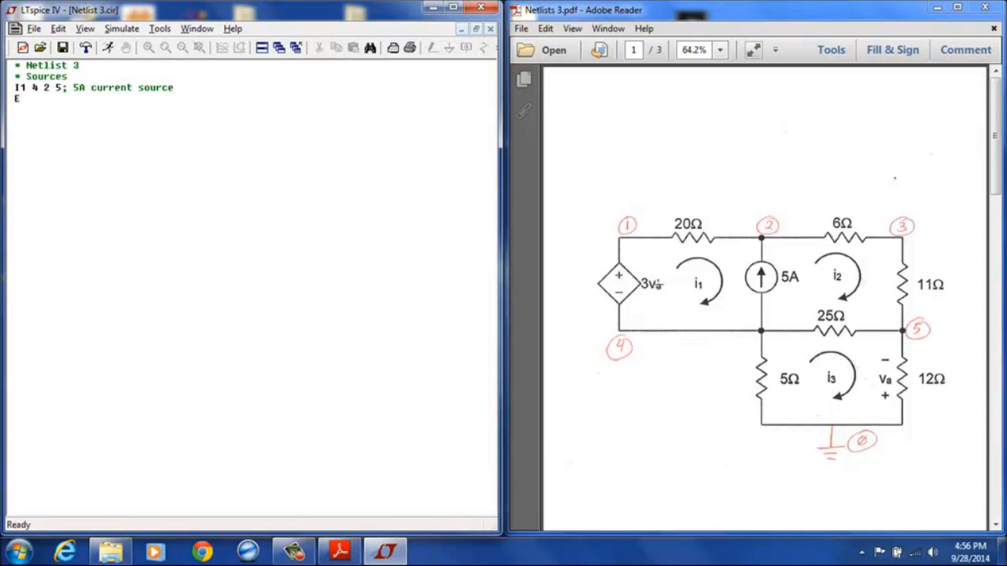
text(1)
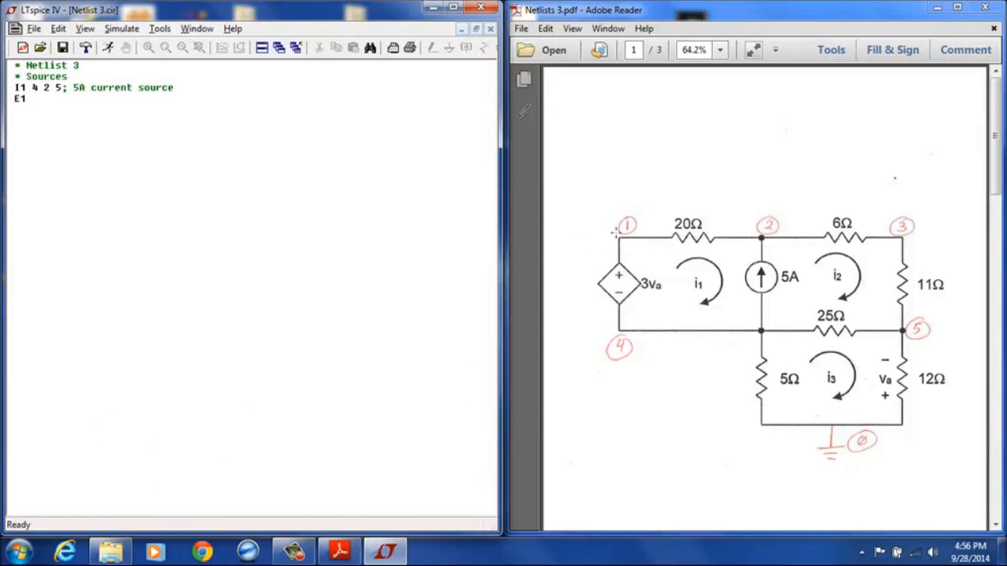
text(1)
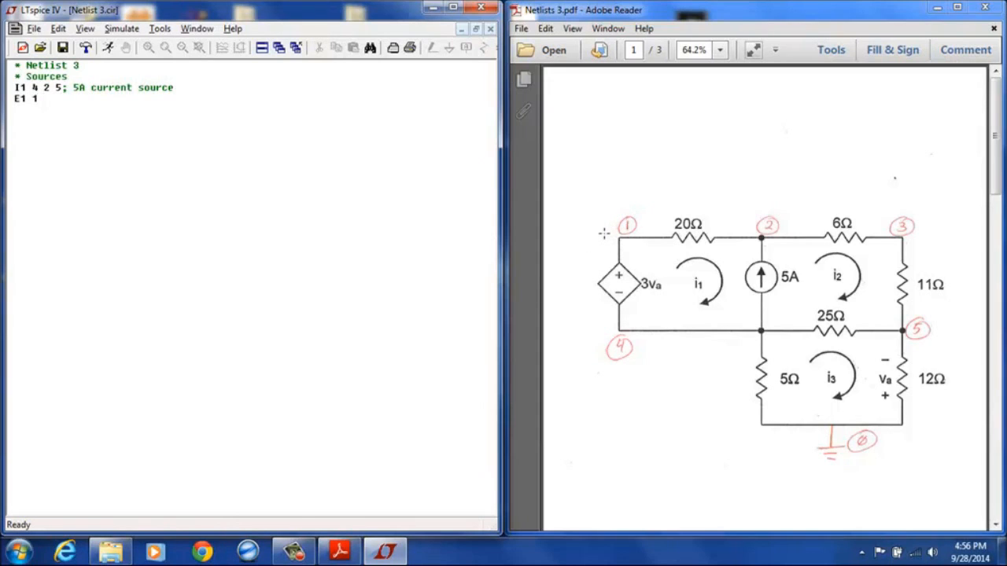
text(4)
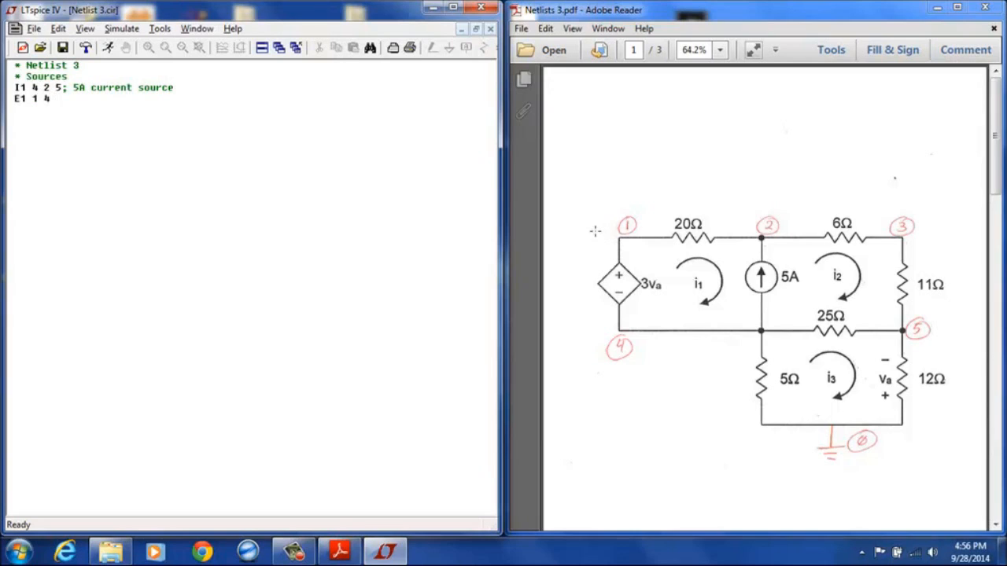
mouse_move(613, 280)
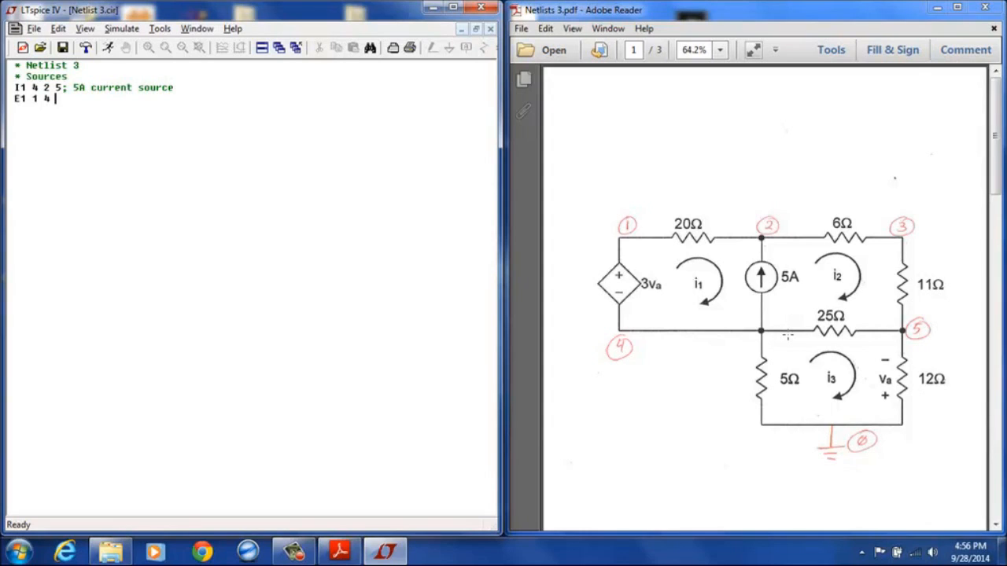
text(0 5)
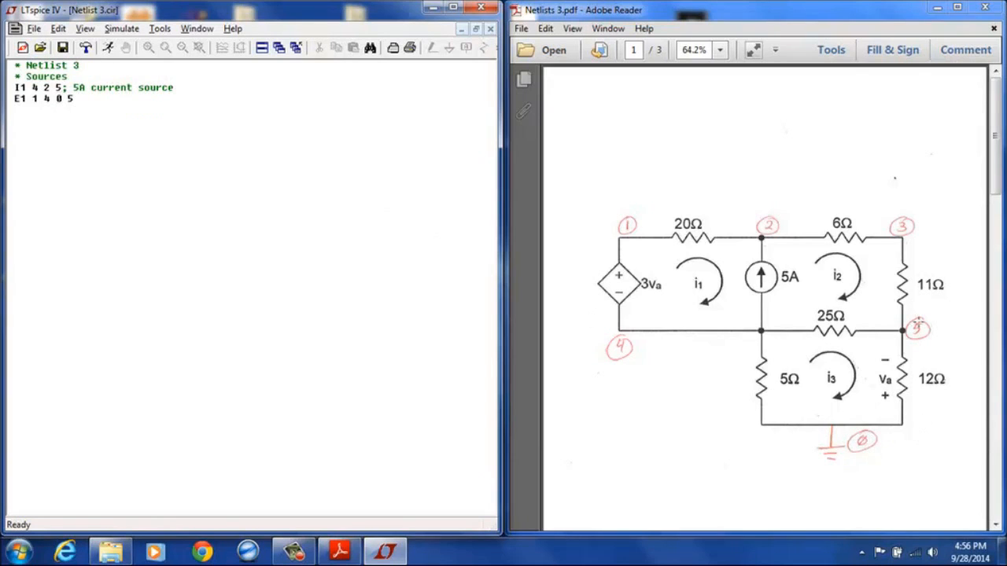
mouse_move(831, 395)
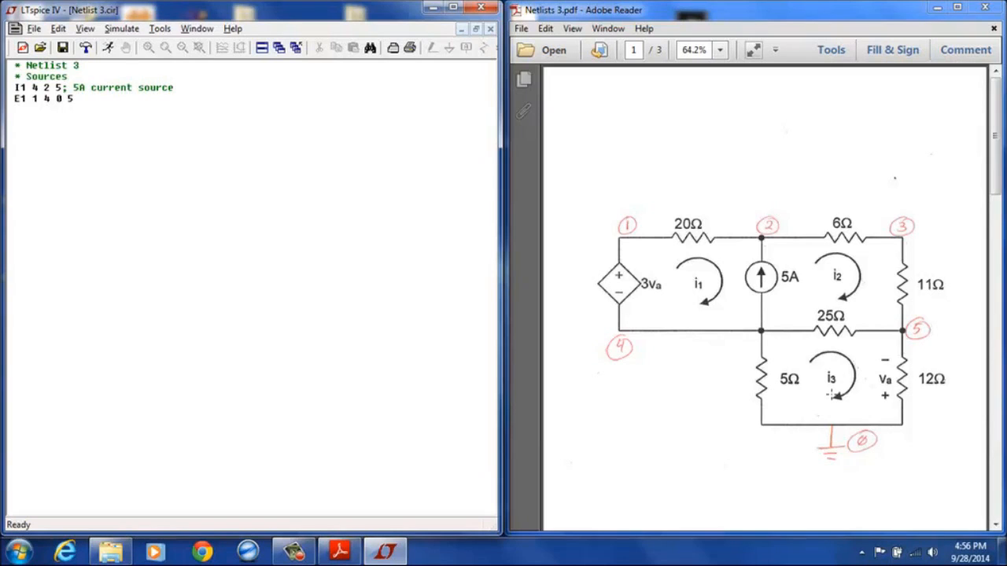
mouse_move(665, 308)
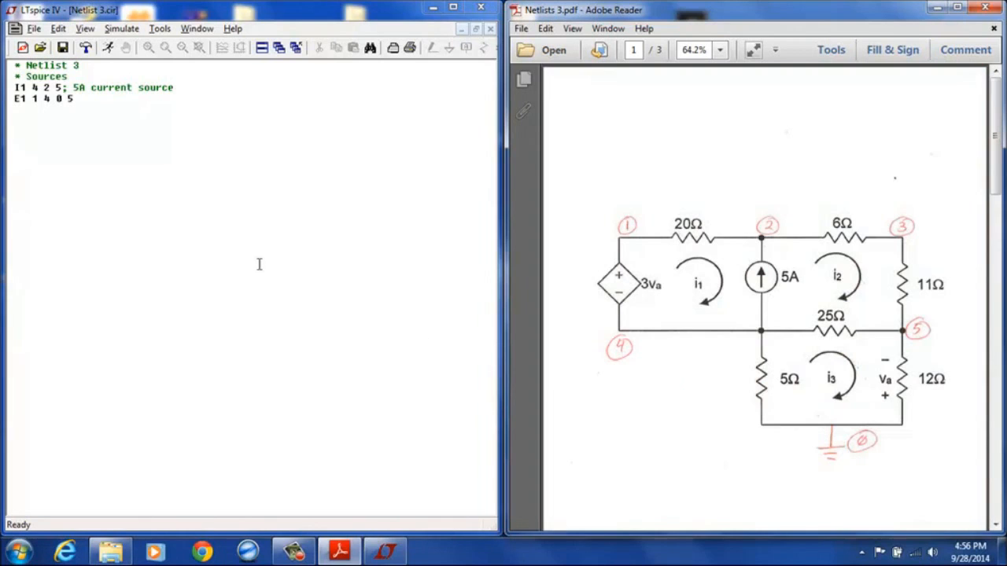
text(3)
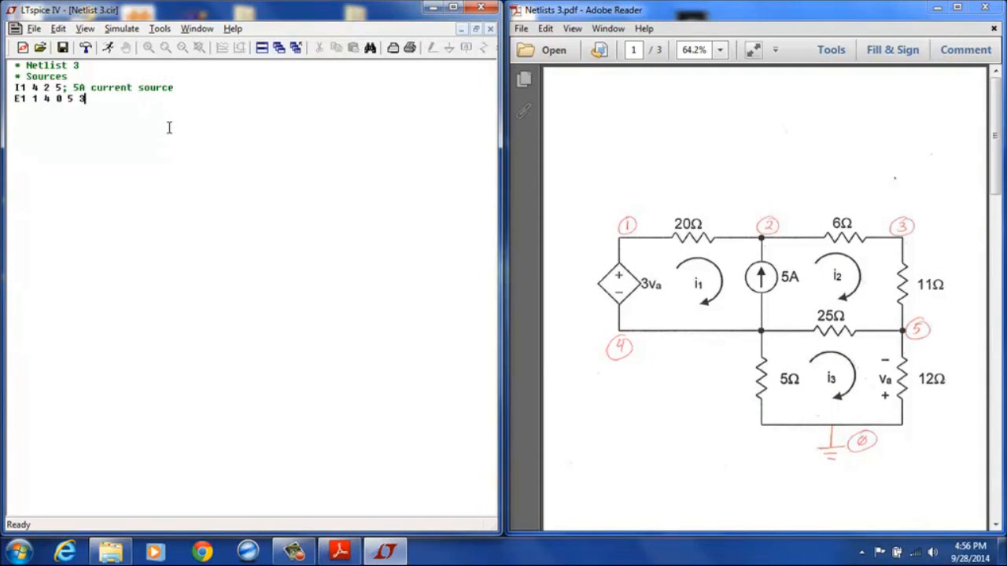
Comment E1 as a voltage dependent voltage source with gain of 3 and begin the '* R' line
text(;)
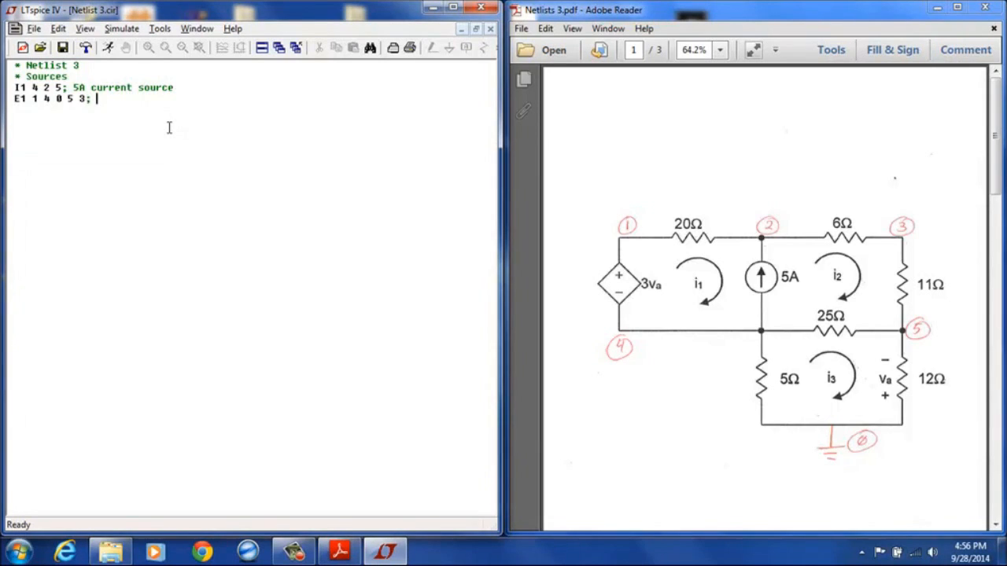
text(Voltage)
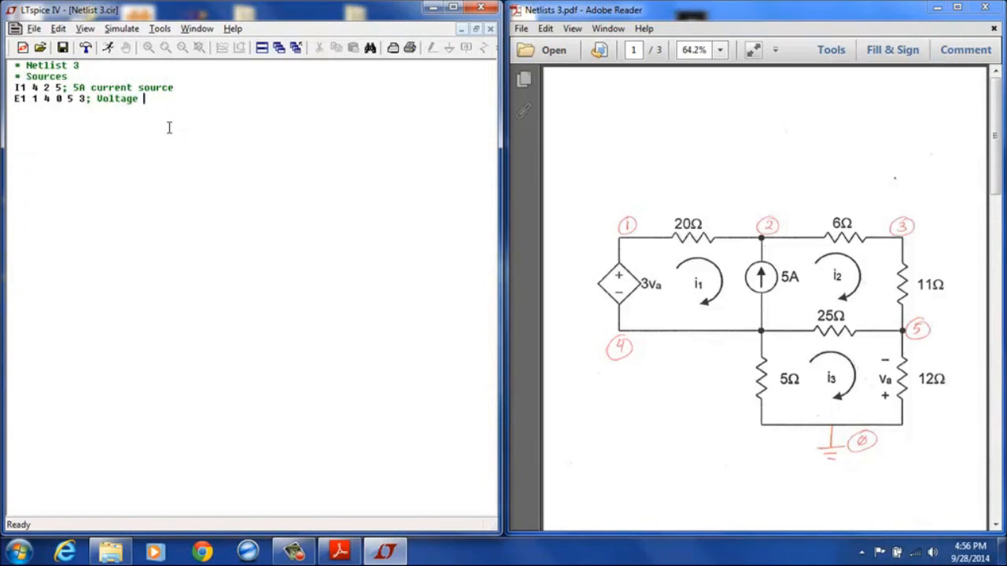
text(dependent voltage source)
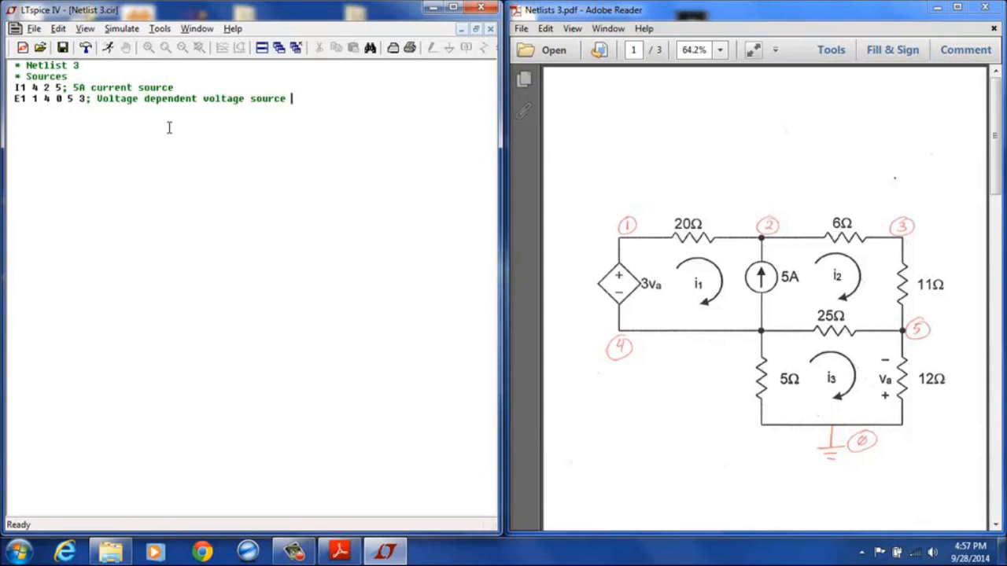
text(with gain of 3)
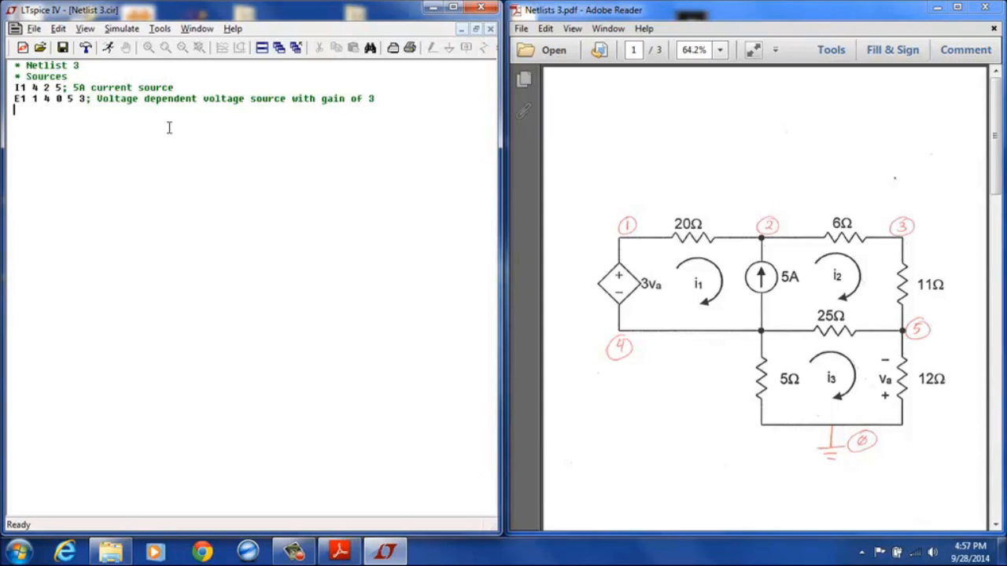
text(* R)
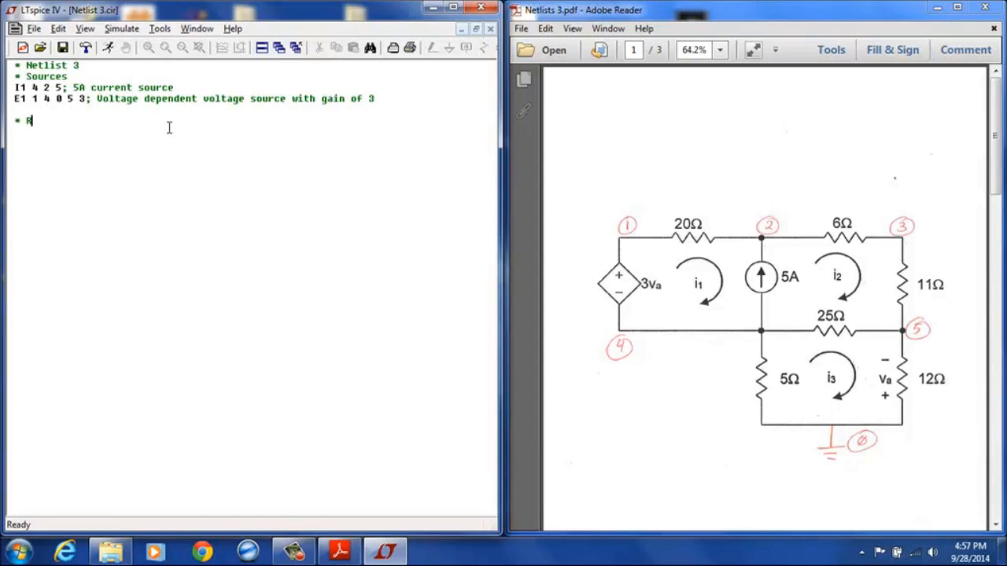
Add the '* Resistors' section with the line 'R1 1 2 20; 20 ohm resistor'
text(esistors)
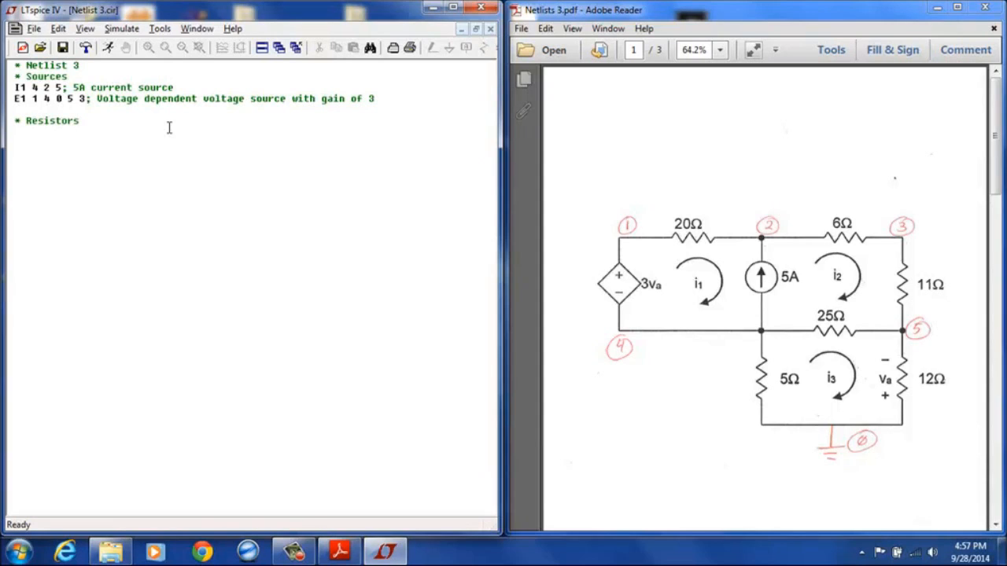
mouse_move(732, 208)
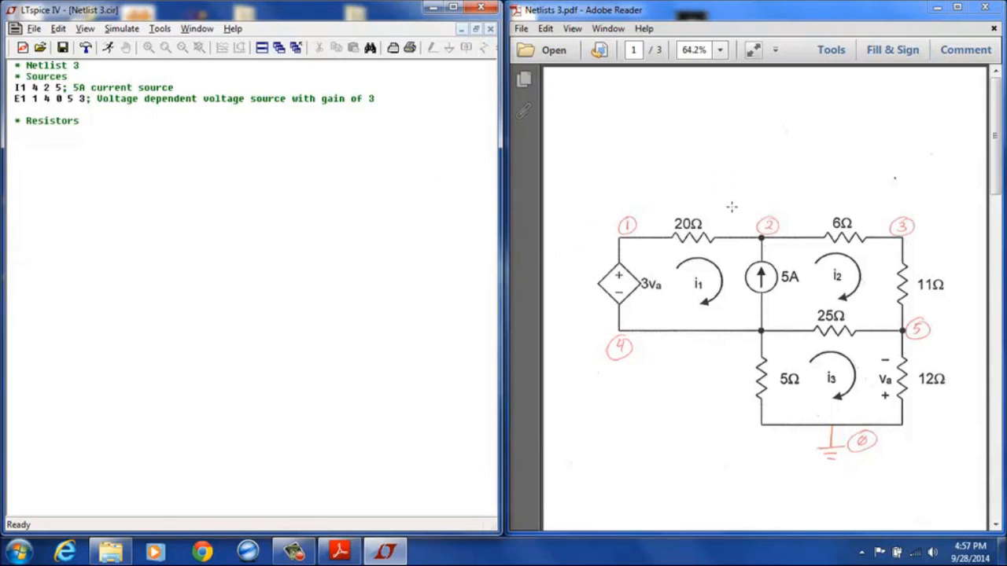
mouse_move(740, 281)
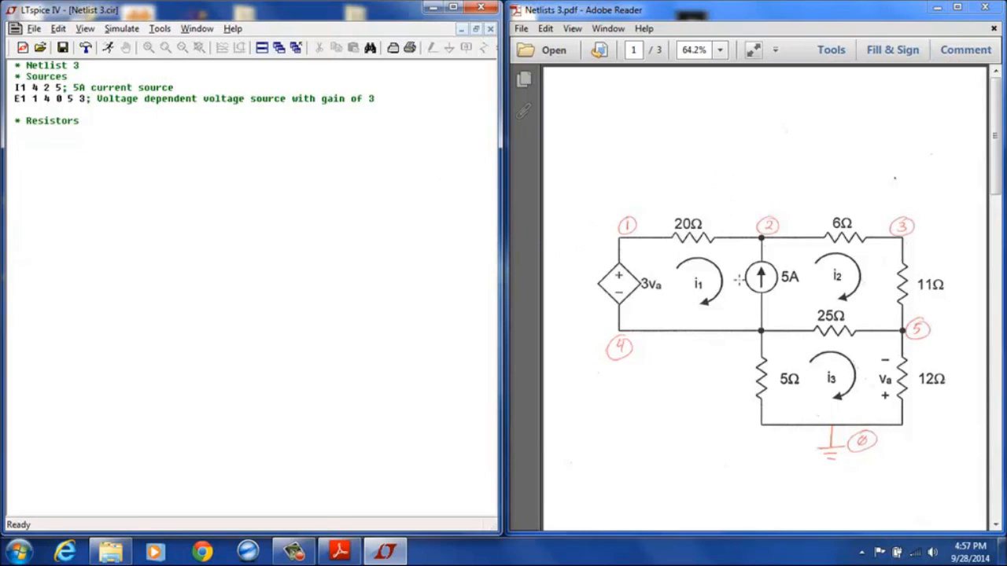
mouse_move(700, 282)
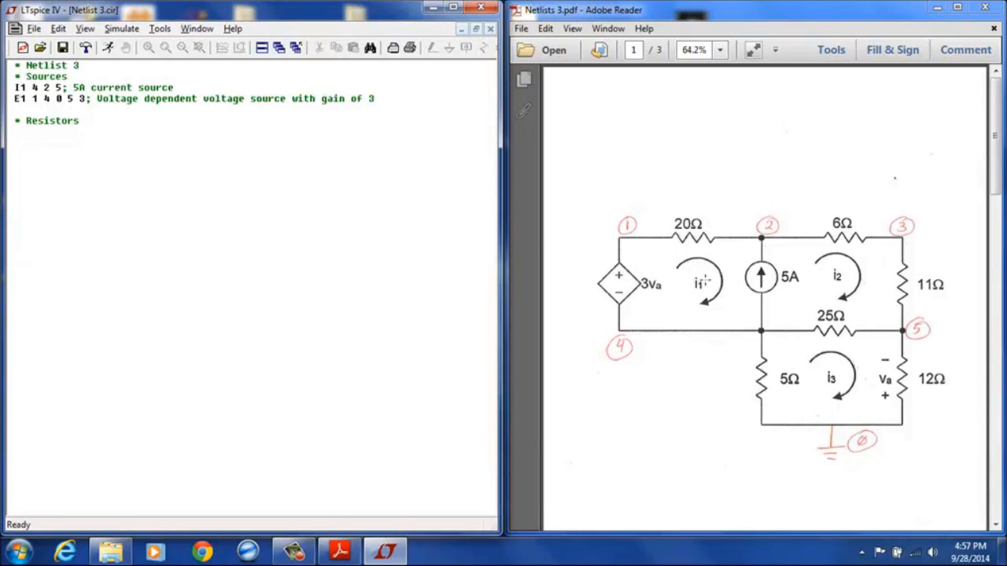
text(R1)
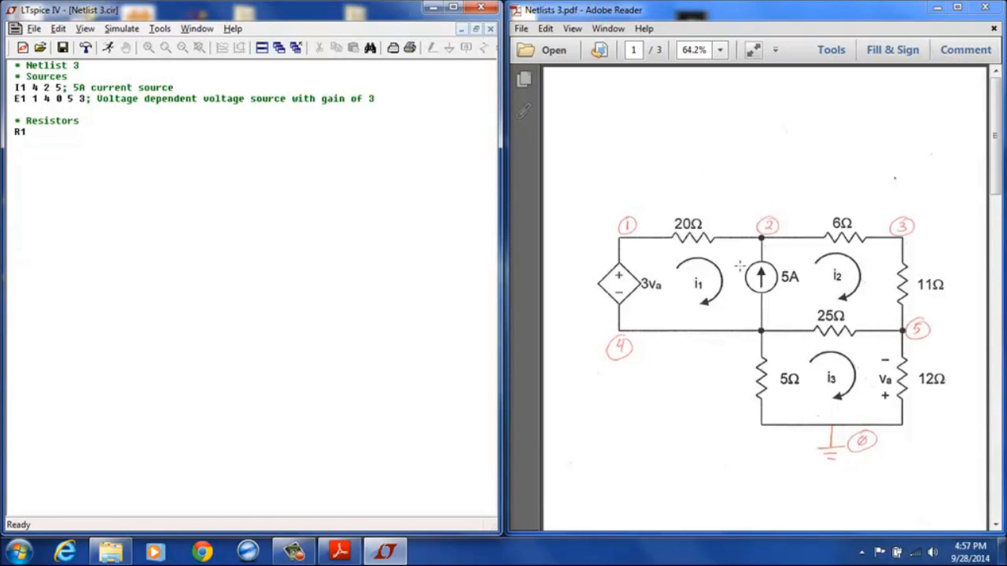
mouse_move(726, 303)
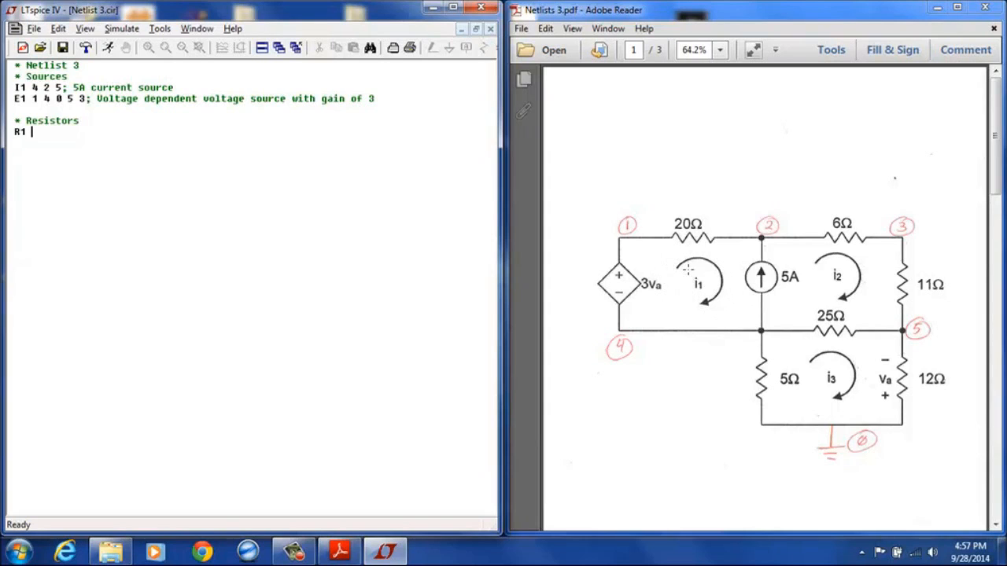
mouse_move(730, 221)
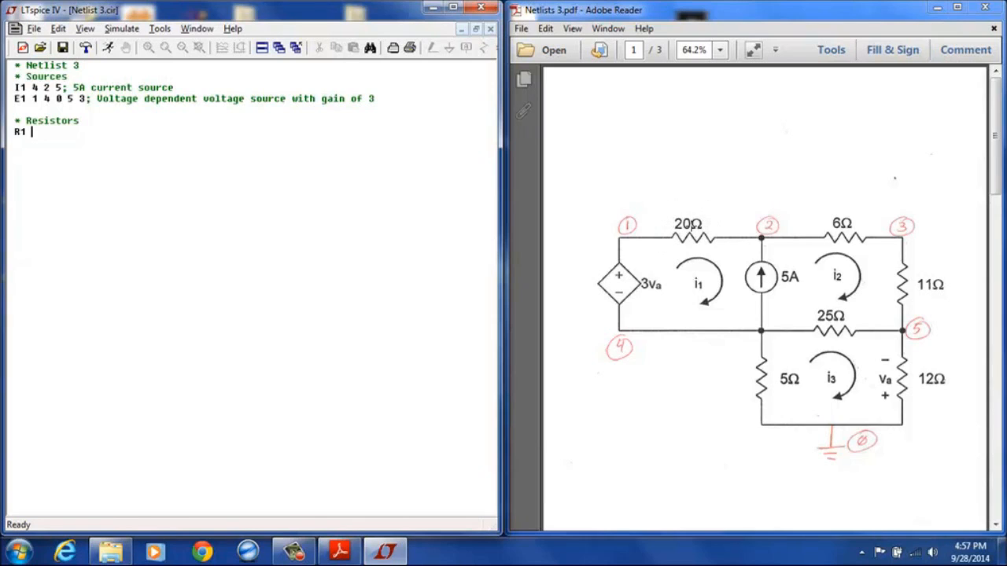
mouse_move(712, 233)
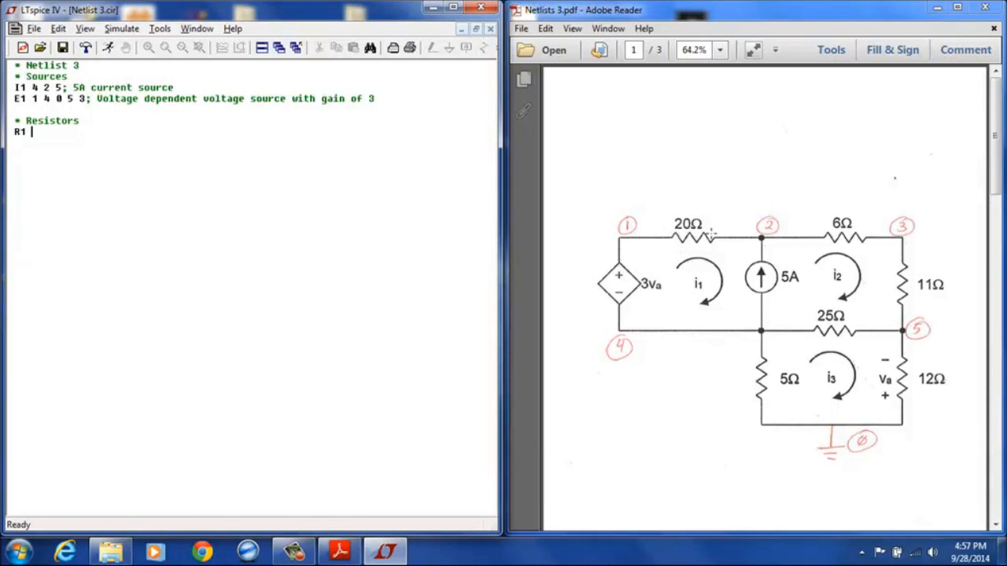
mouse_move(643, 214)
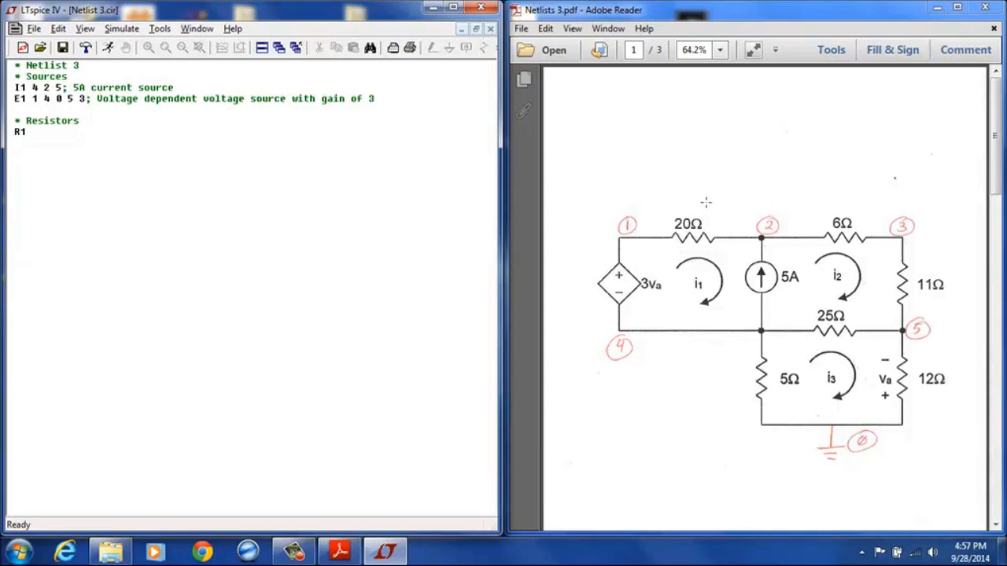
mouse_move(655, 241)
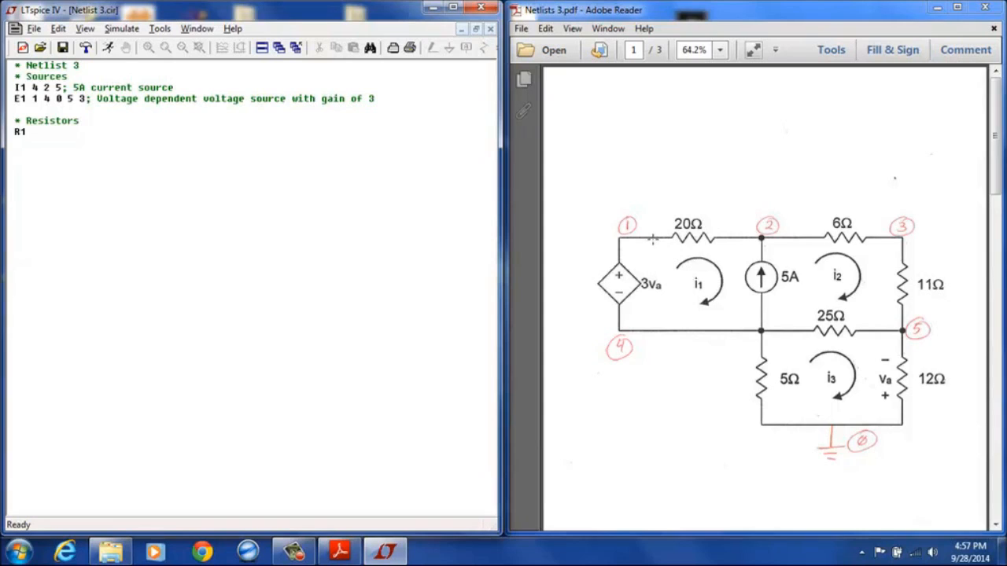
mouse_move(715, 261)
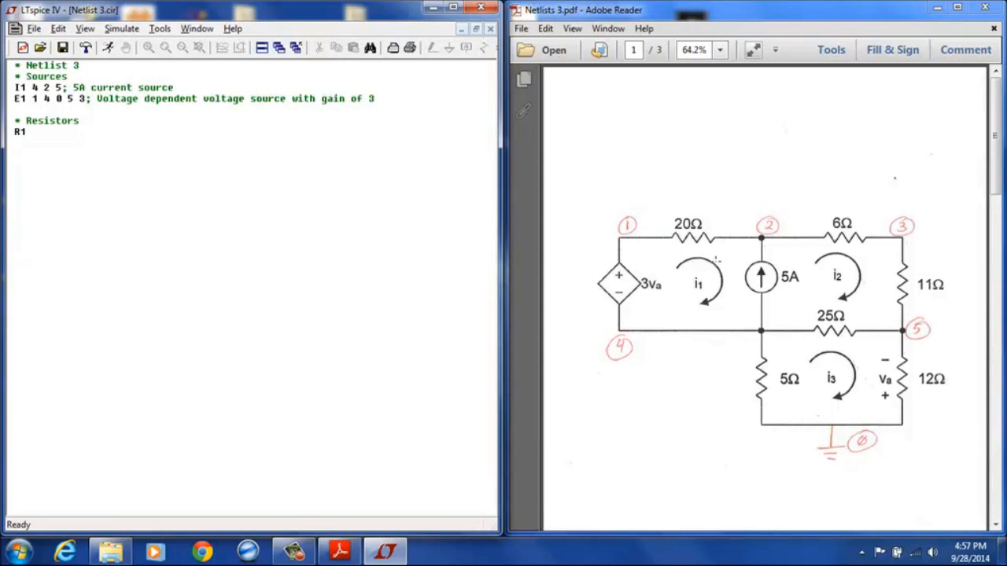
text(1)
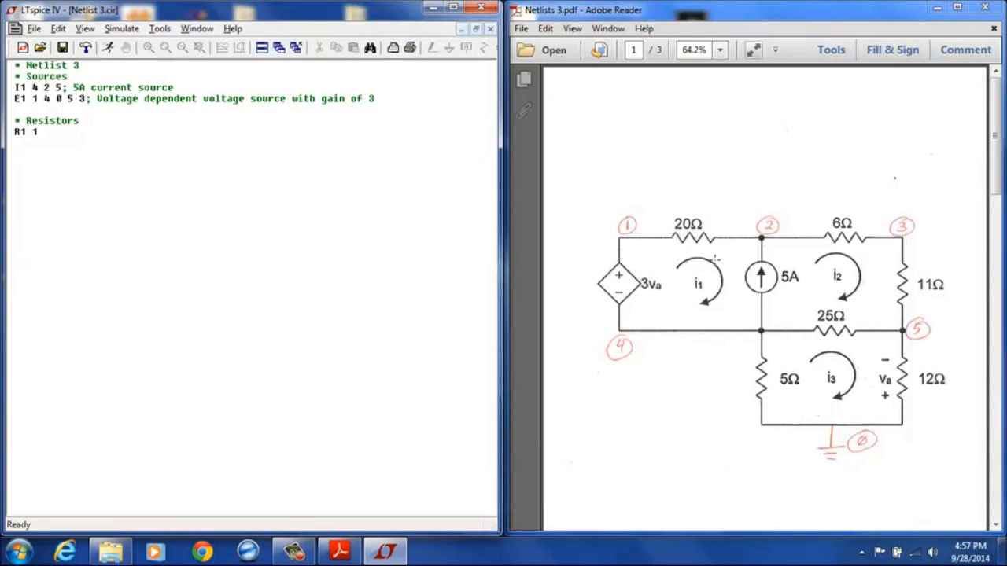
text(2)
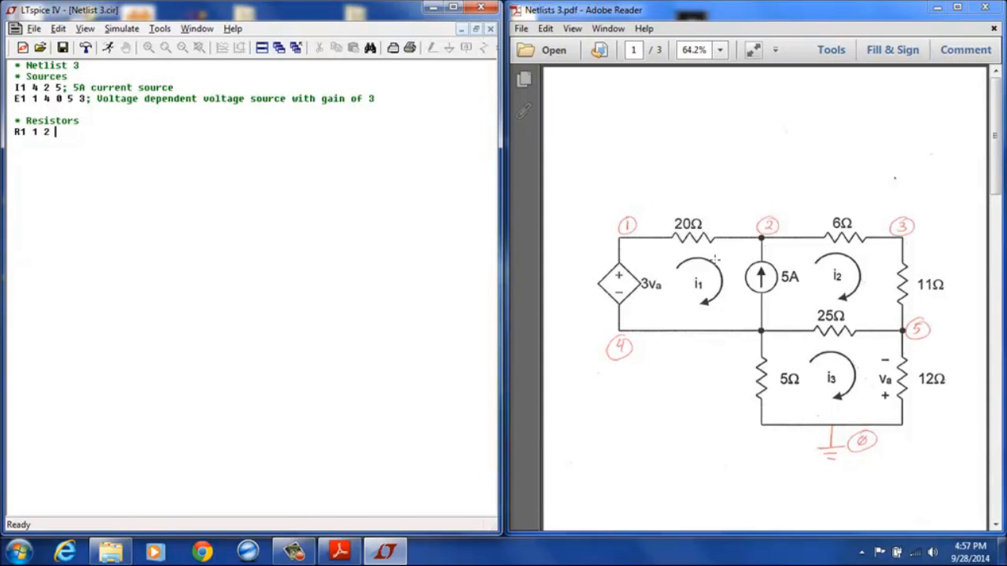
text(20)
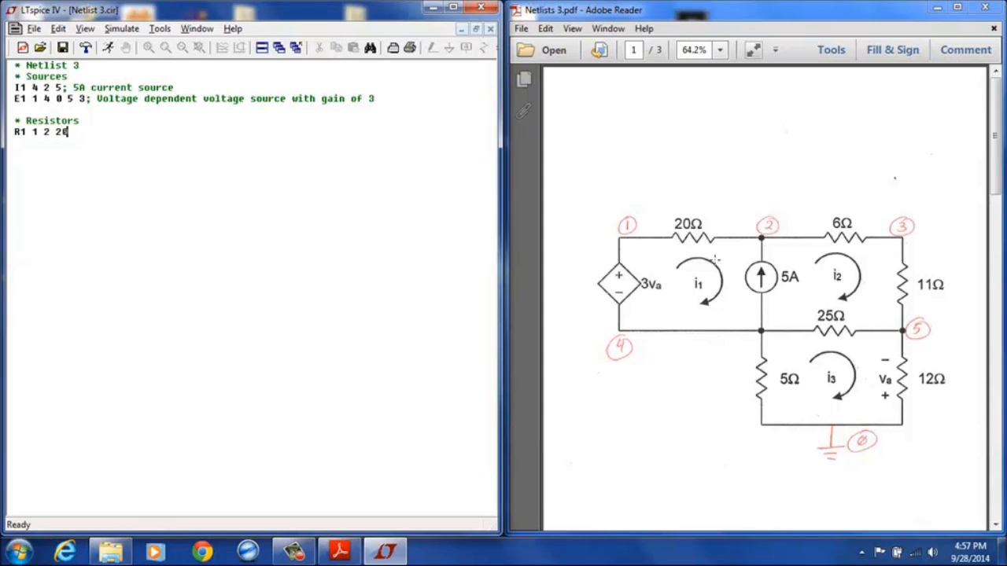
text(;)
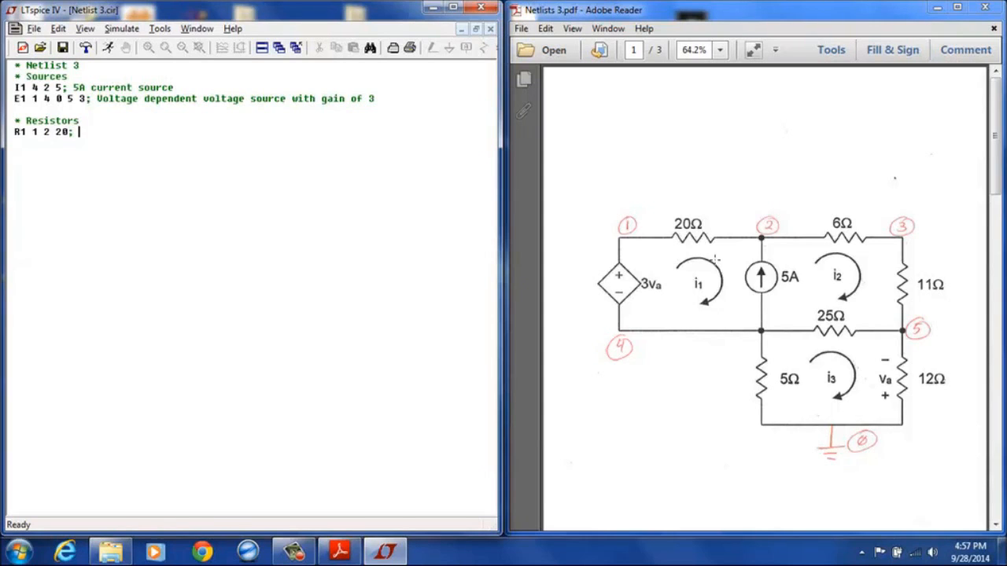
text(20 ohm)
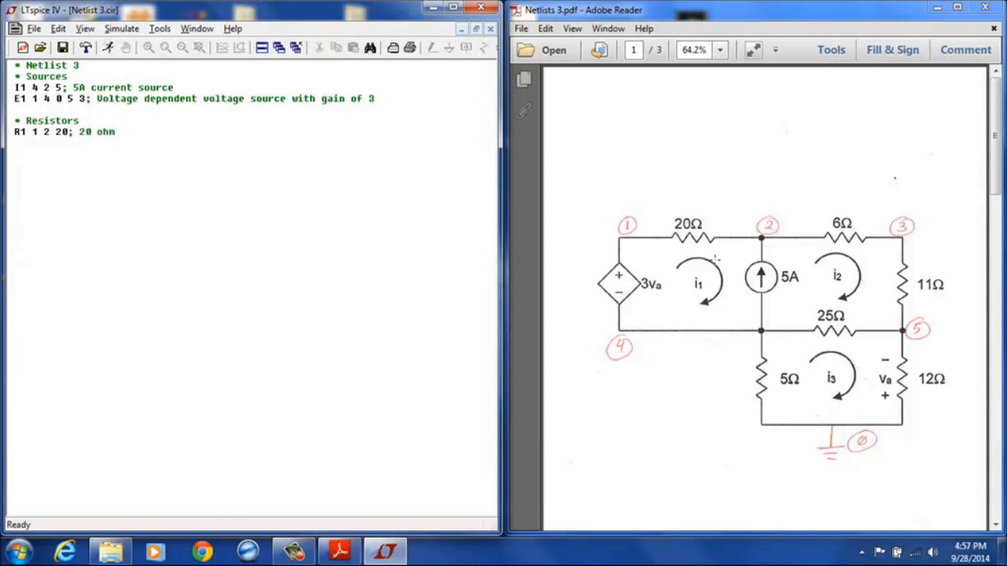
text(resistor)
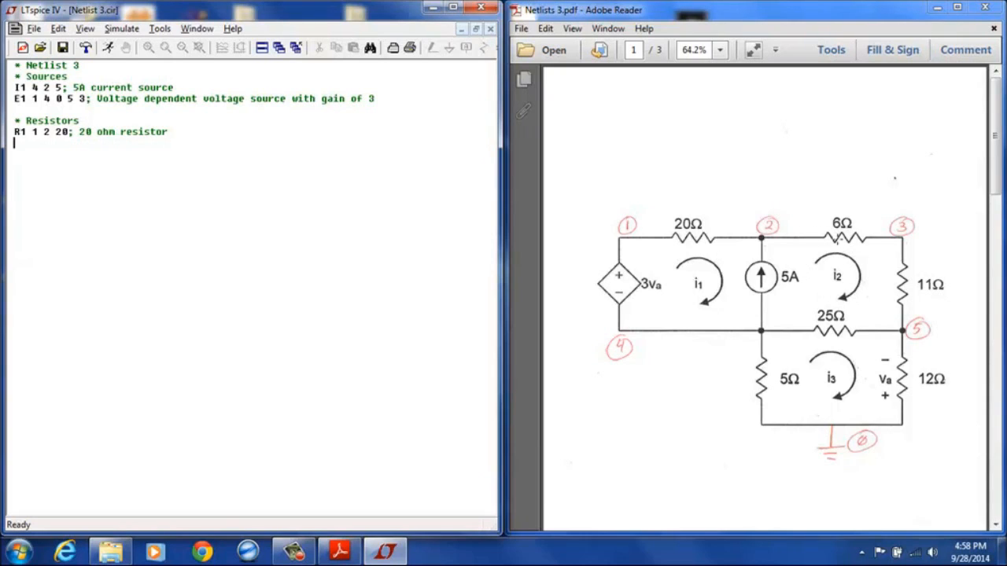
mouse_move(831, 286)
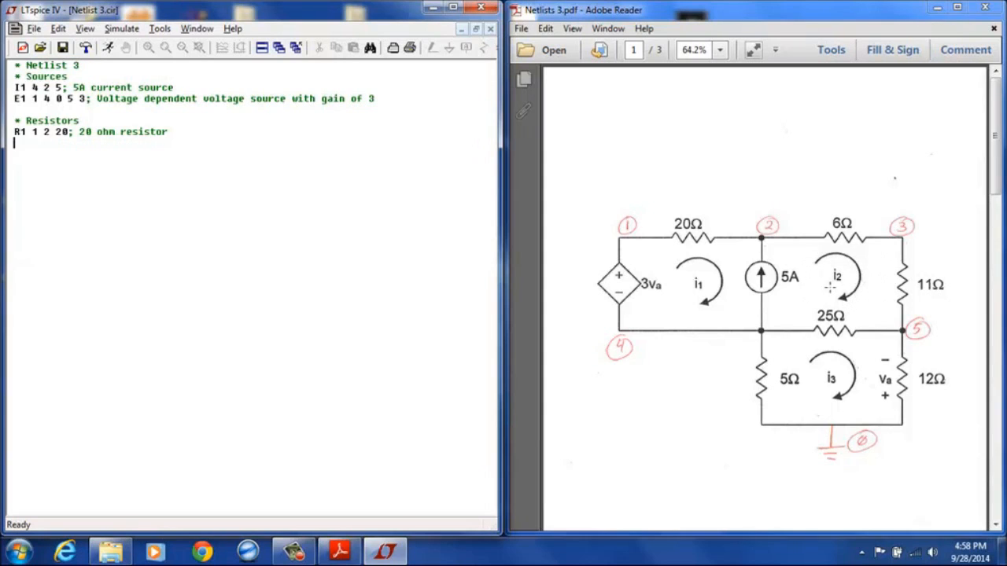
mouse_move(816, 226)
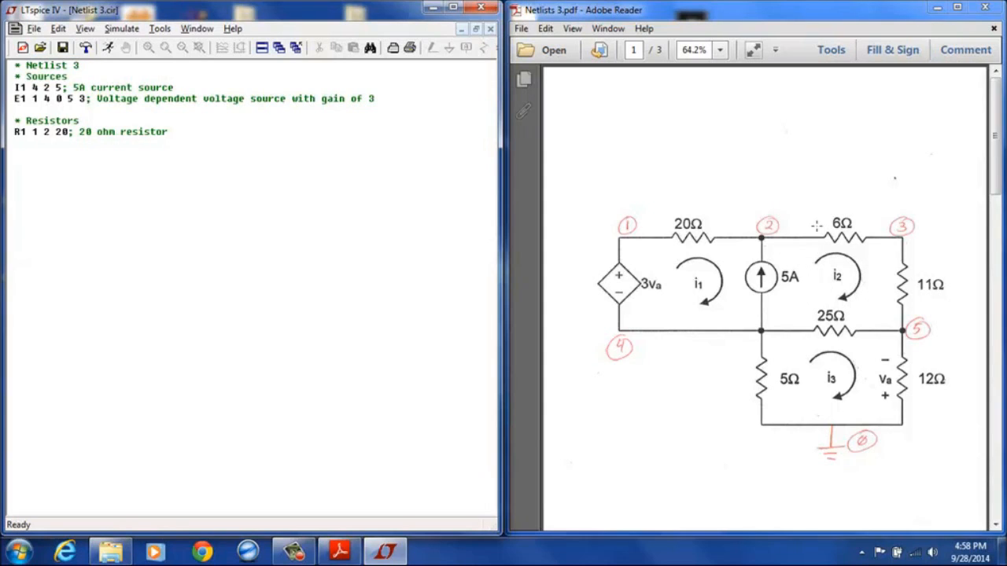
mouse_move(878, 220)
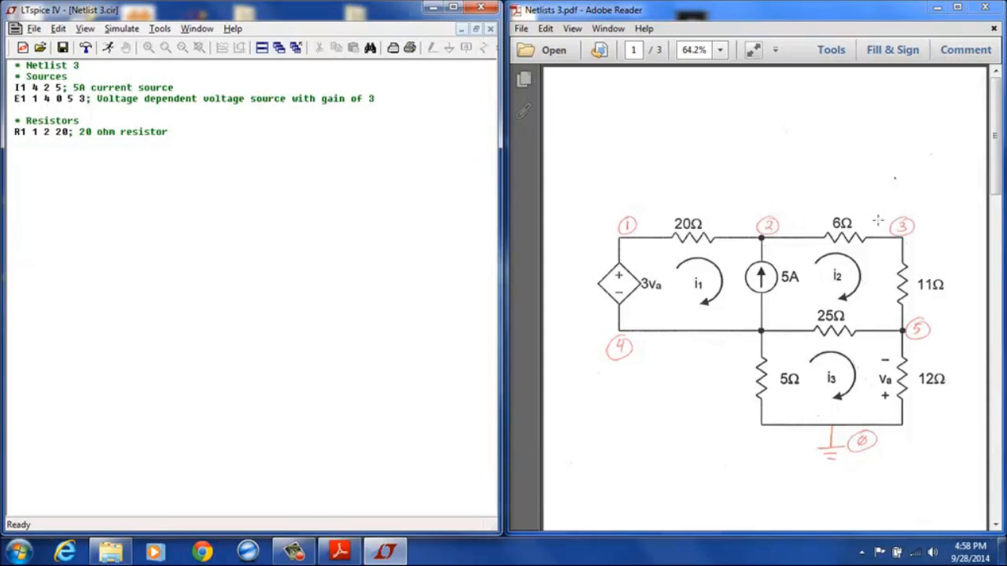
Add 'R2 2 3 6; 6 ohm resistor' and 'R3 3 5 11; 11 ohm resistor'
text(R)
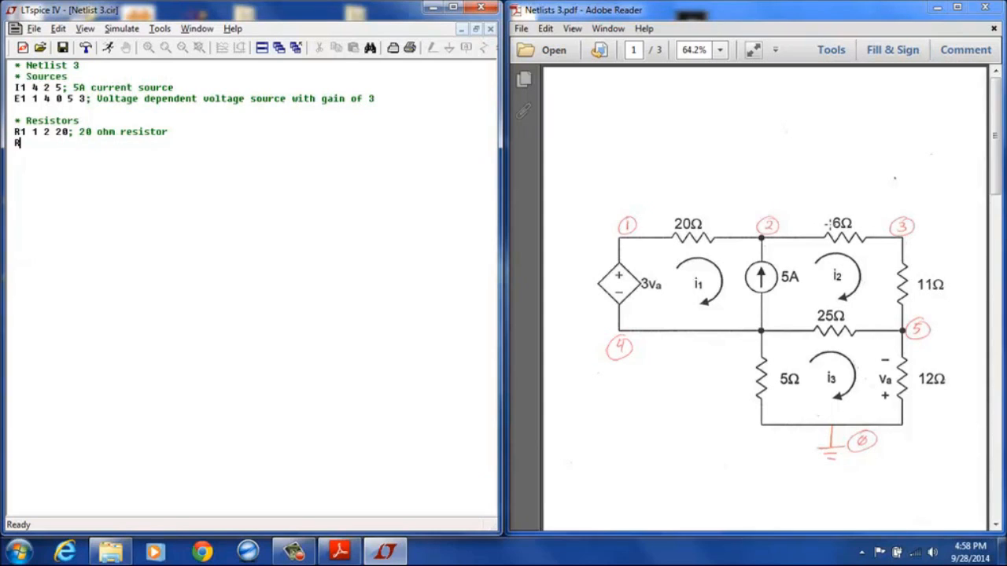
text(2 2 3)
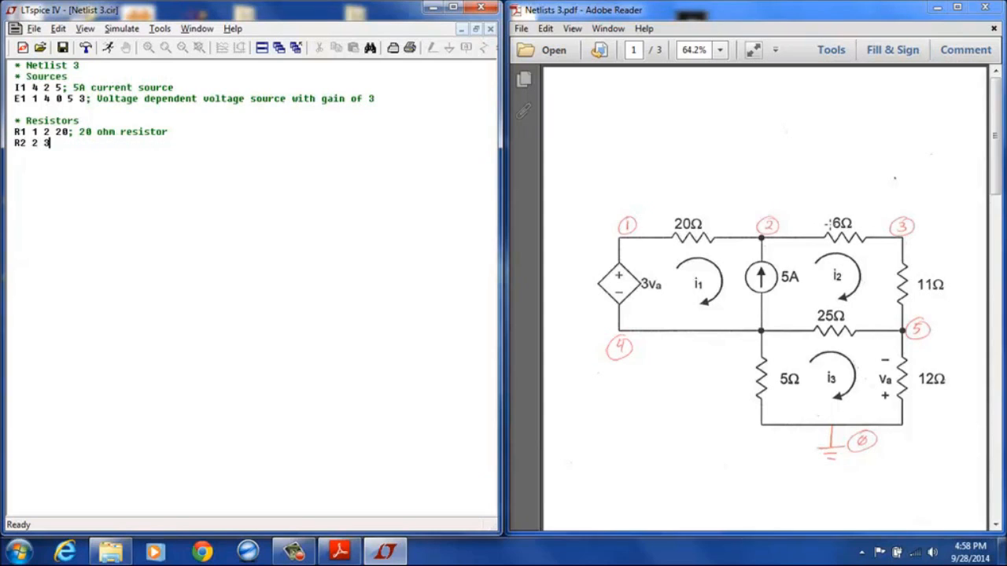
text(6; 6 o)
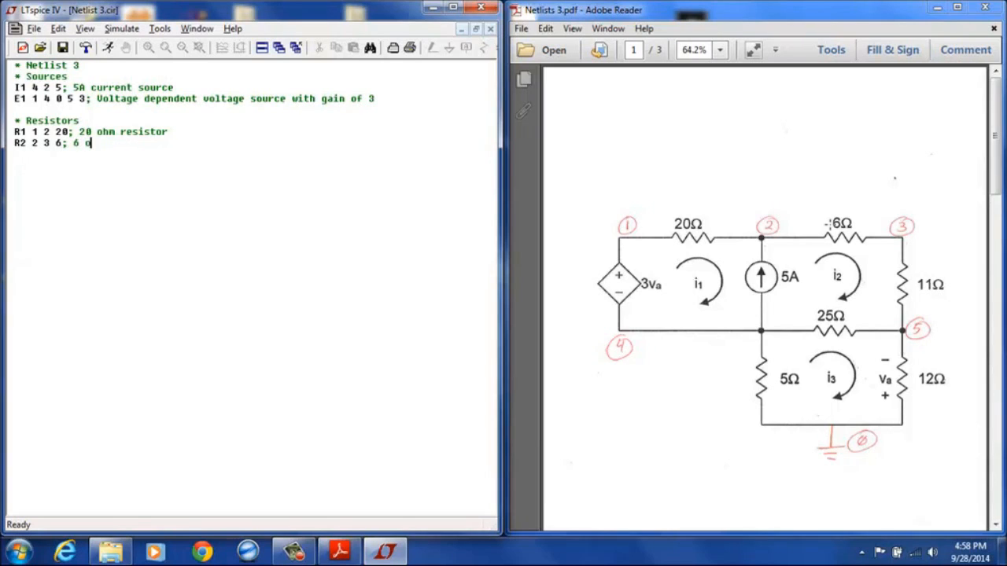
text(hm resistor)
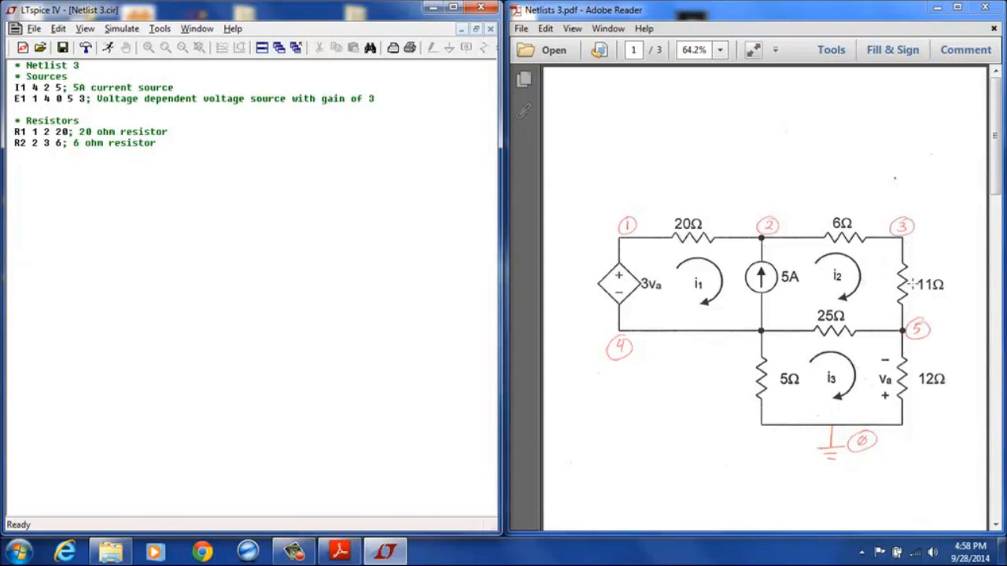
text(R)
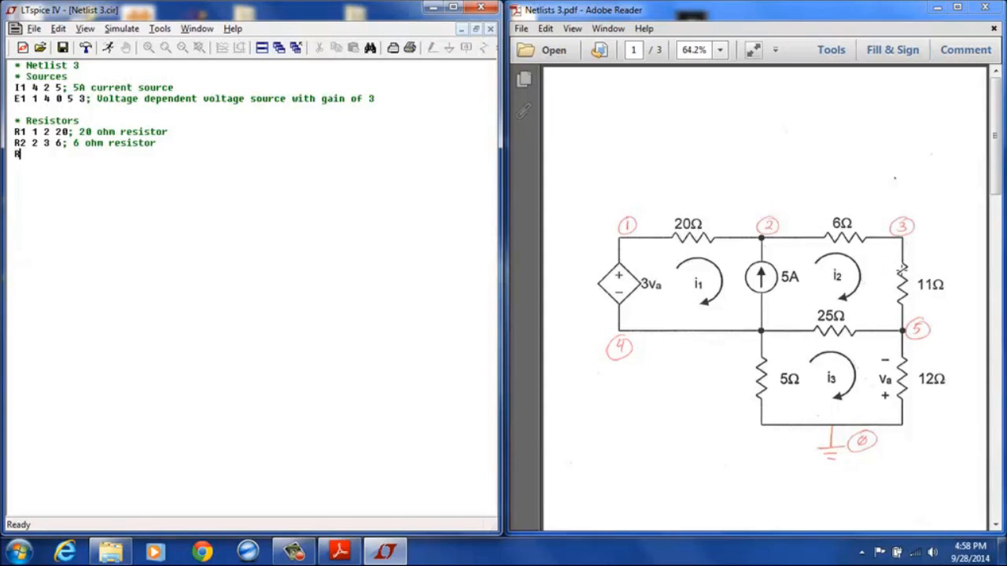
text(R3 3 5)
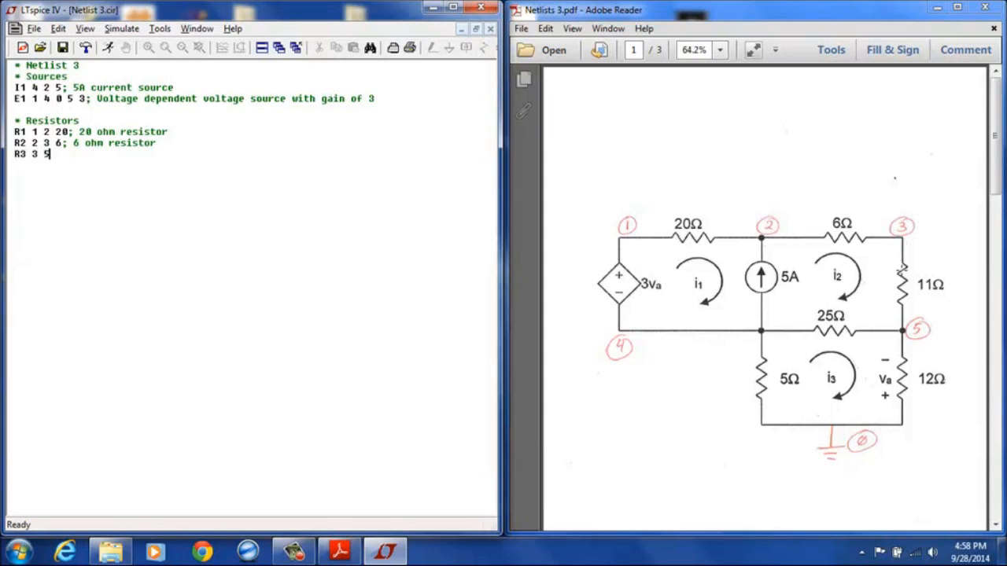
text(11;)
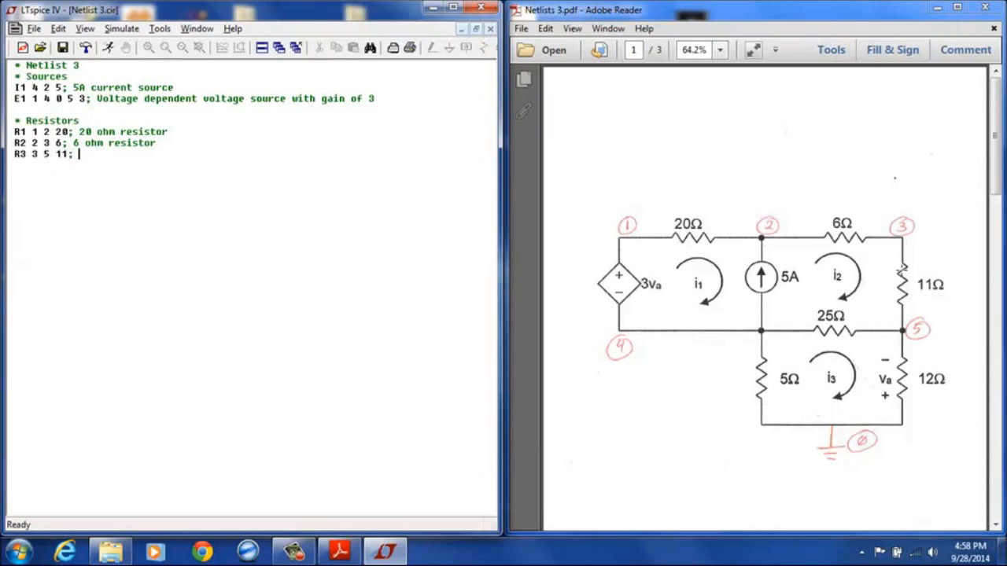
text(11 ohm res)
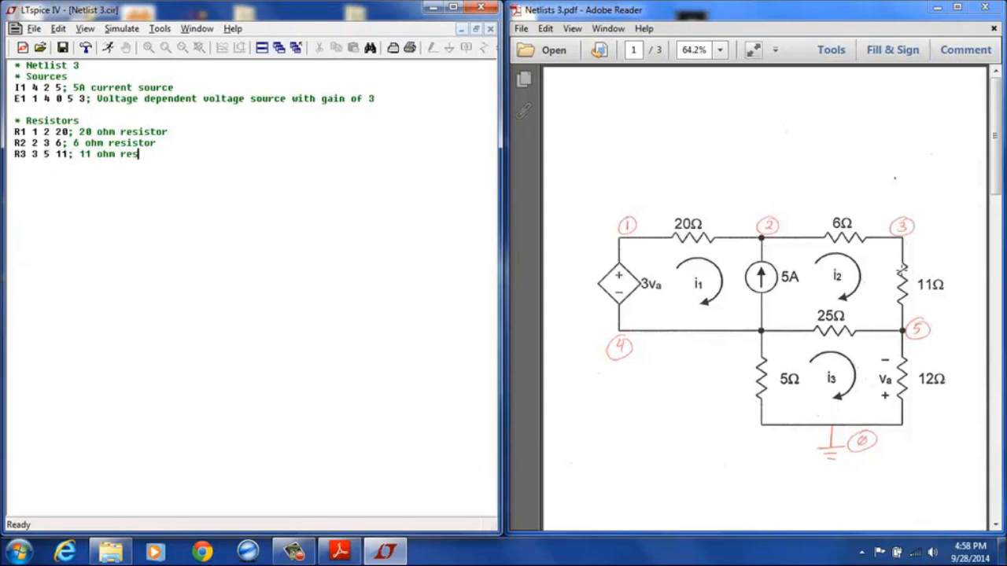
text(istor)
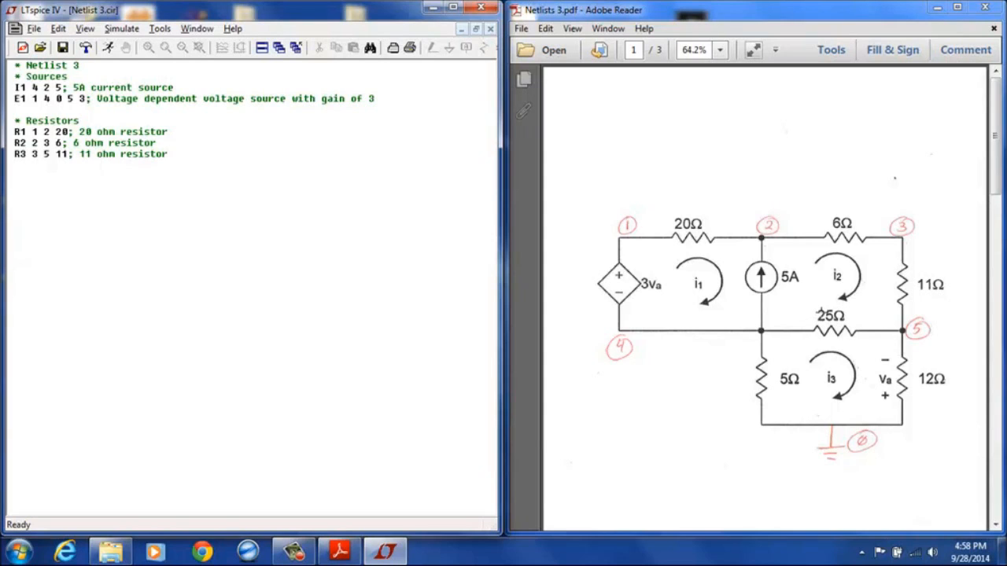
Add 'R4 4 5 25; 25 ohm resistor' and 'R5 0 4 5; 5 ohm resistor', then begin R6
text(R4)
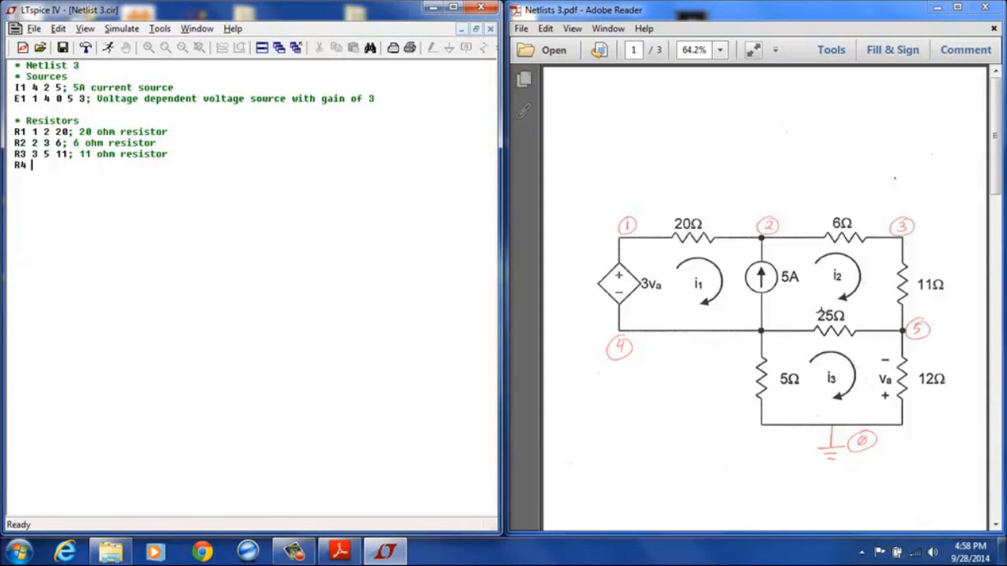
text(4 5)
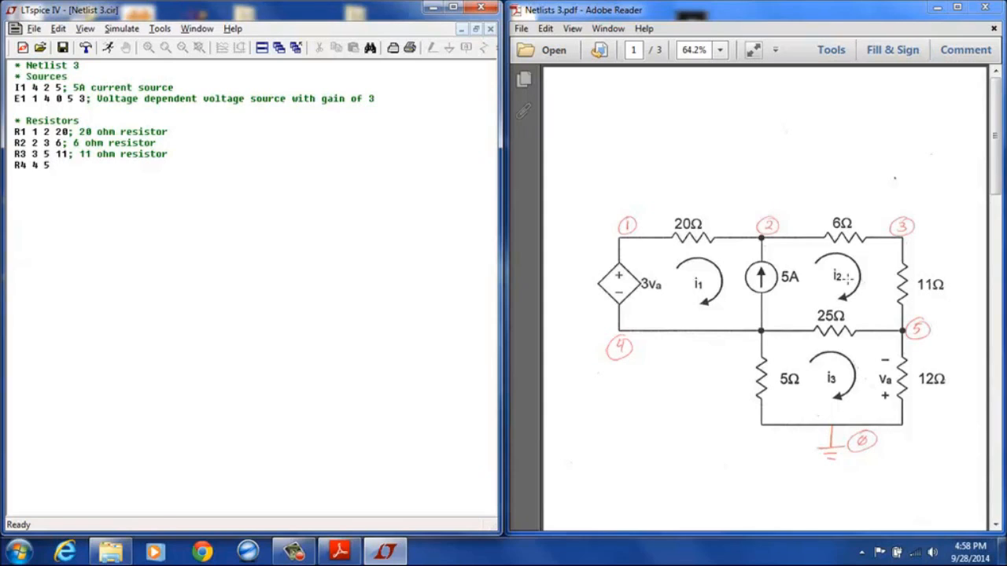
text(25;)
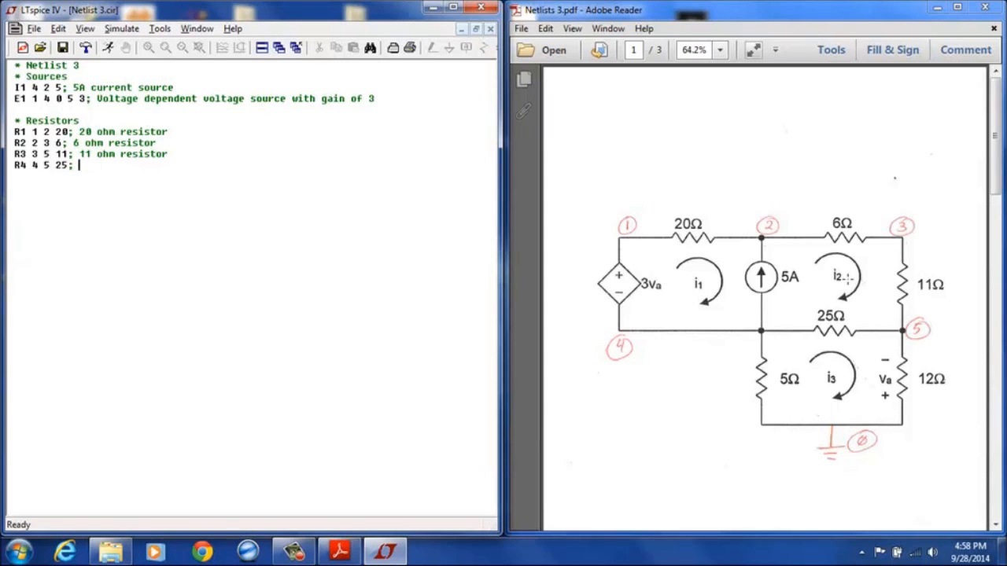
text(25 ohm re)
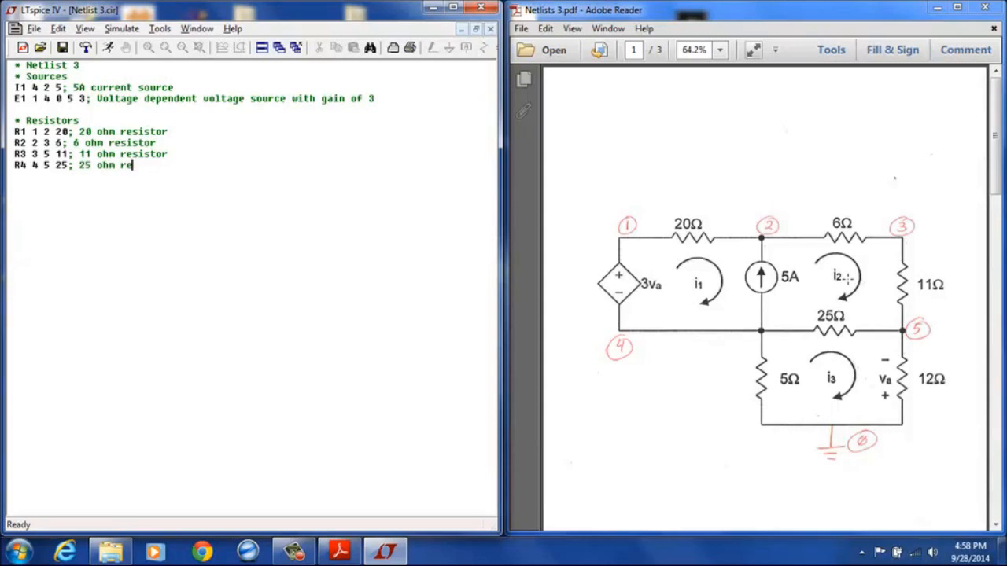
text(sistor)
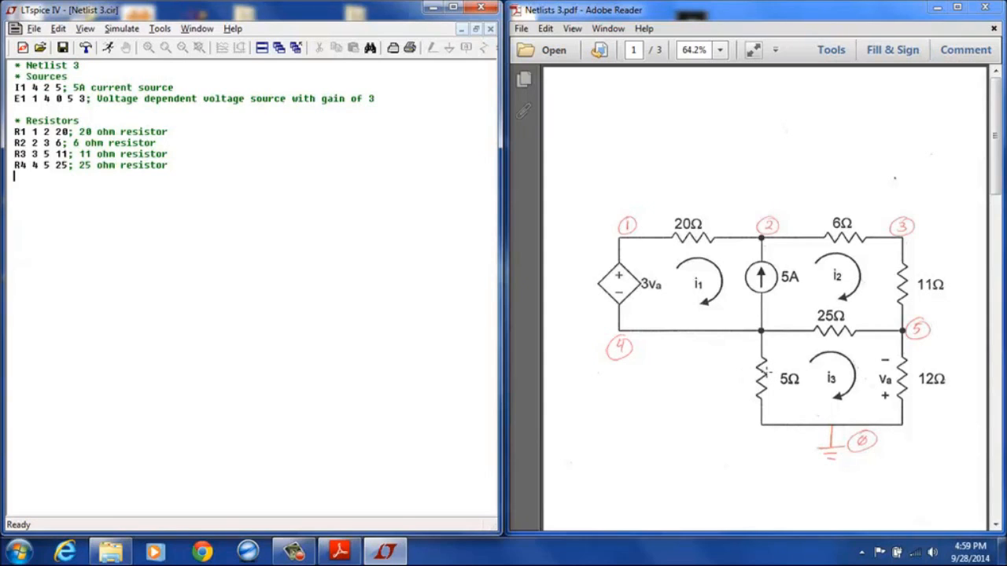
text(R)
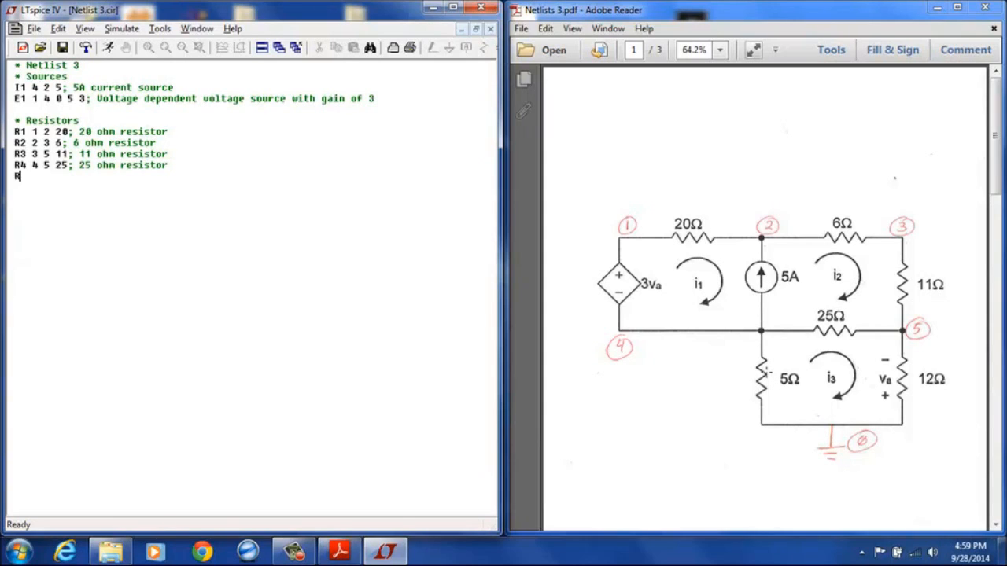
text(5)
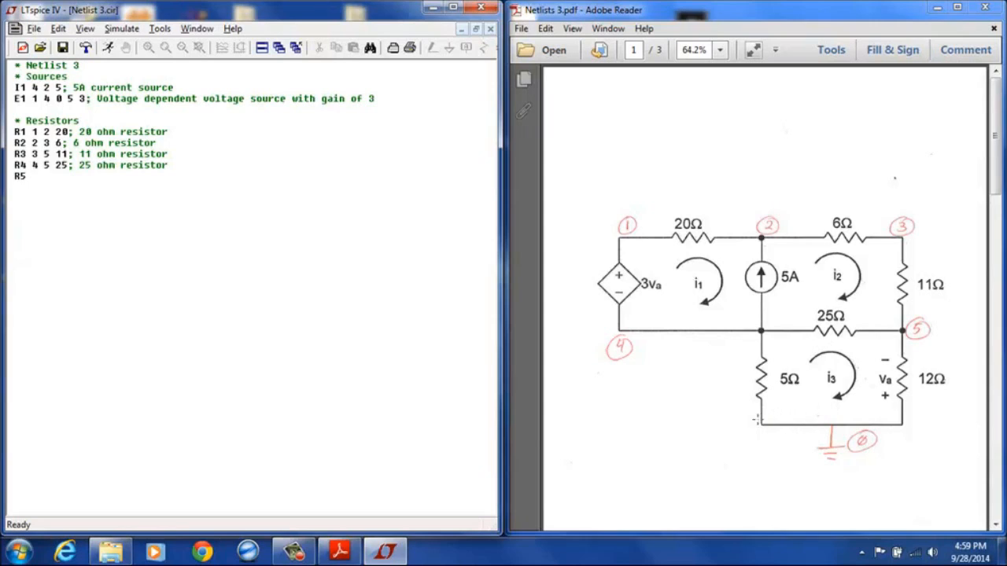
mouse_move(758, 421)
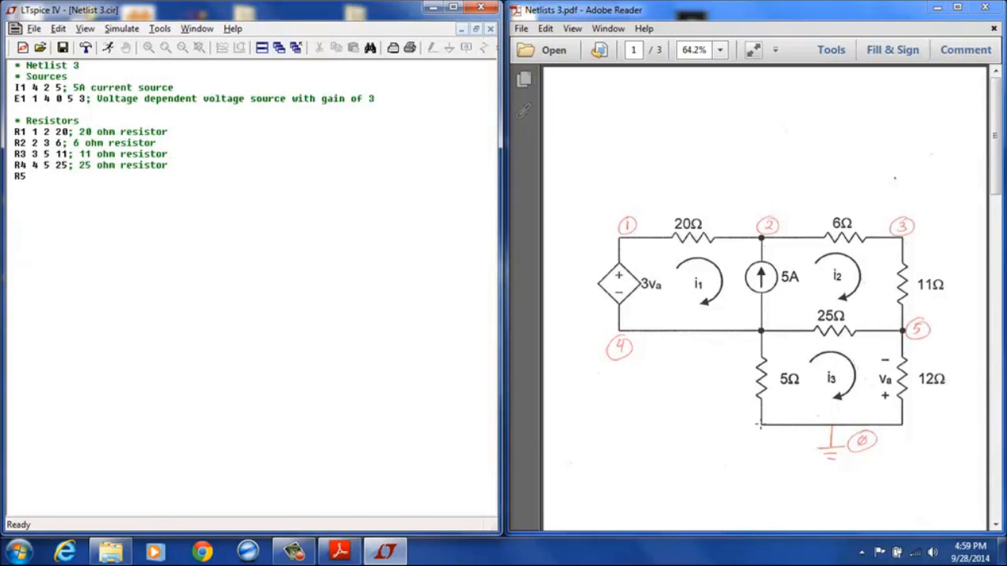
mouse_move(762, 424)
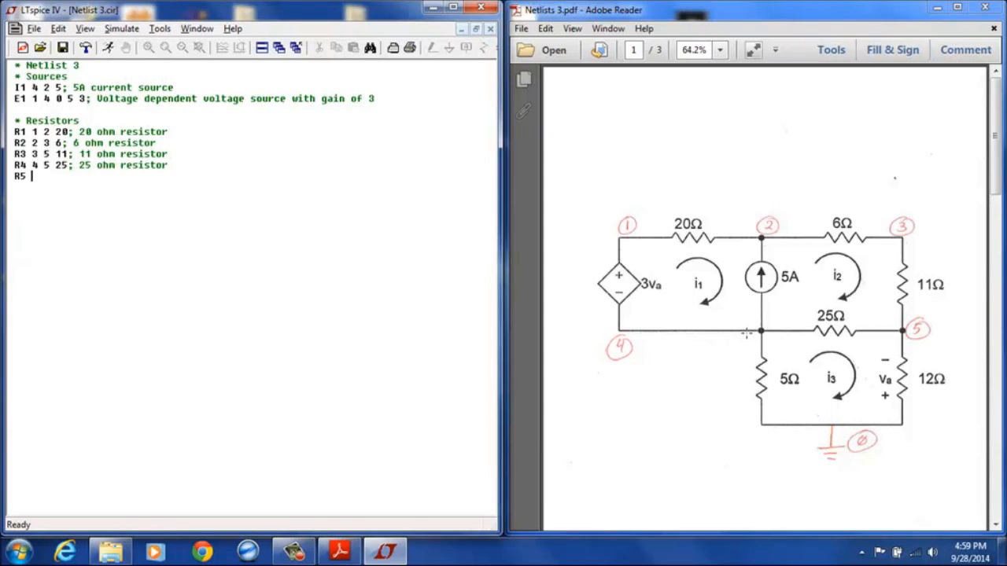
text(0 4)
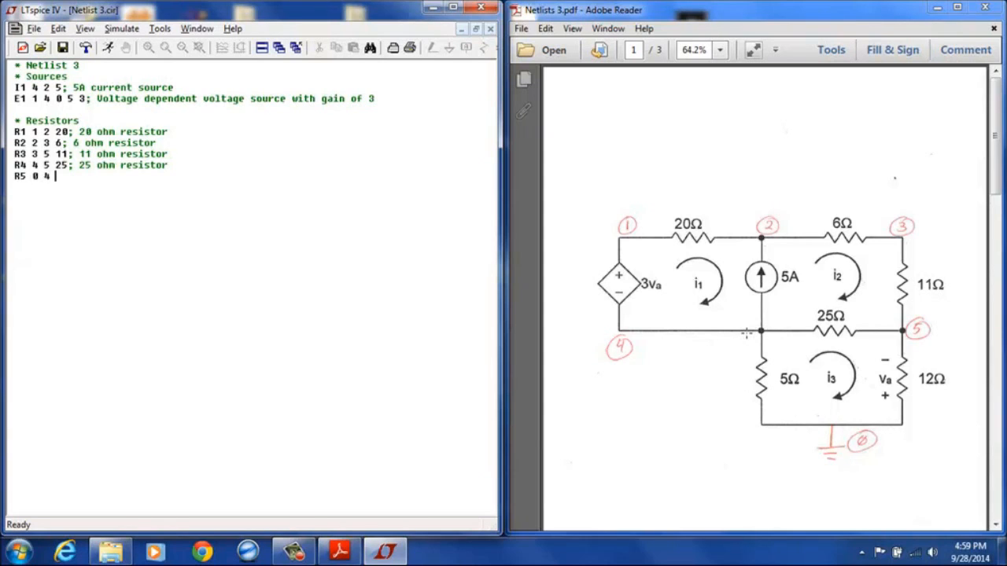
text(5;)
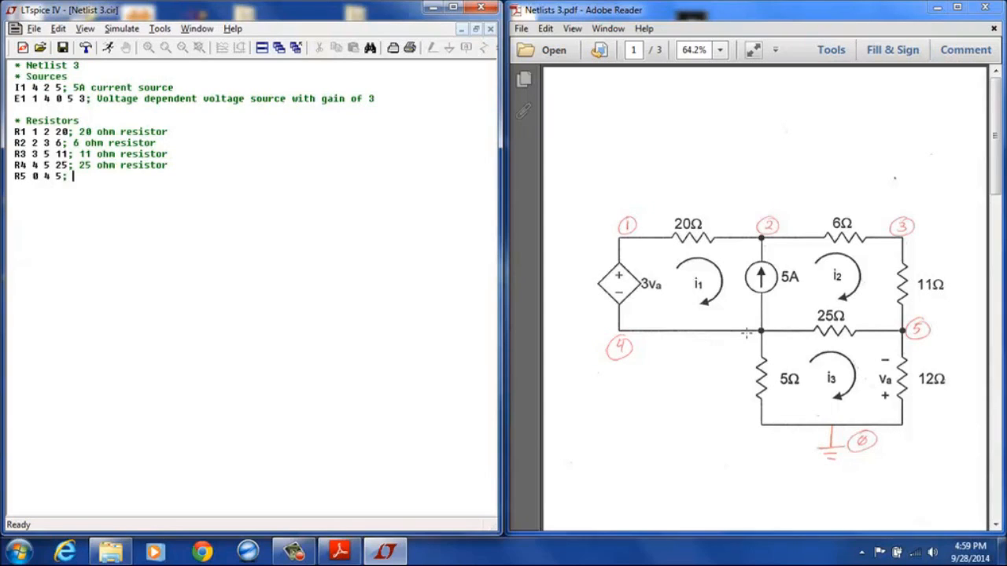
text(5 ohm resi)
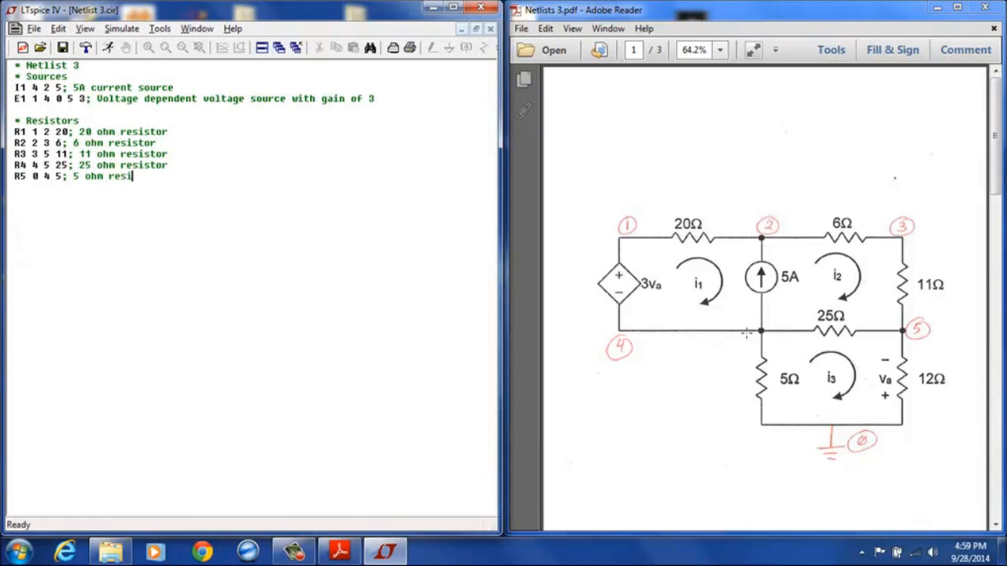
text(stor)
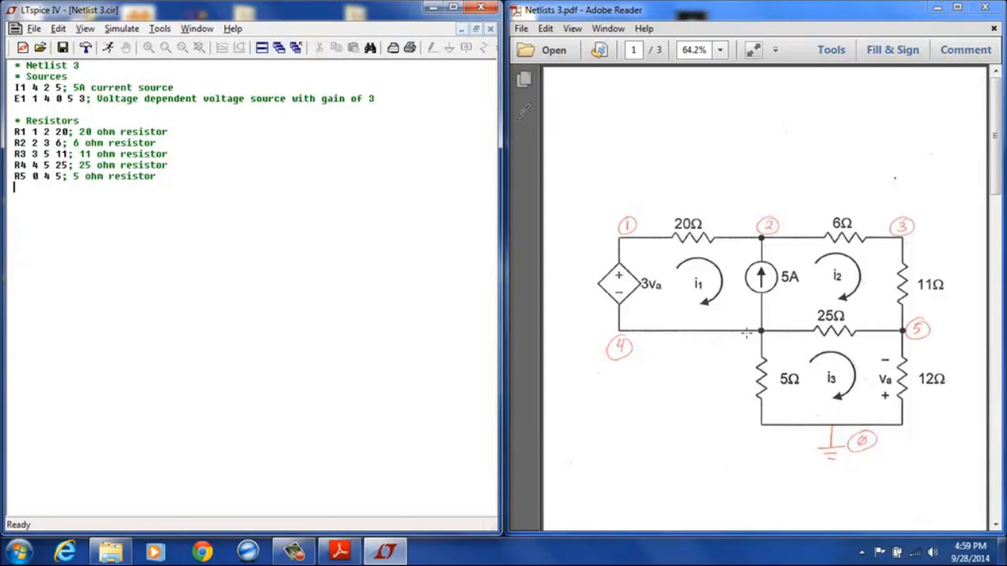
text(R6)
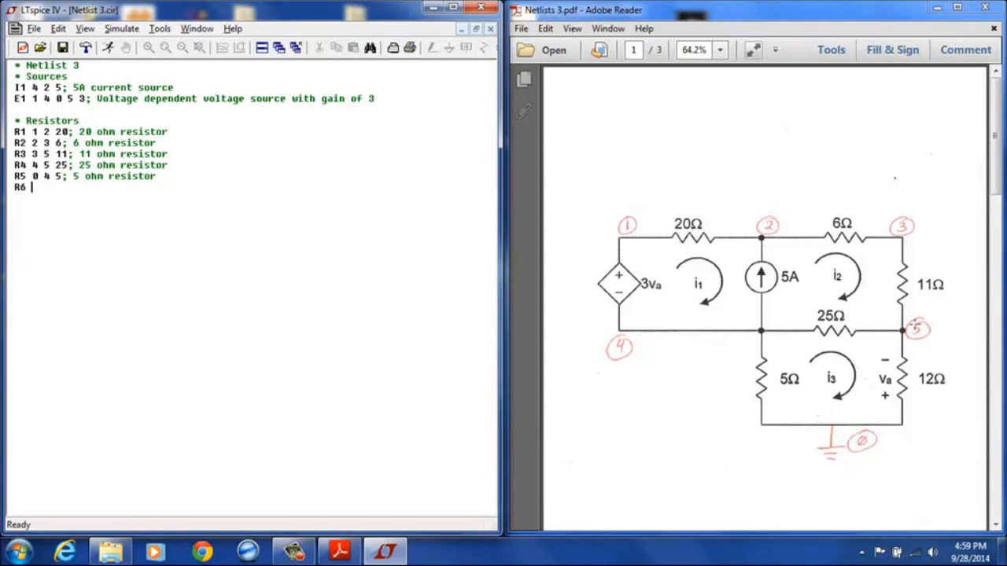
mouse_move(919, 377)
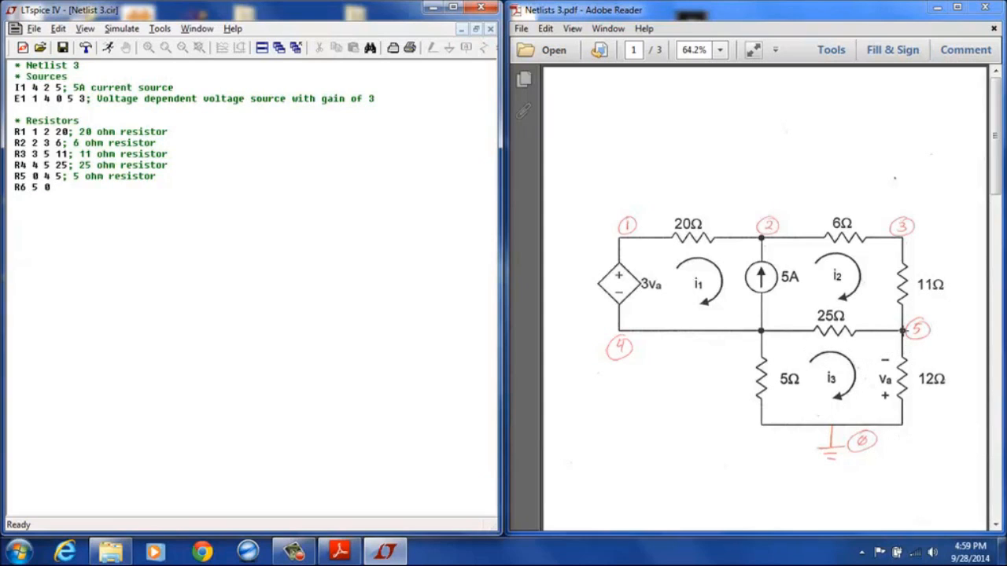
mouse_move(903, 379)
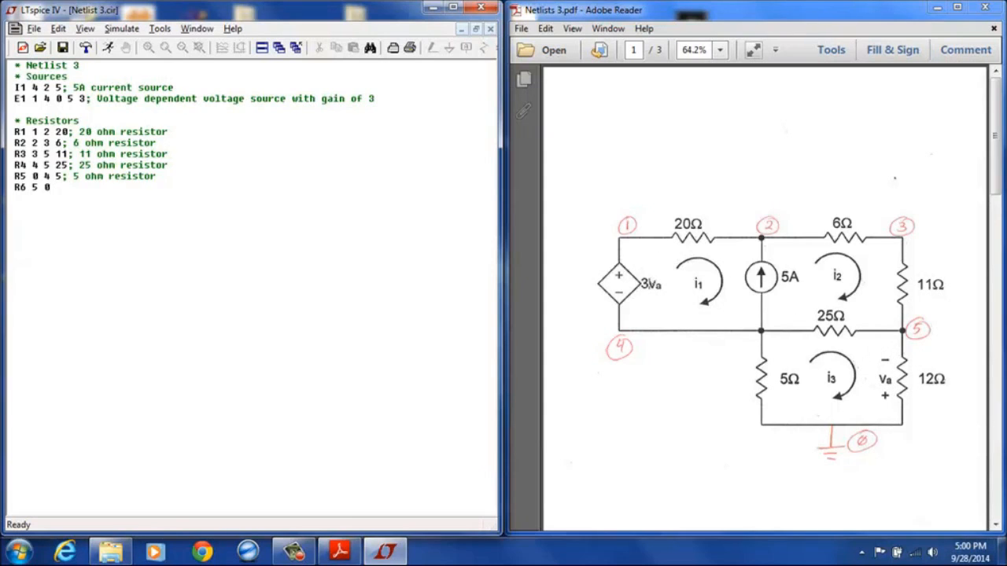
mouse_move(817, 356)
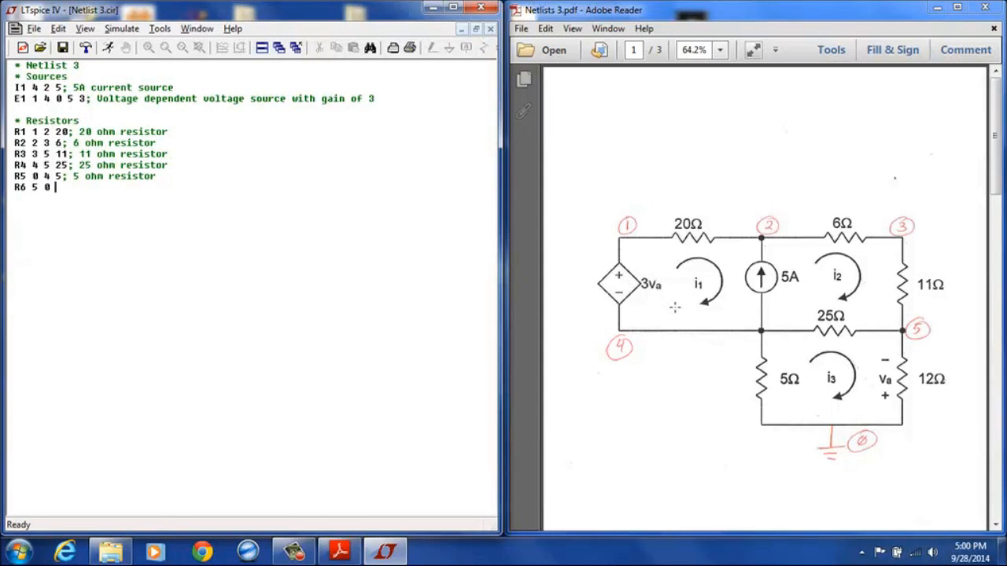
Finish 'R6 5 0 12; 12 ohm resistor' and start a new comment line
text(12;)
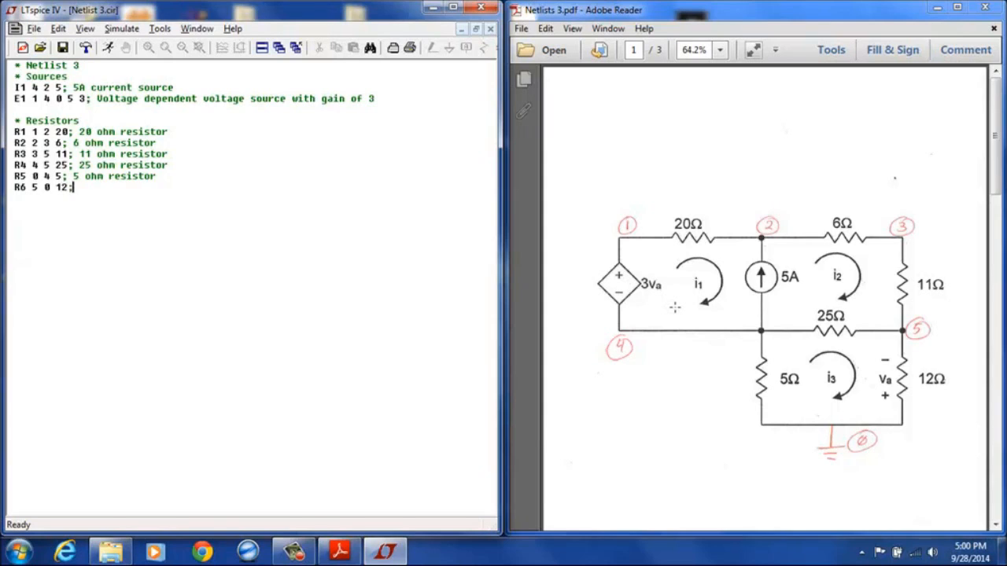
text(12 ohm)
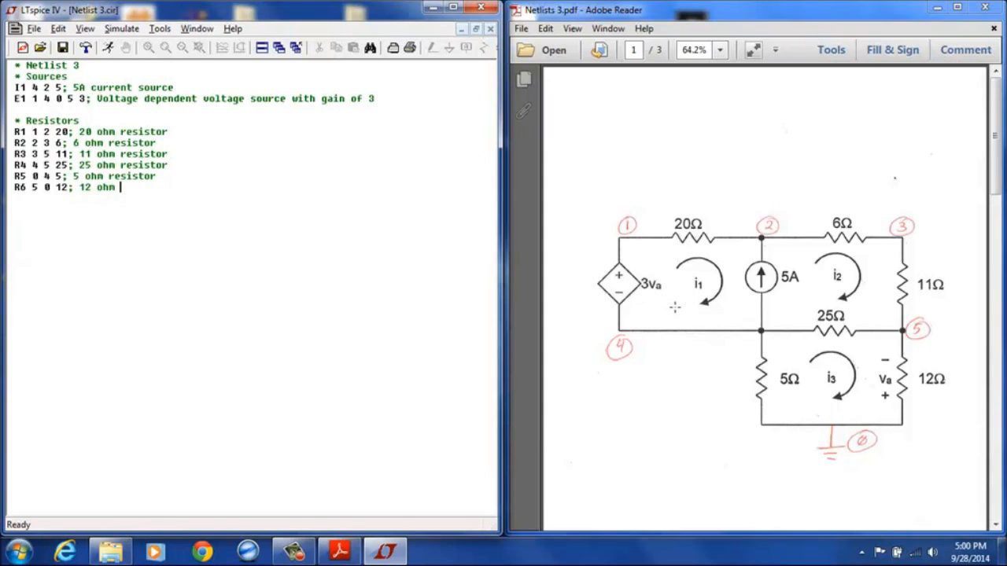
text(resistor)
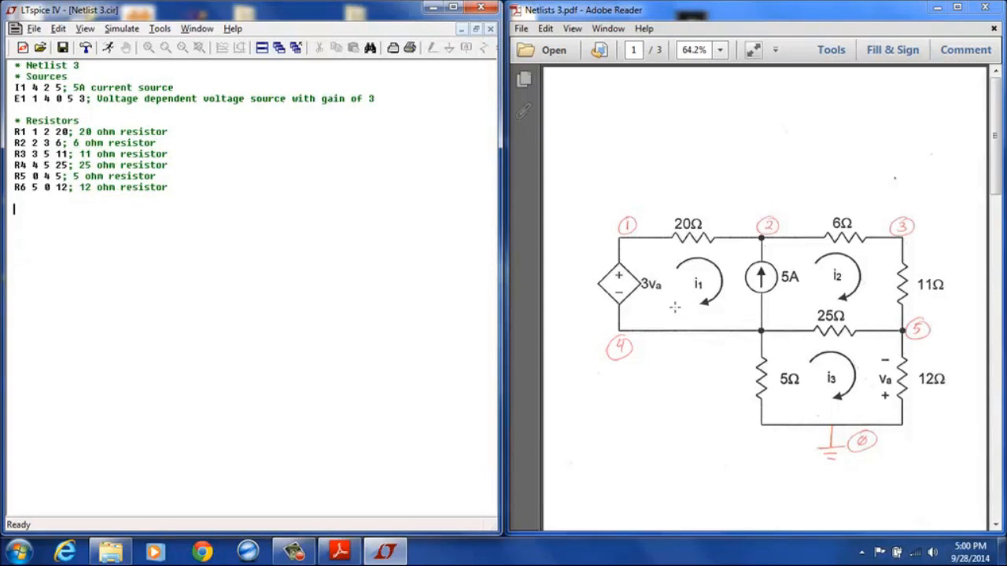
text(*)
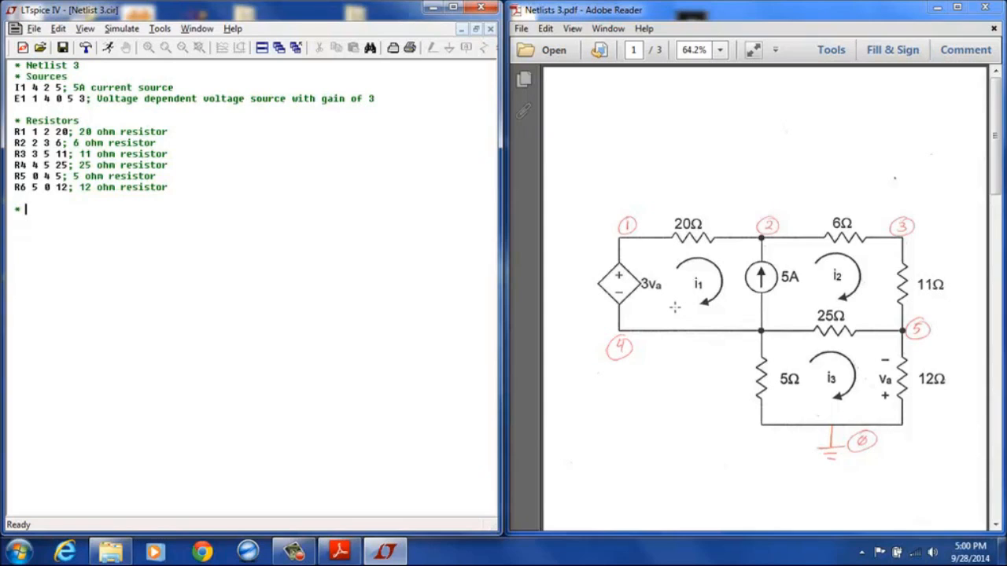
Start the '* Mesh currents' section stating mesh current 1 is given by I(R1)
text(Mesh curren)
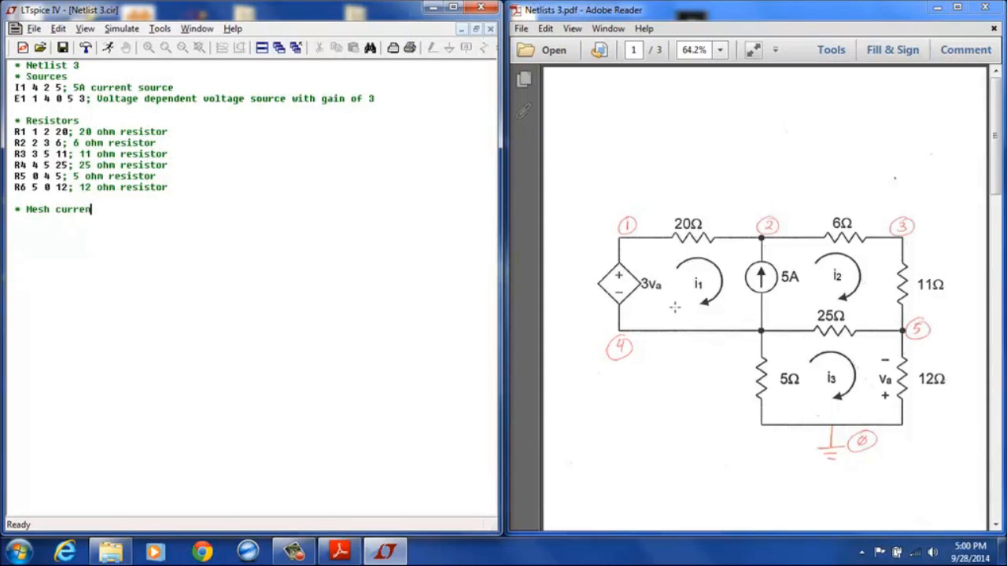
text(ts)
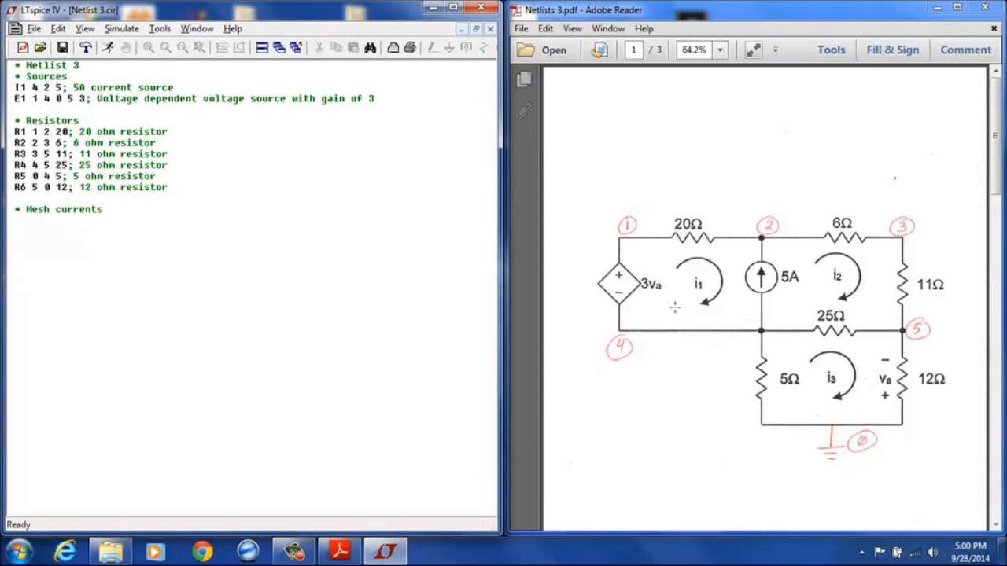
text(;)
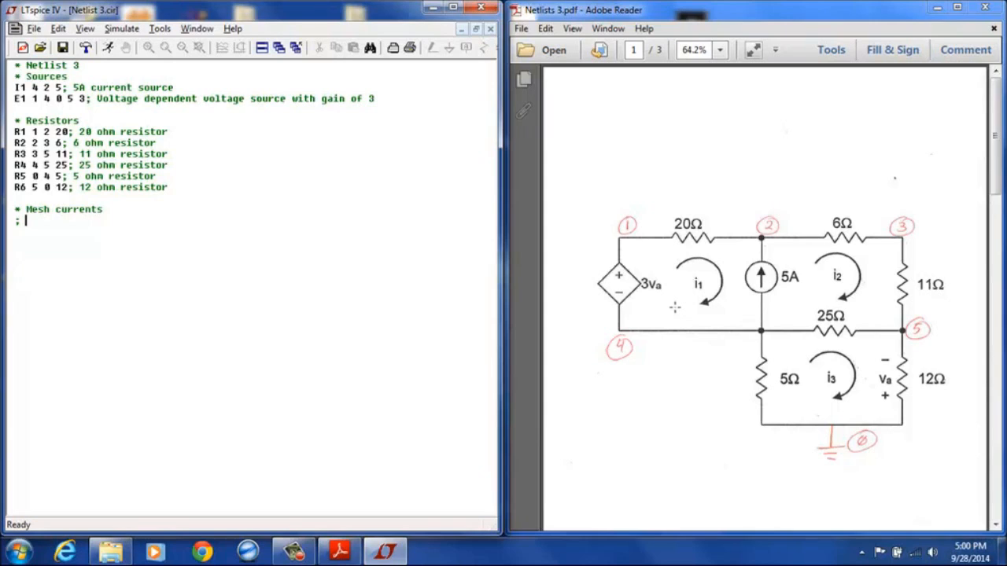
text(Mesh curren)
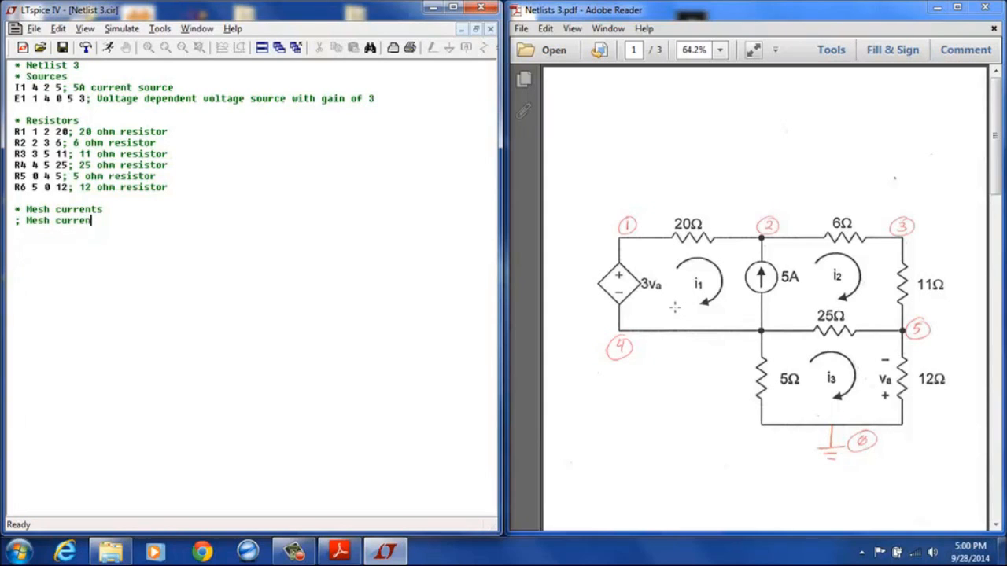
text(1)
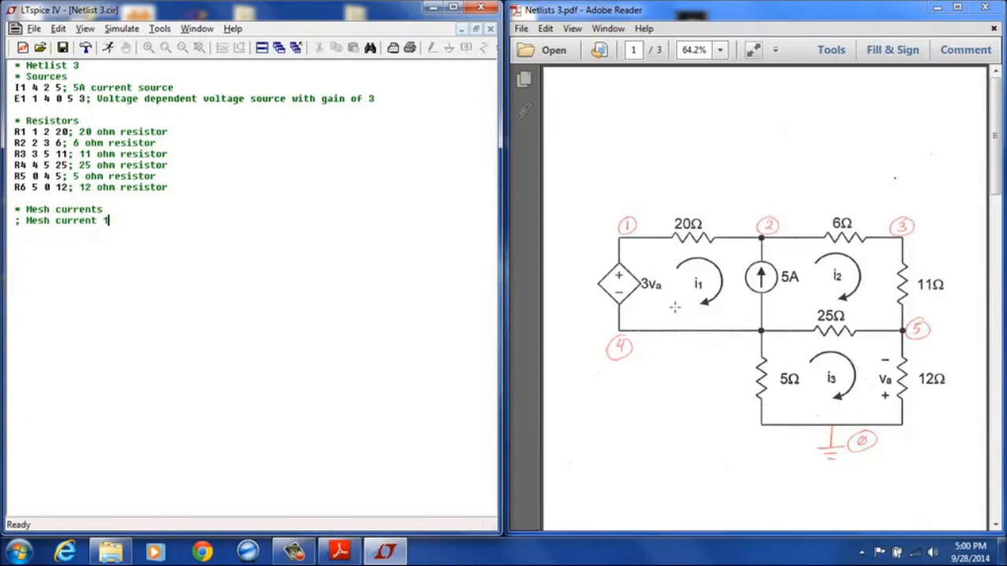
text(is given by)
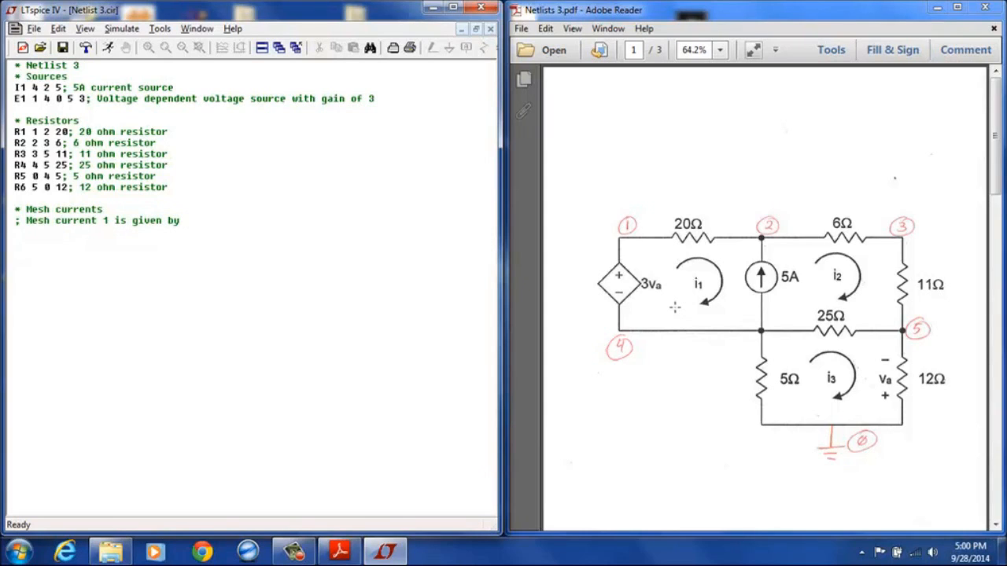
text(I(R1)
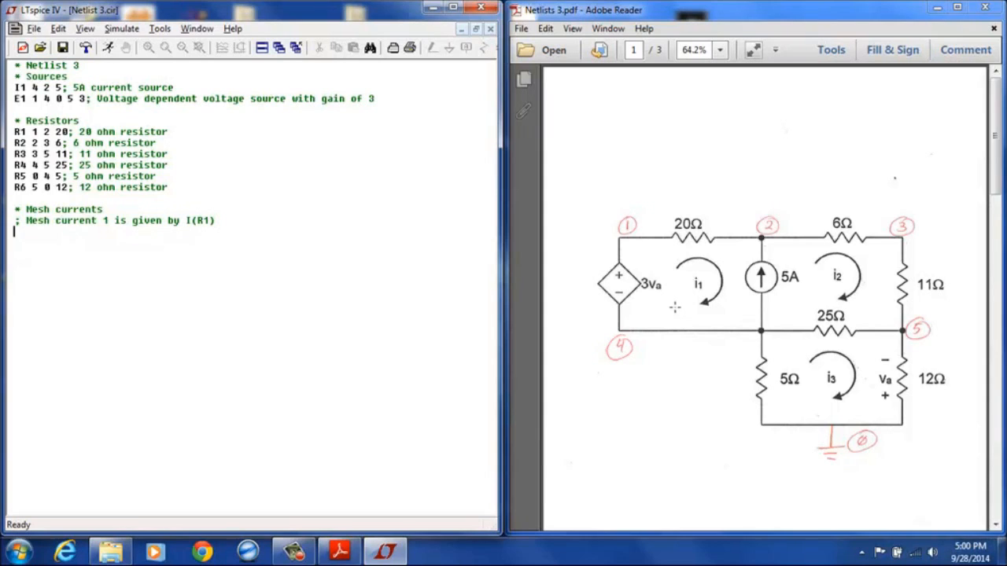
Add comment lines giving mesh currents 2 and 3 as I(R2) and I(R5)
text(; Mesh current 2 is given by)
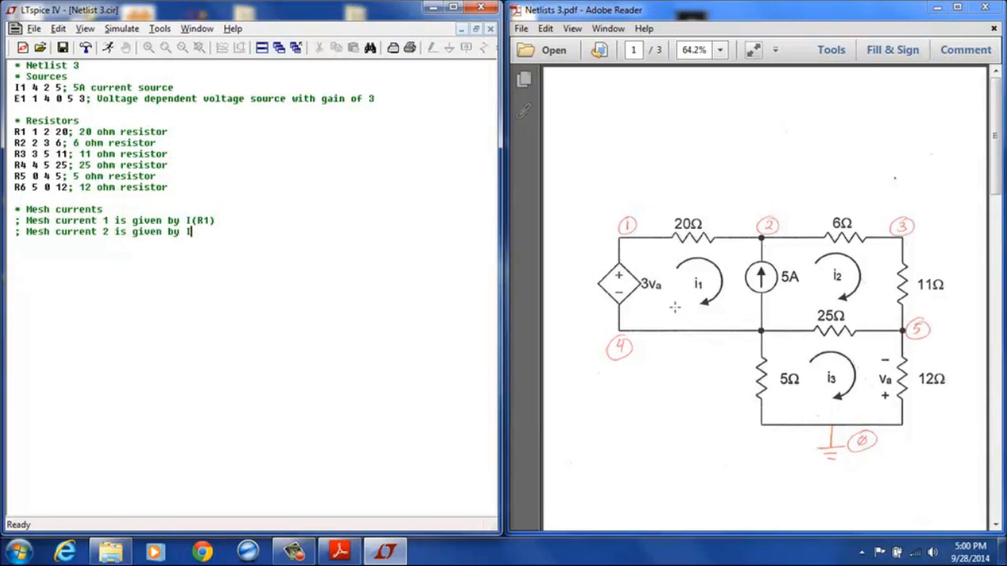
text(I(R6)
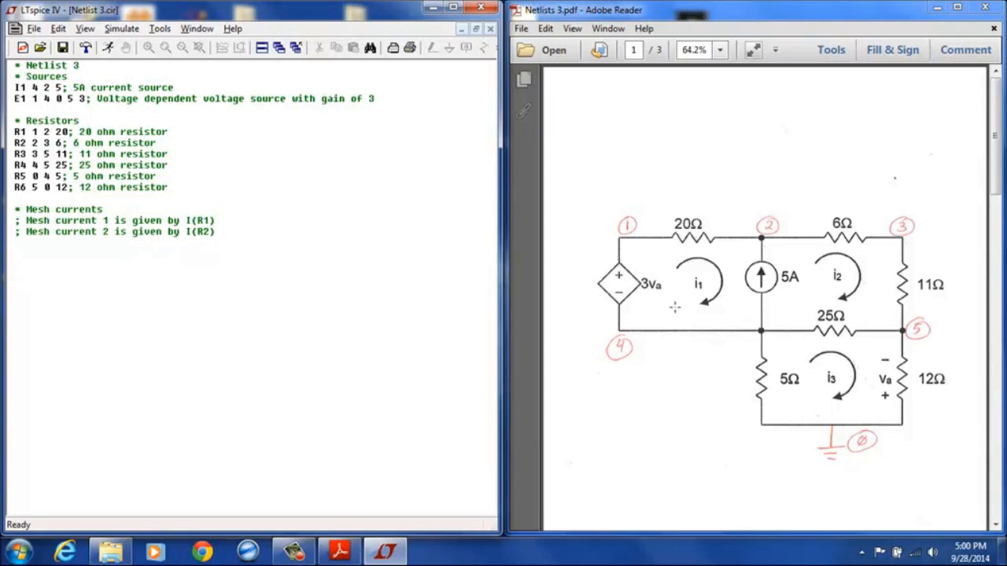
text(; Mesh)
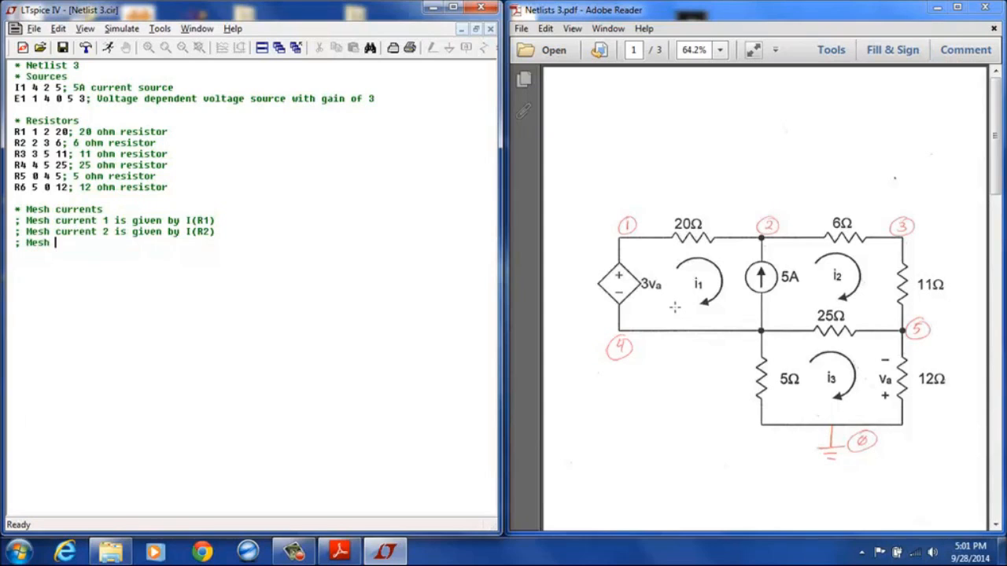
text(current 3 i)
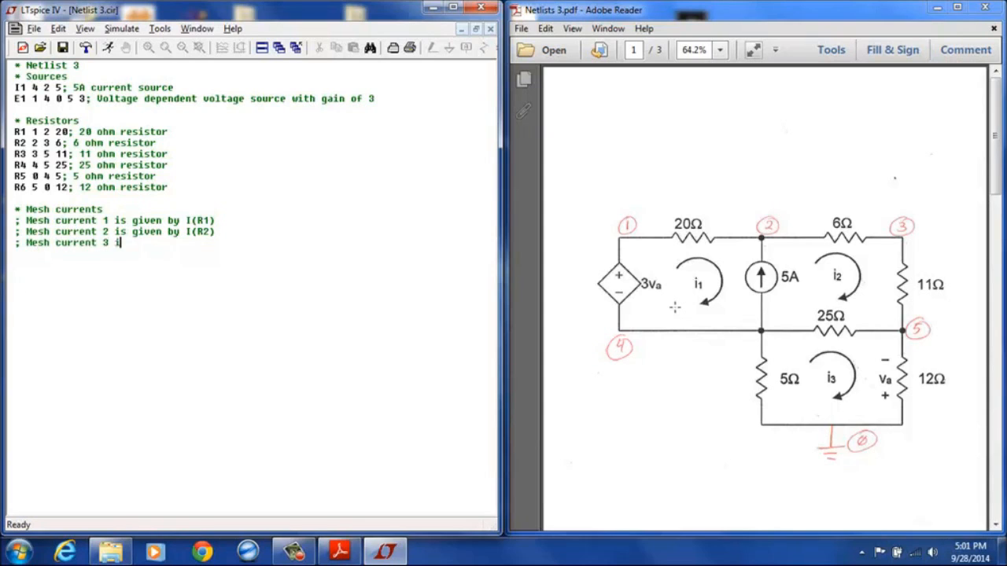
text(s given by I)
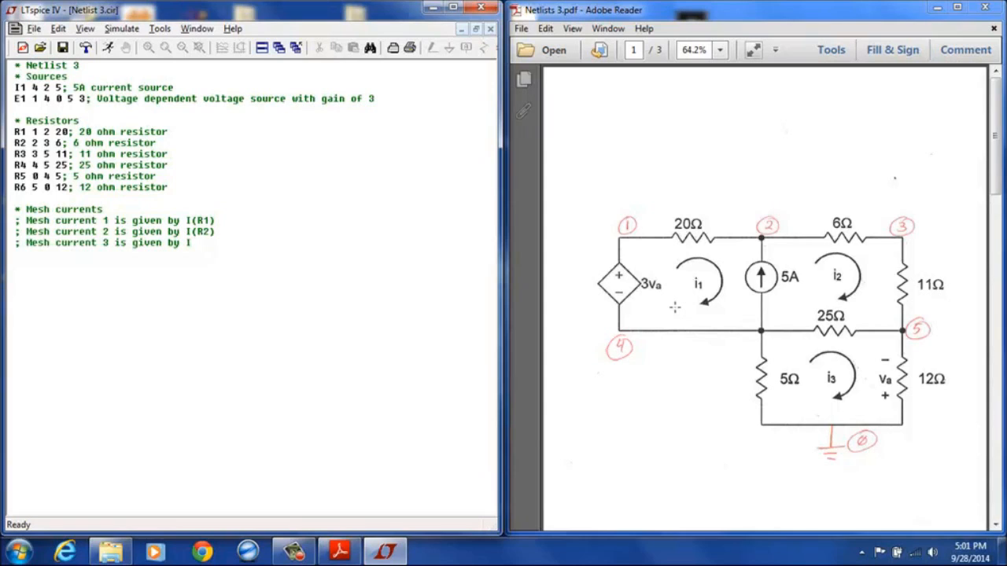
text((R5)
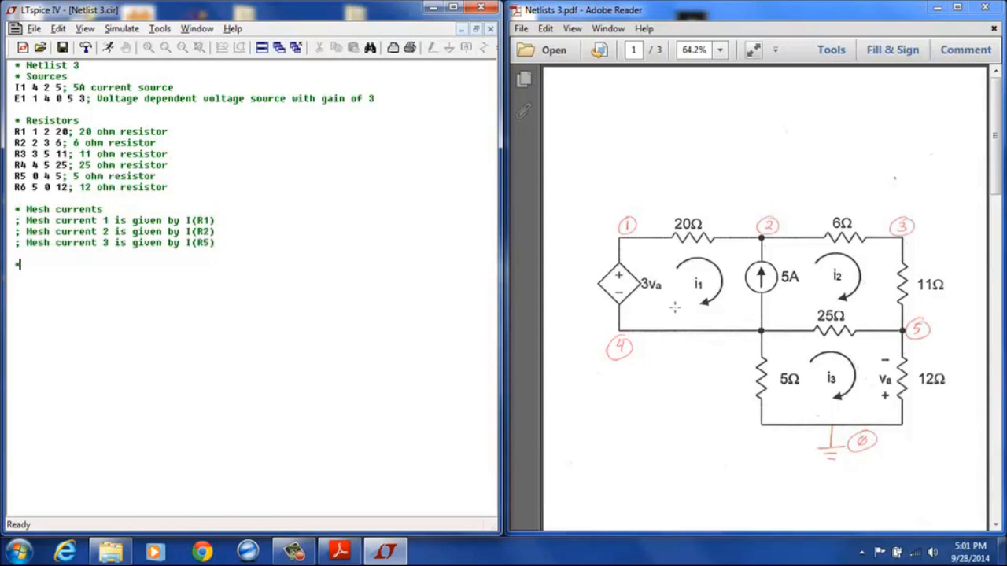
Add a '*Directives' section ending with '.op ; DC operating point'
text(*Directiv)
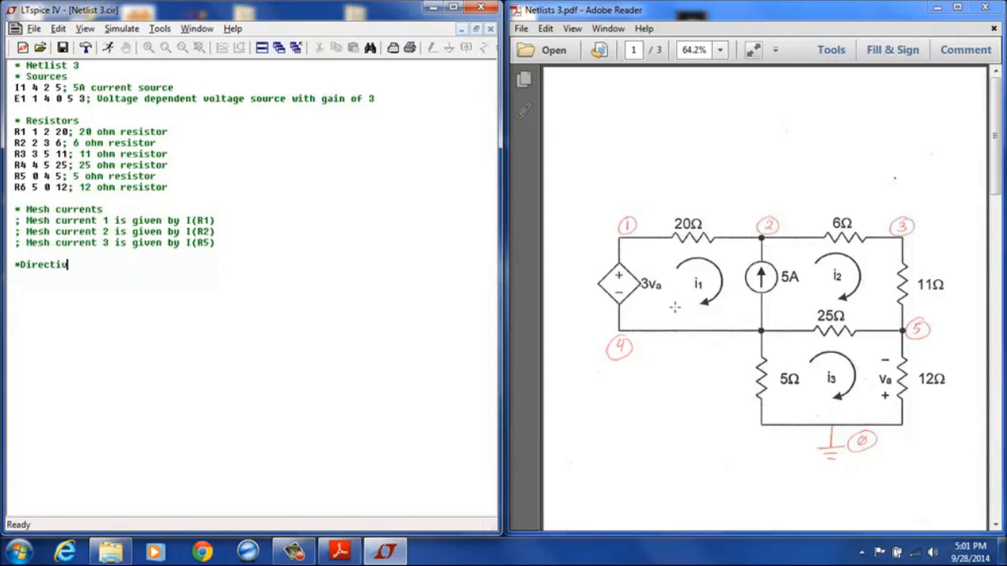
text(es)
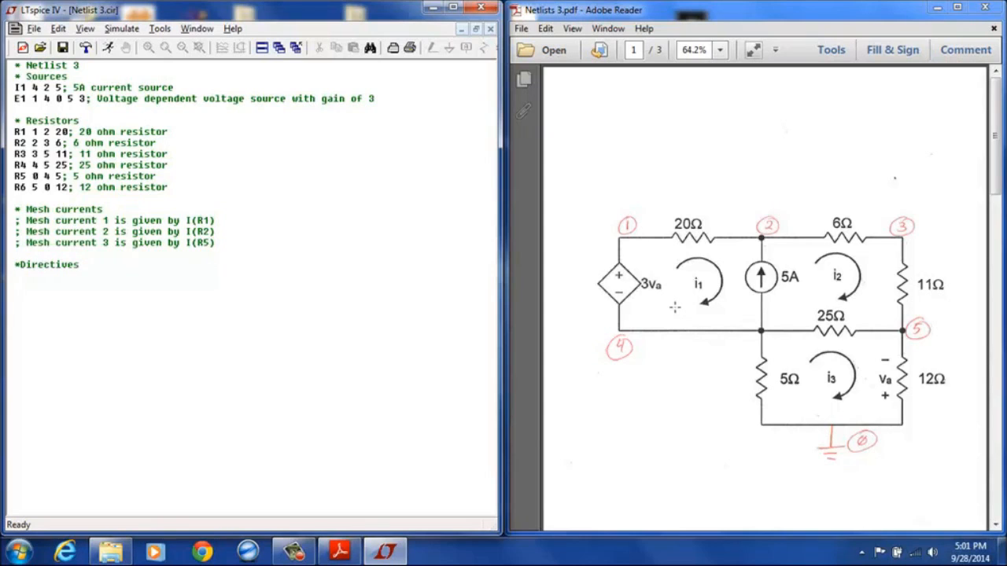
text(.op)
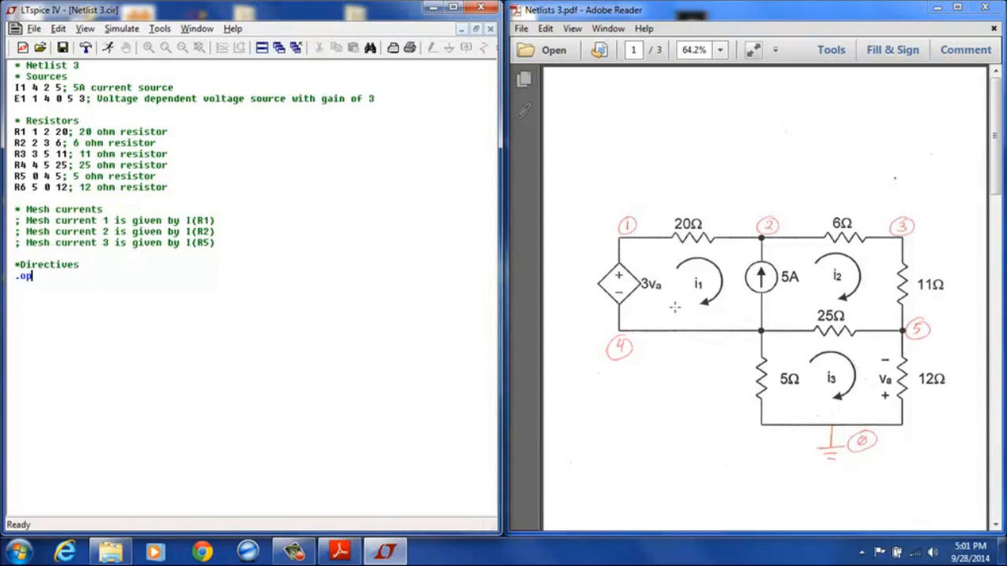
text(; D)
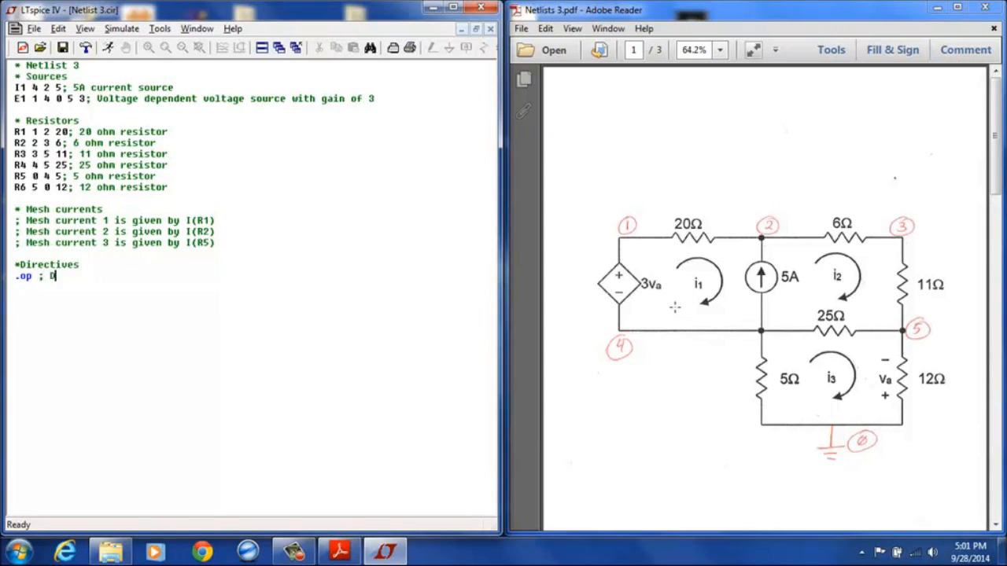
text(C operating point)
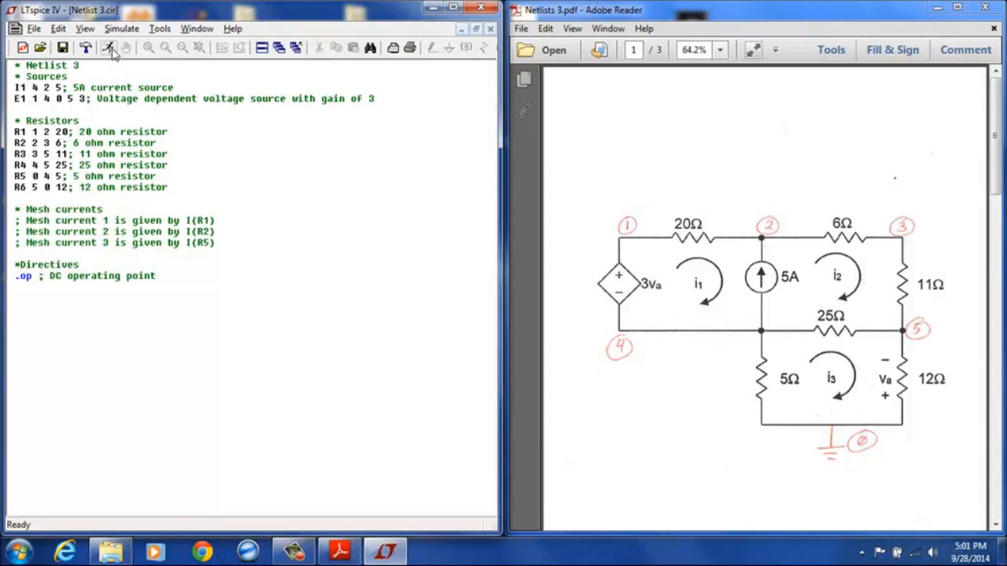
Run the netlist and position the Operating Point window beside the circuit diagram
click(108, 47)
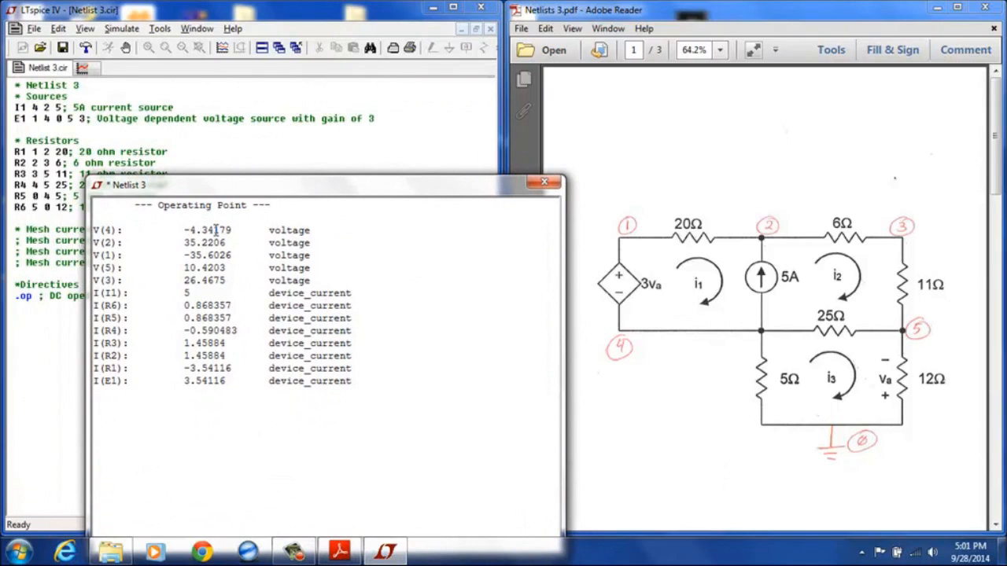
mouse_move(496, 233)
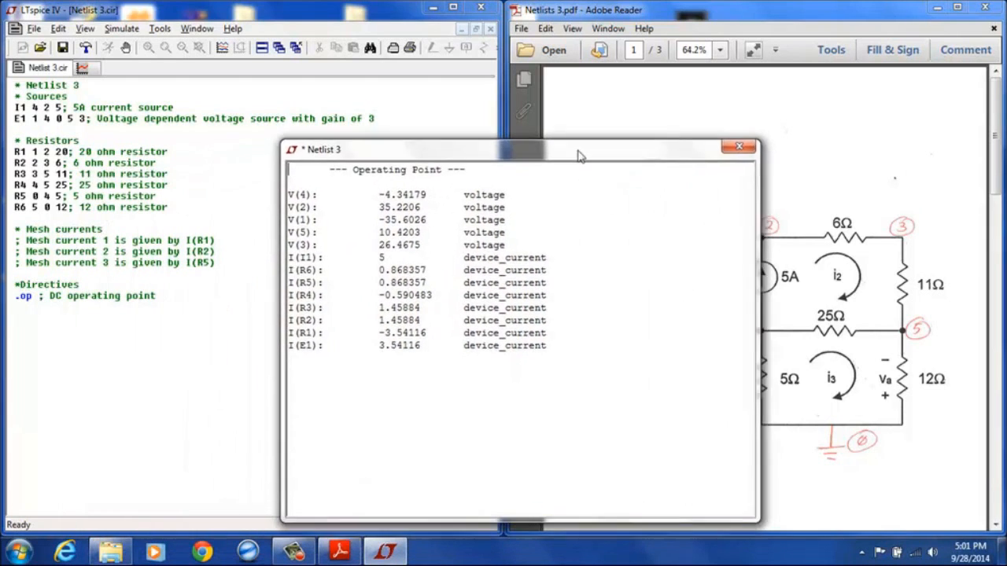
drag(522, 149, 359, 155)
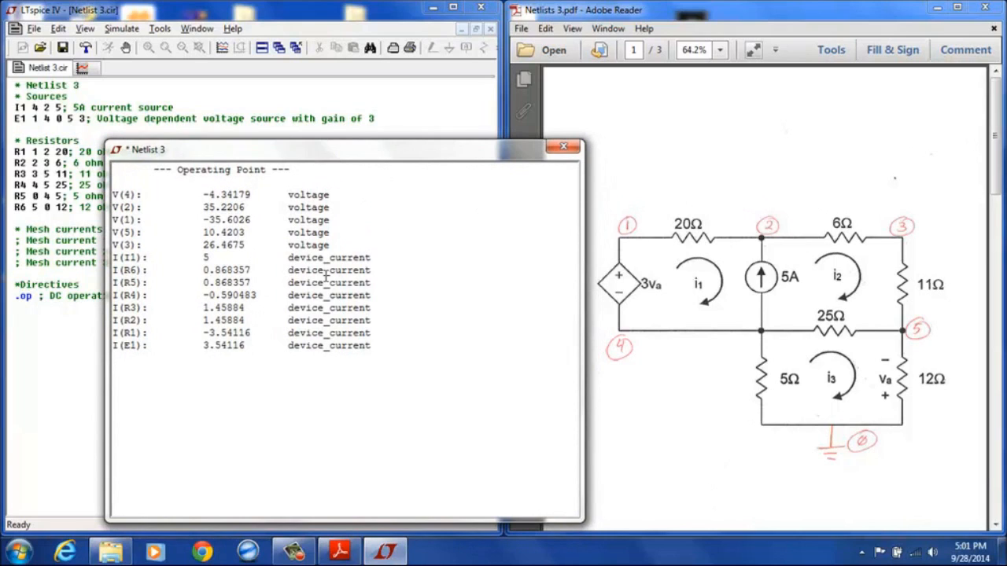
mouse_move(752, 234)
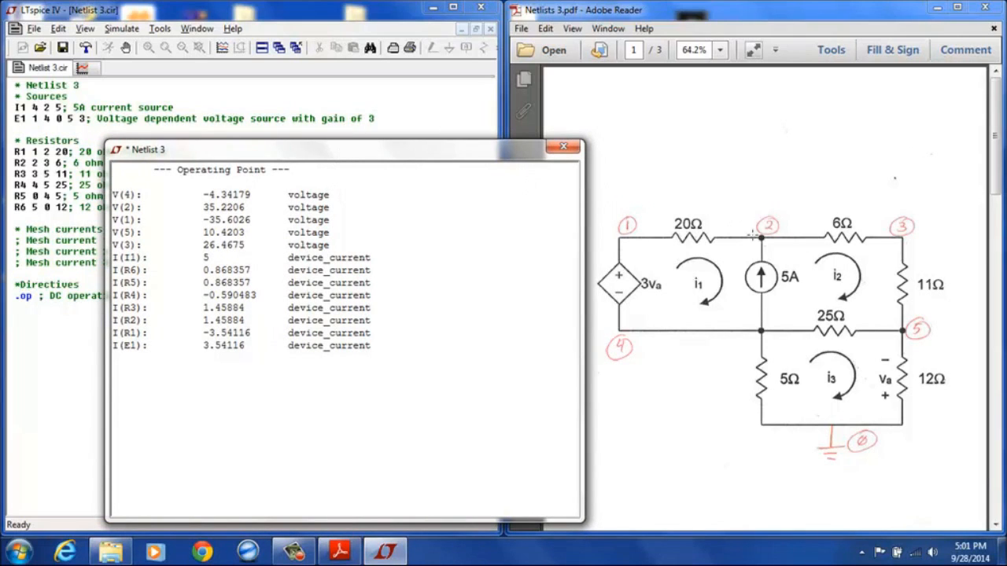